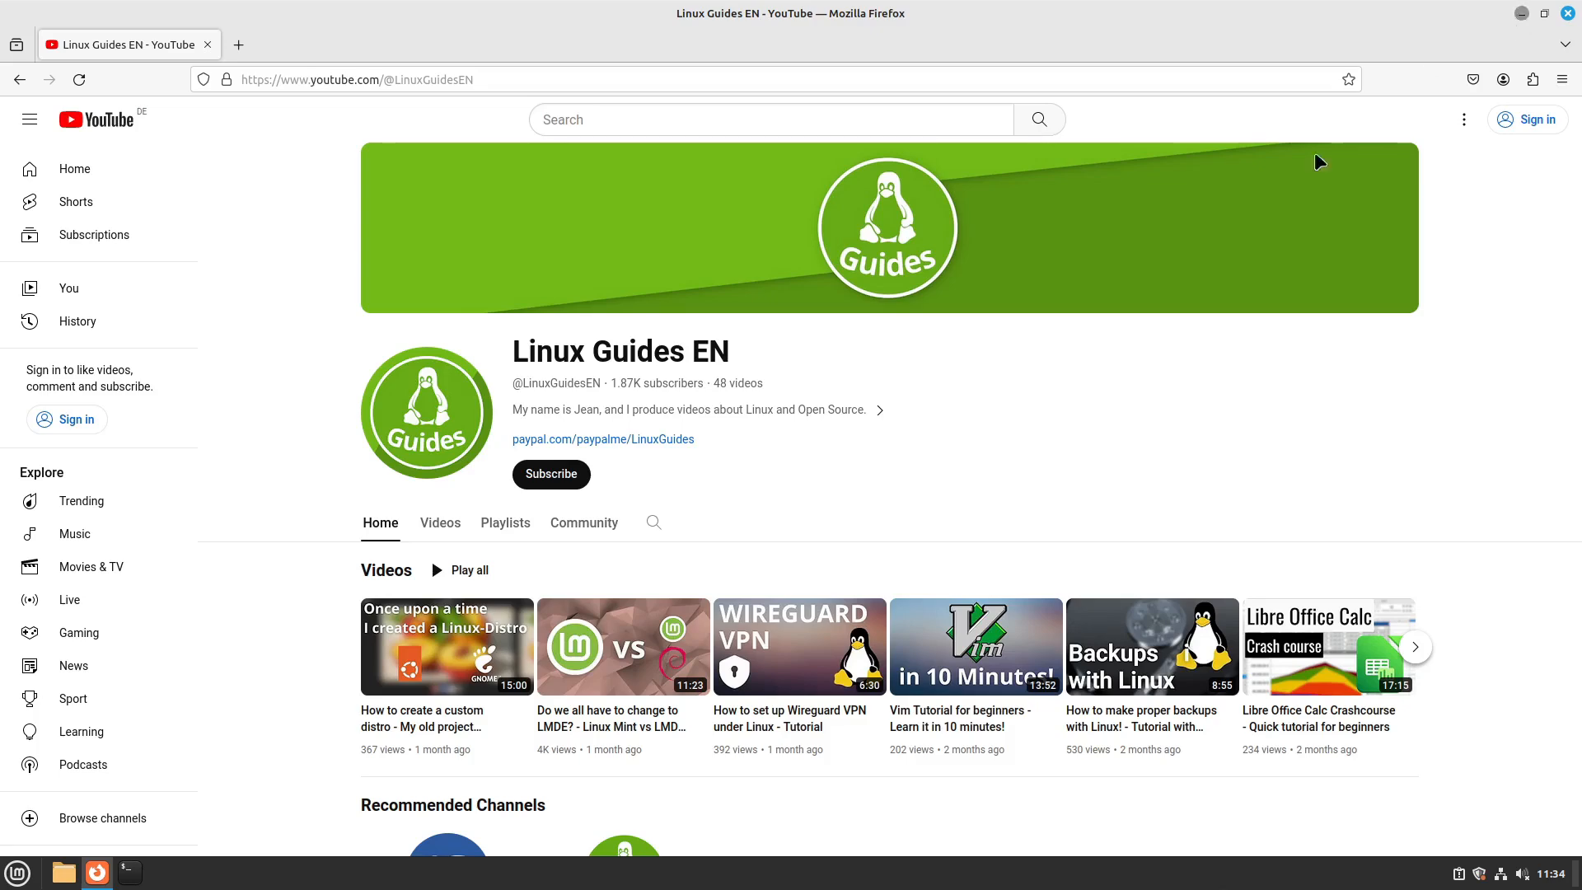
- Minimise the Firefox window with the YouTube channel so the desktop shows
left_click(17, 872)
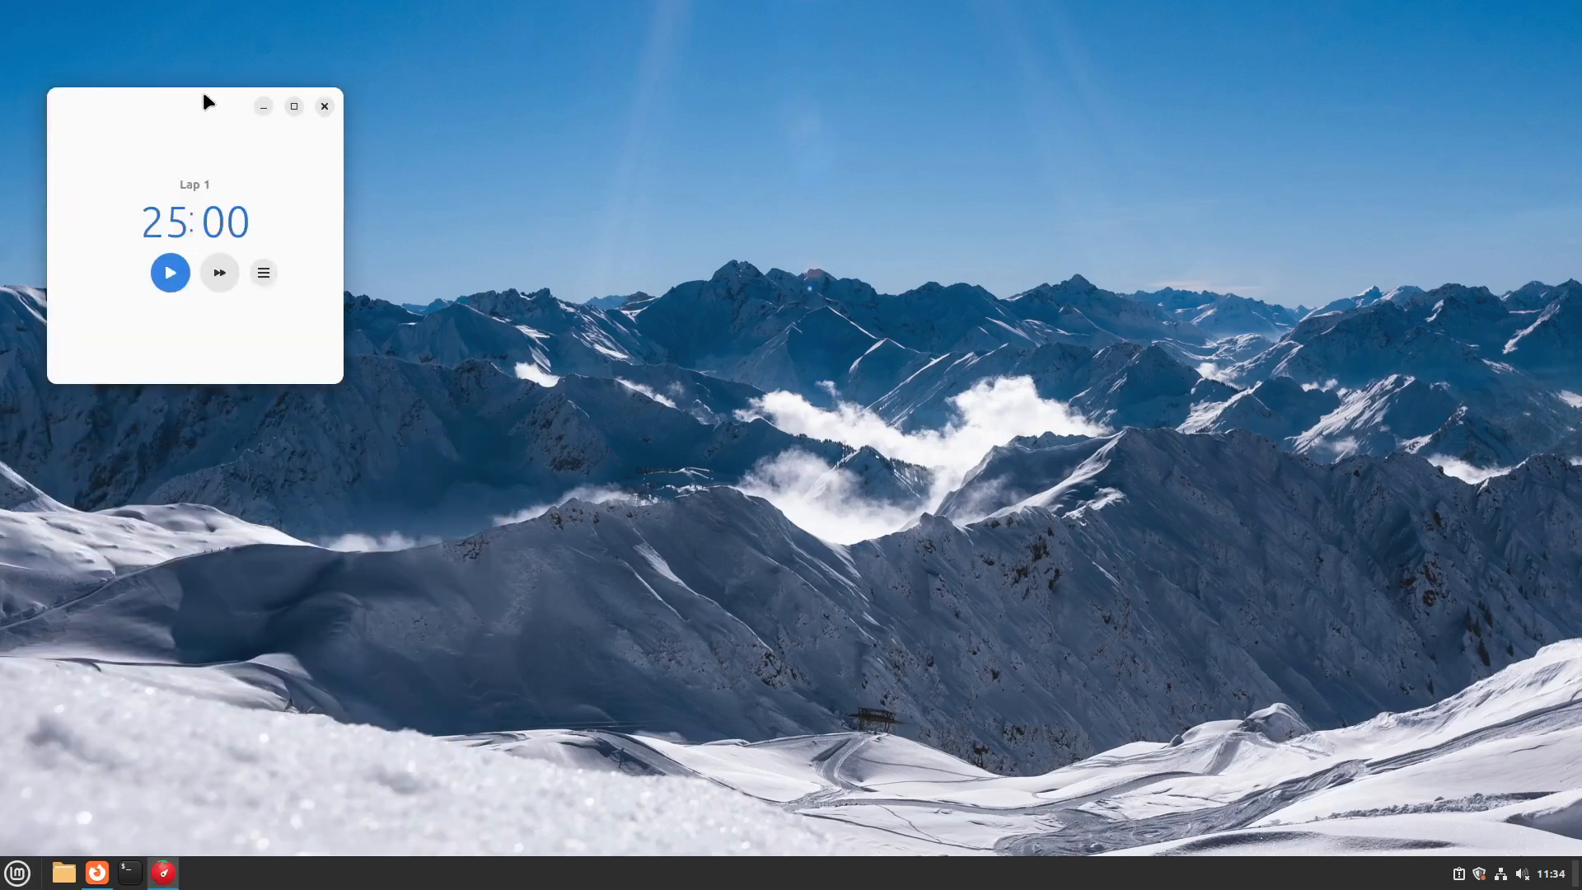
- Centre the Solanum window, start the 25-minute work countdown and pause it
left_click_drag(202, 100, 464, 148)
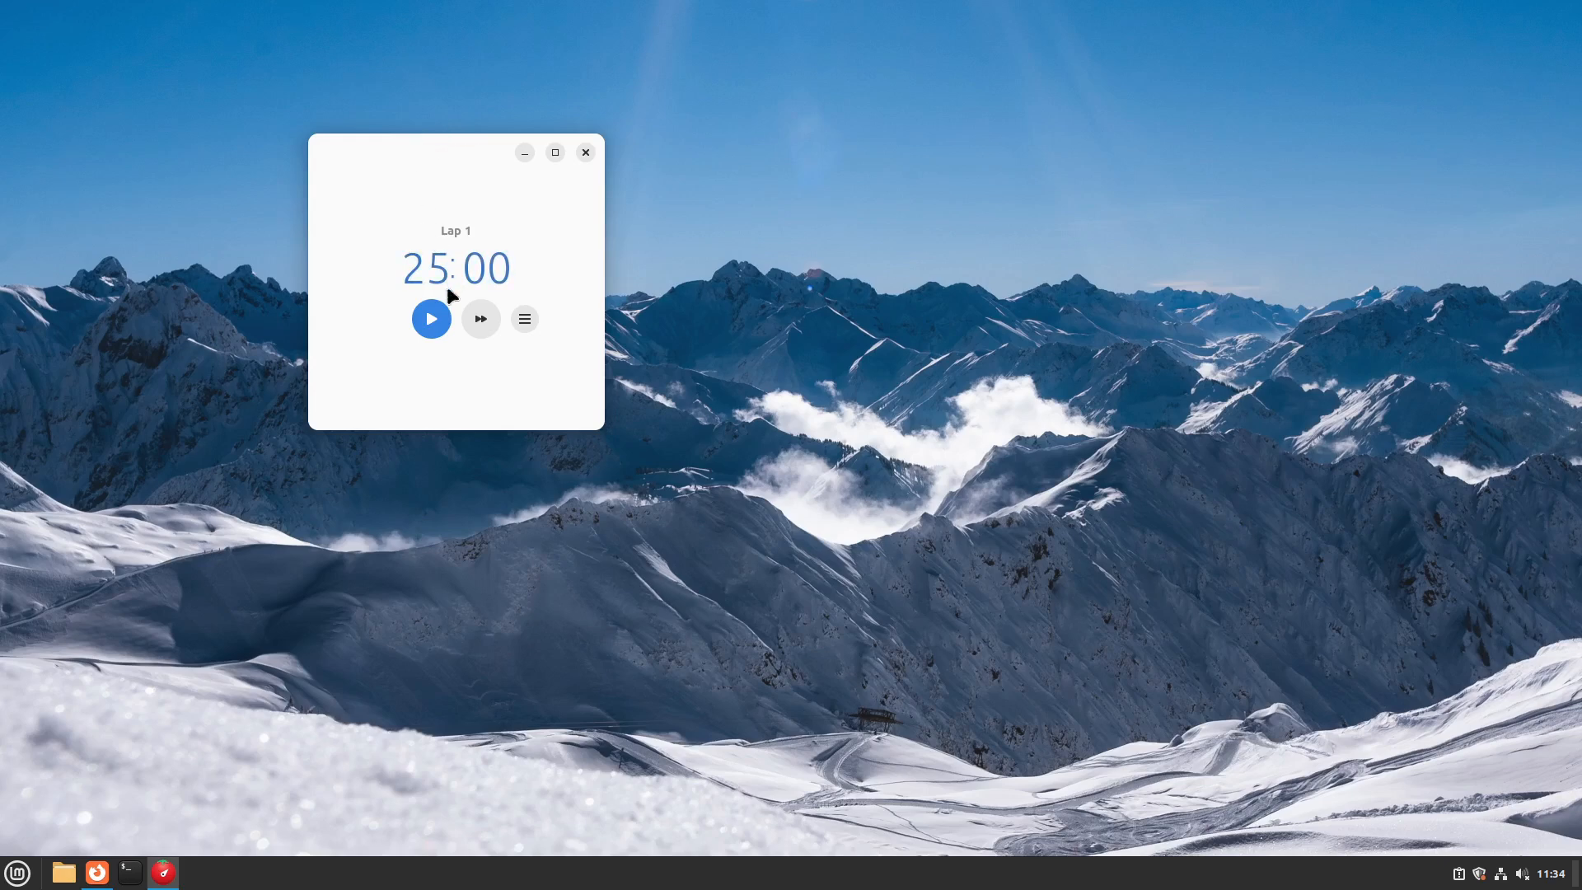
left_click(430, 319)
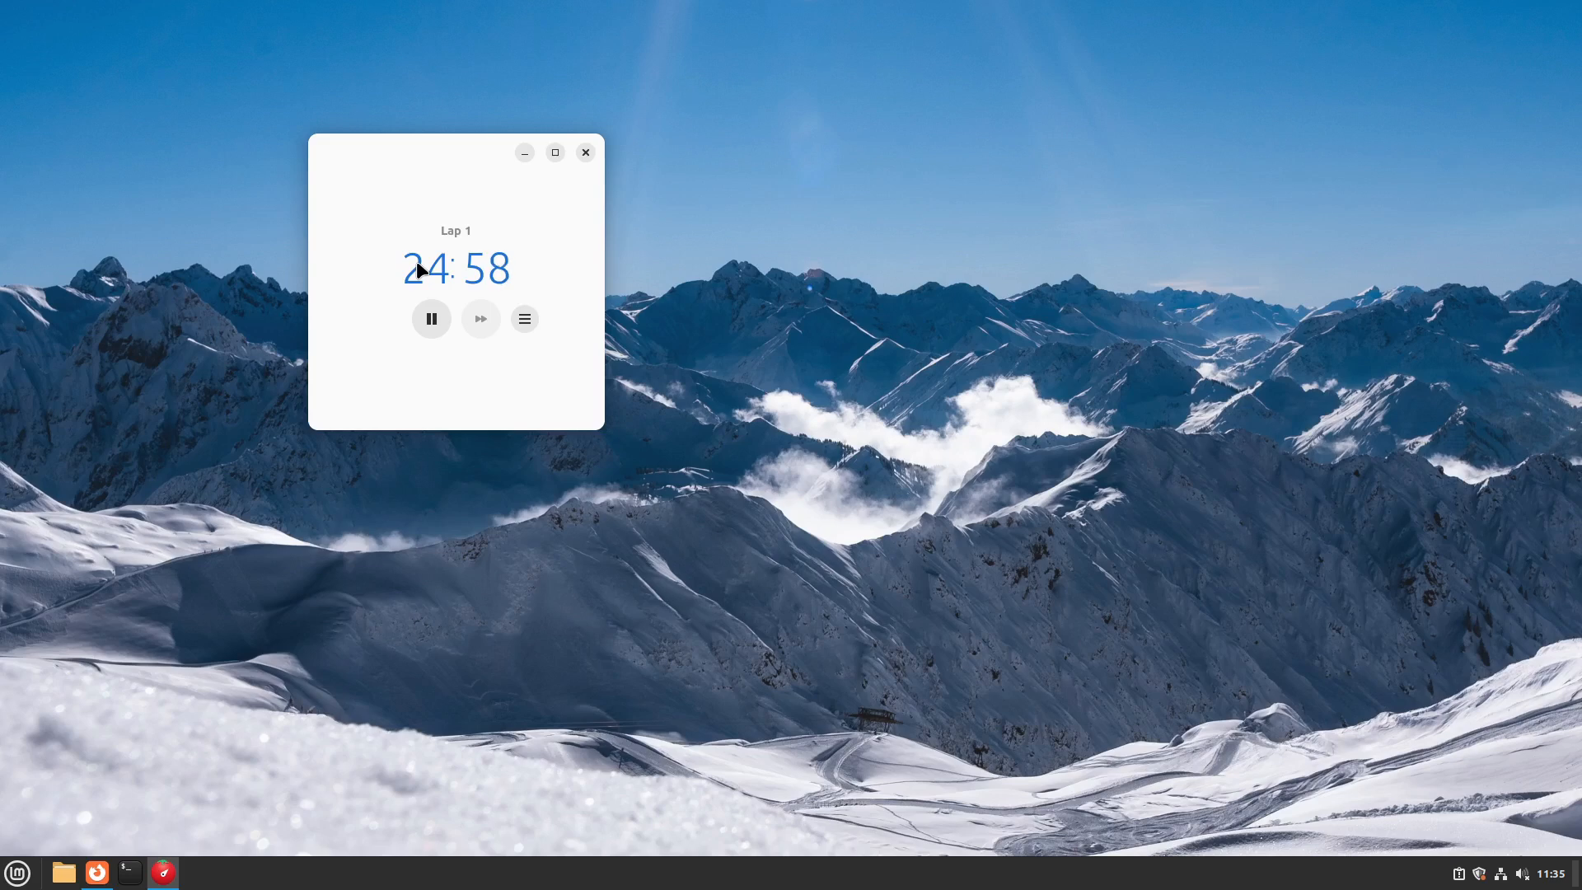
left_click(430, 319)
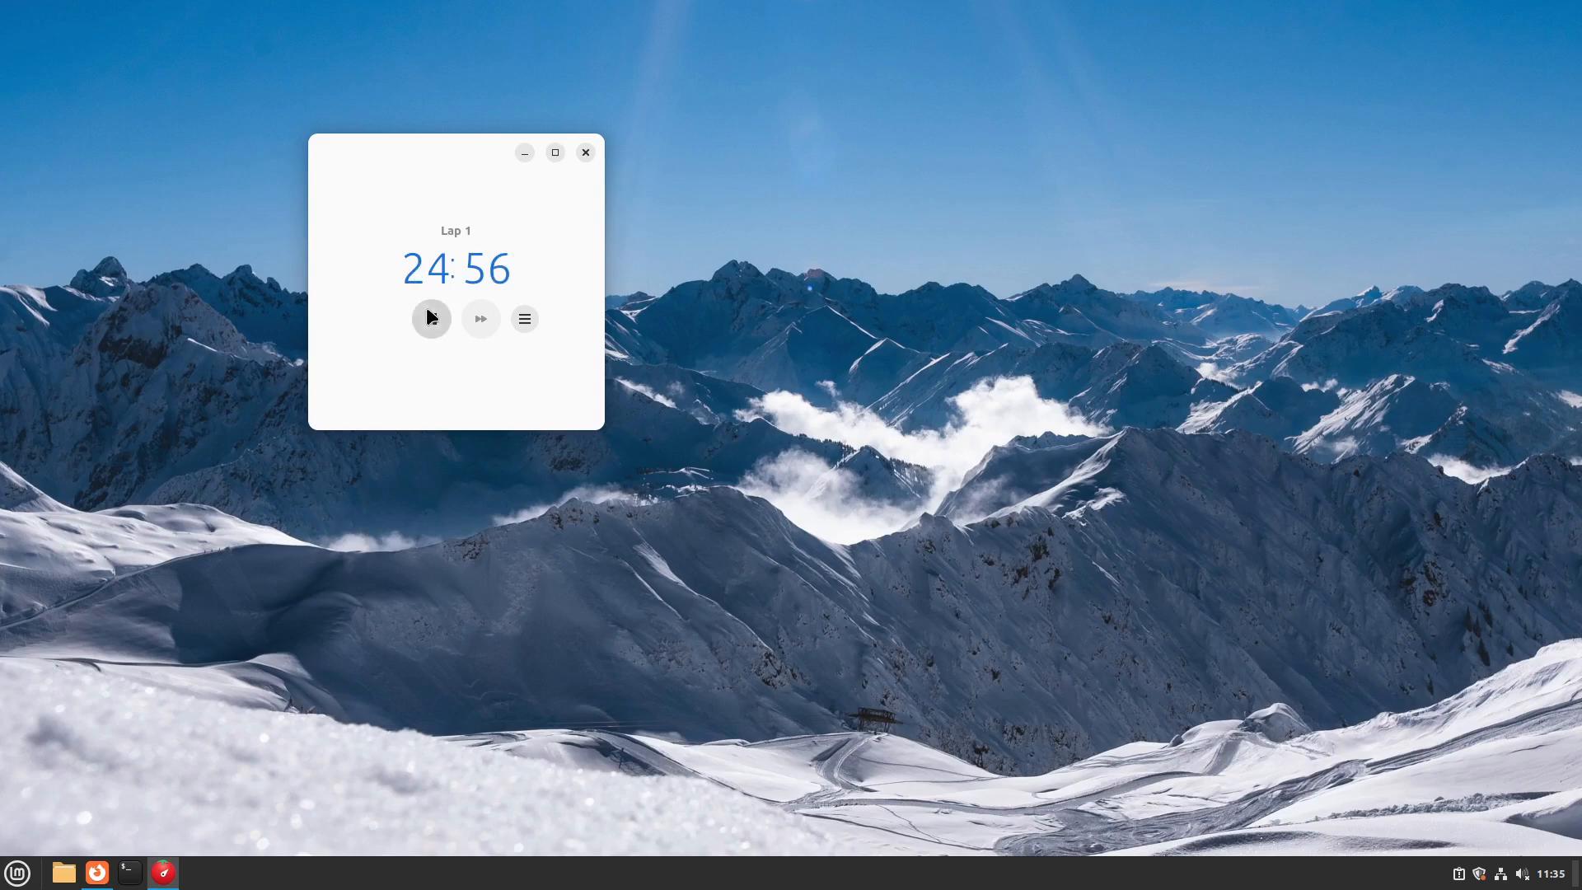
- Skip through the Short Break and Lap 2 up to Lap 3, then close Solanum
left_click(480, 319)
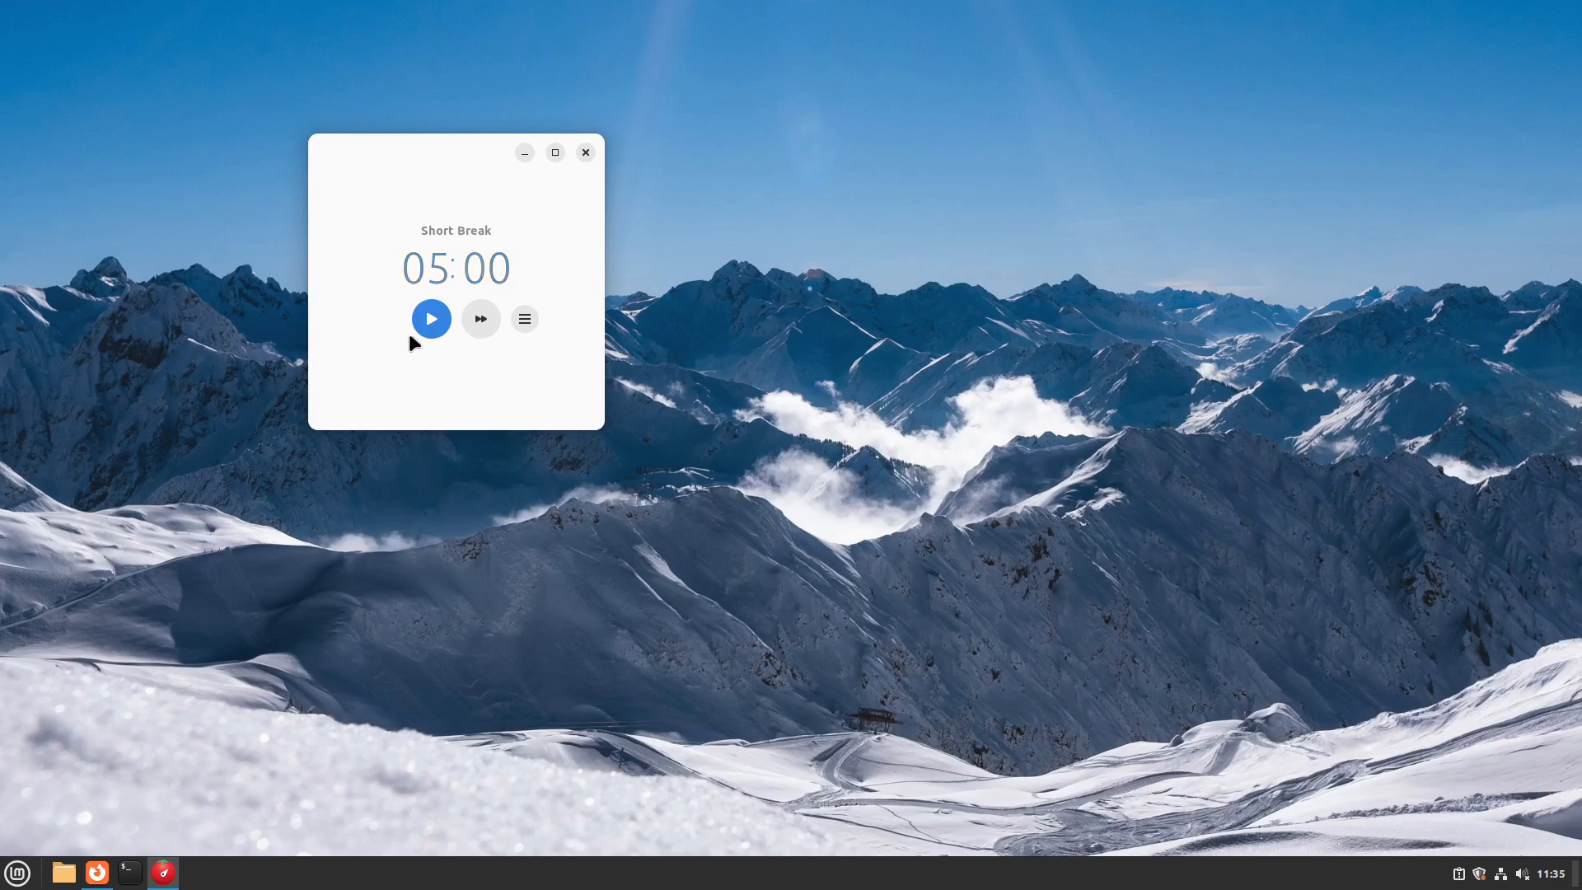
left_click(480, 318)
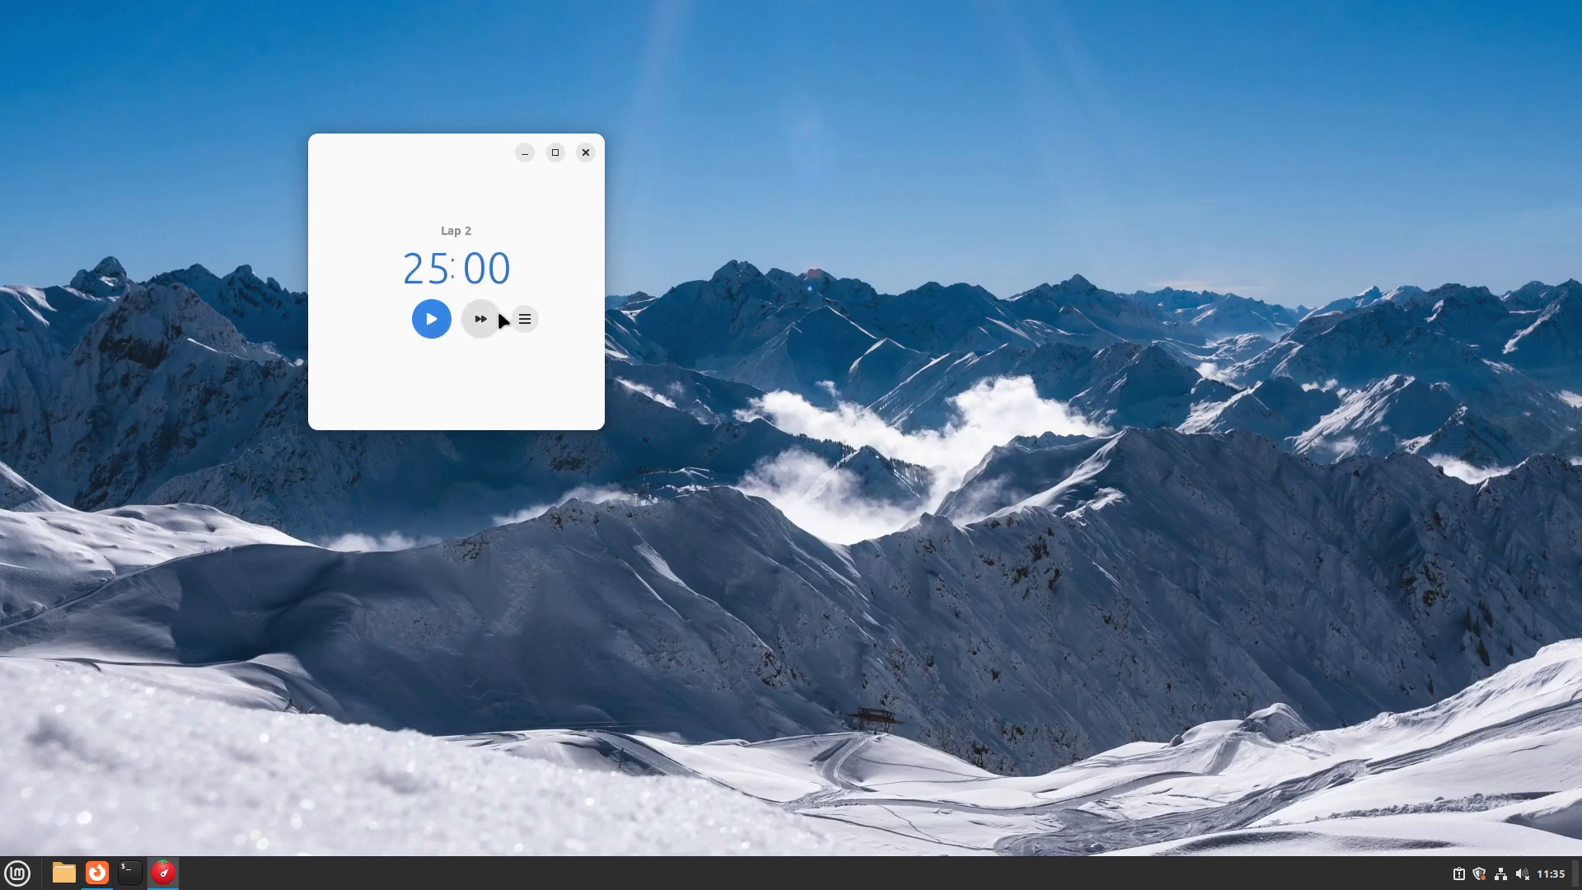
left_click(481, 318)
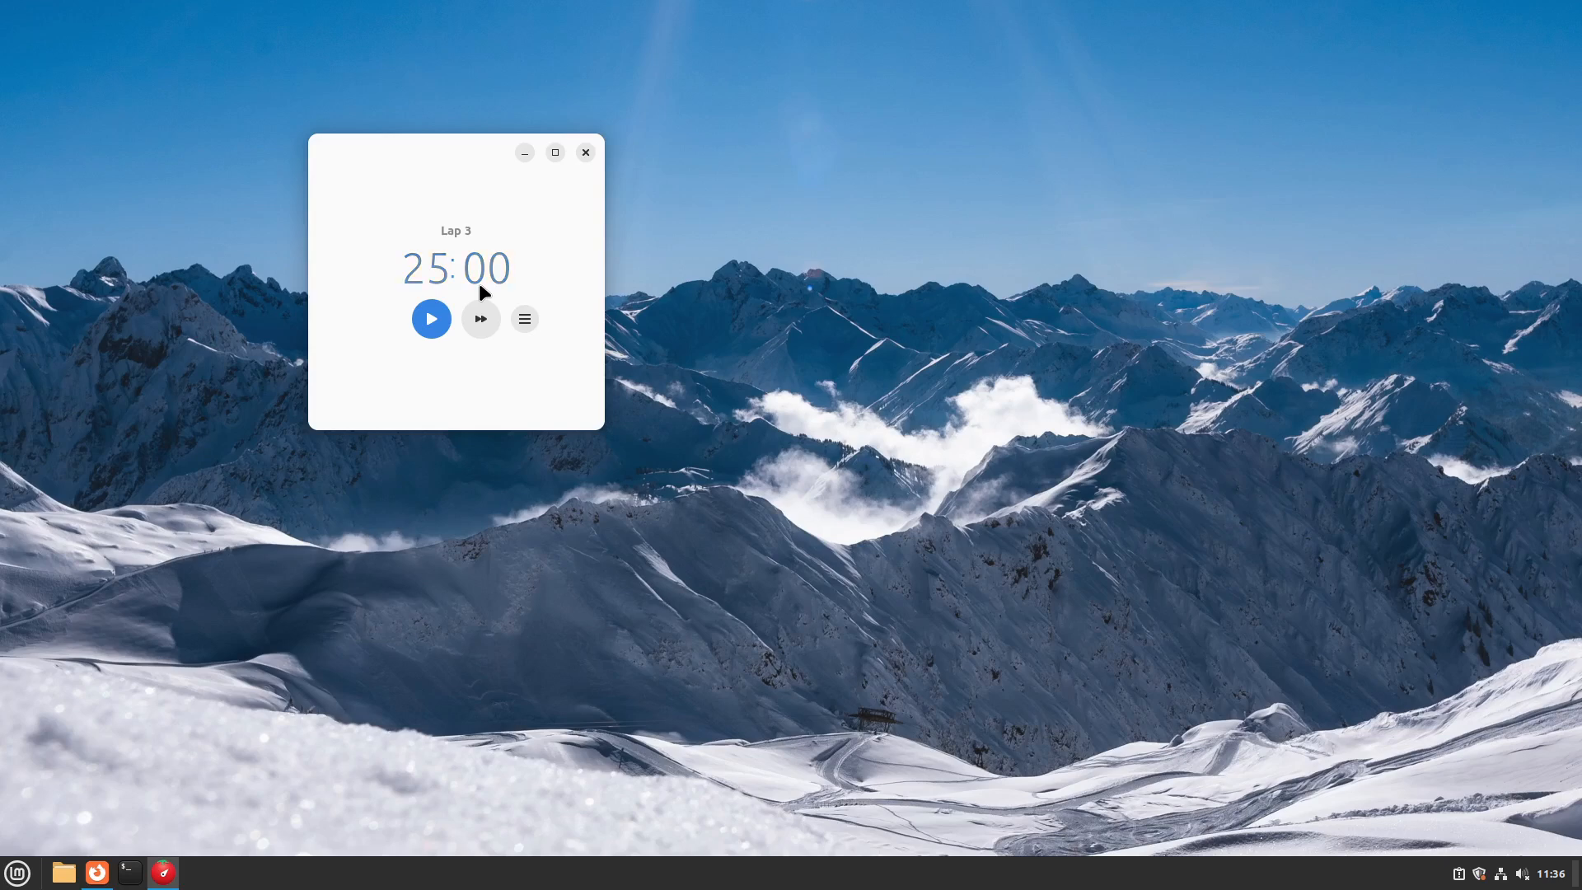
left_click(585, 152)
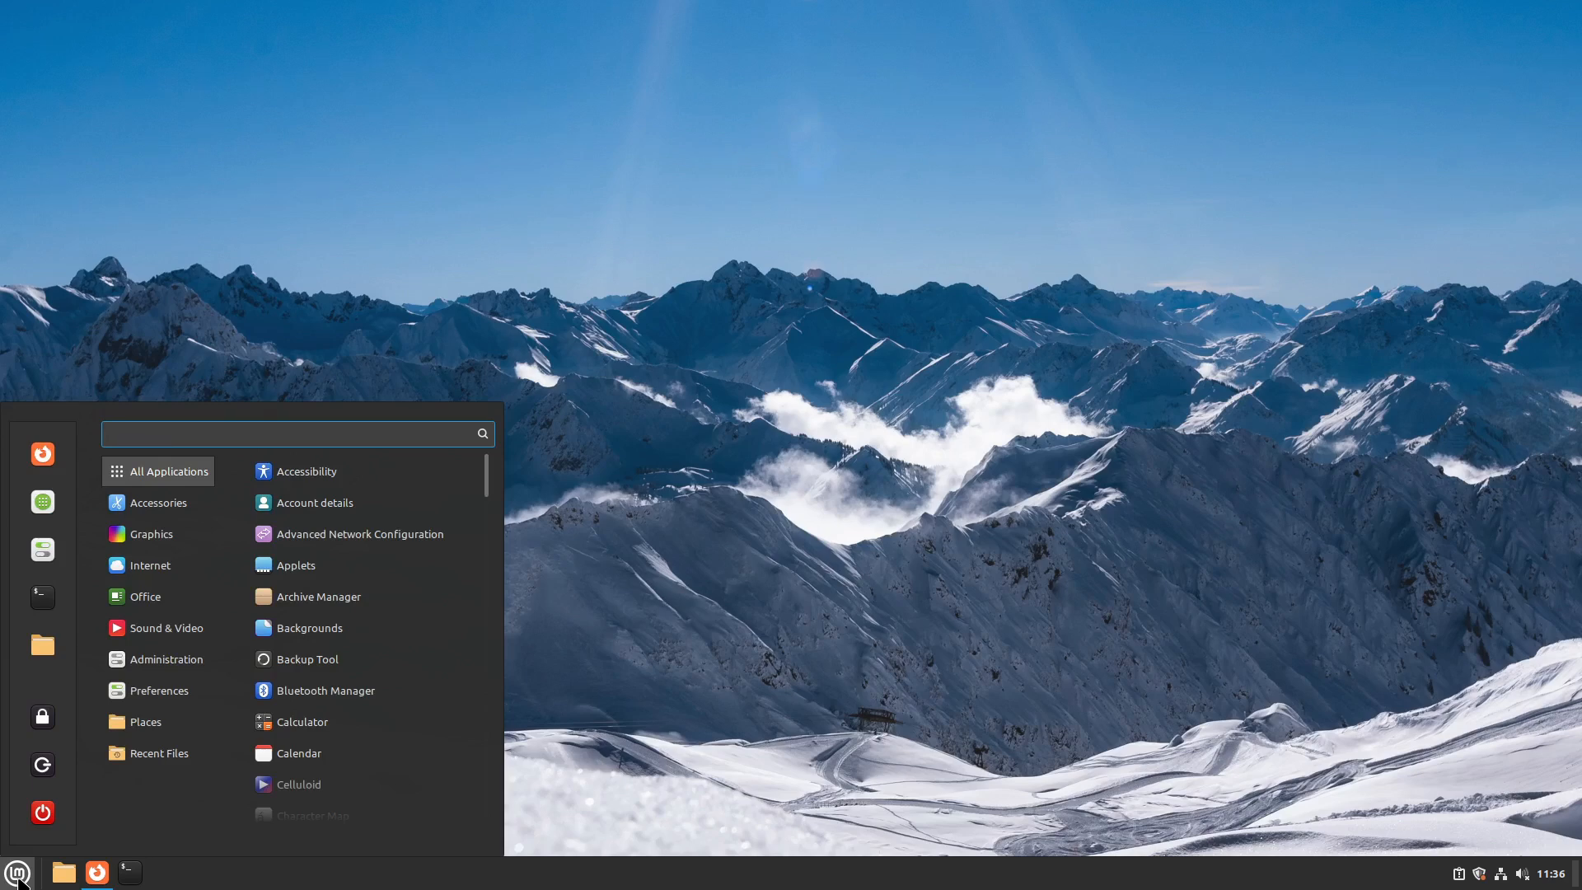
- Launch Thunderbird Mail from the Mint menu search results
type("s")
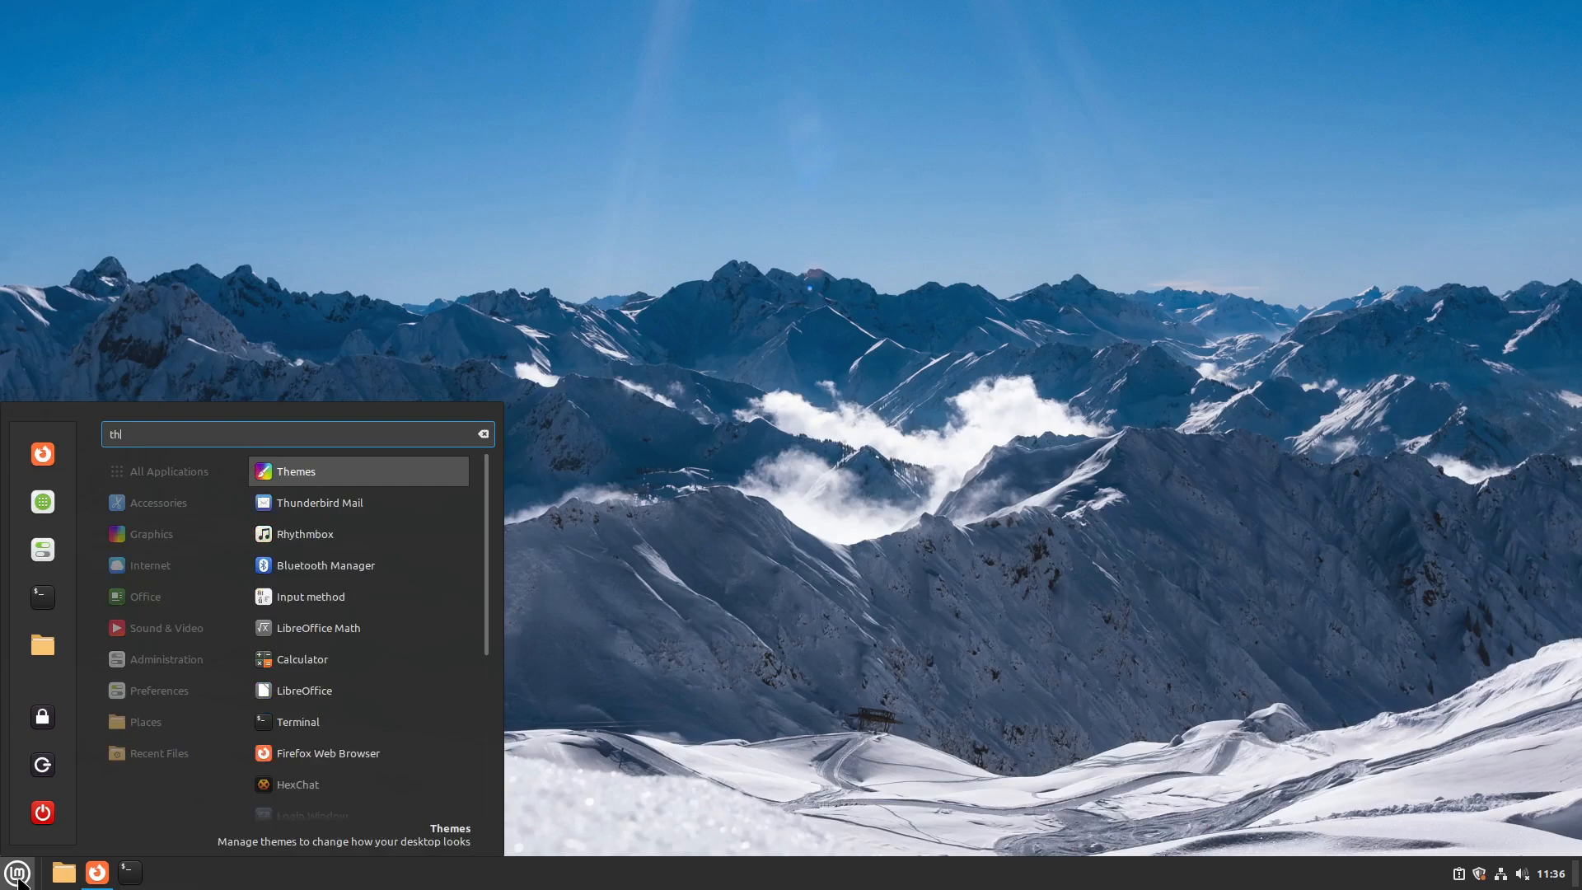
left_click(320, 503)
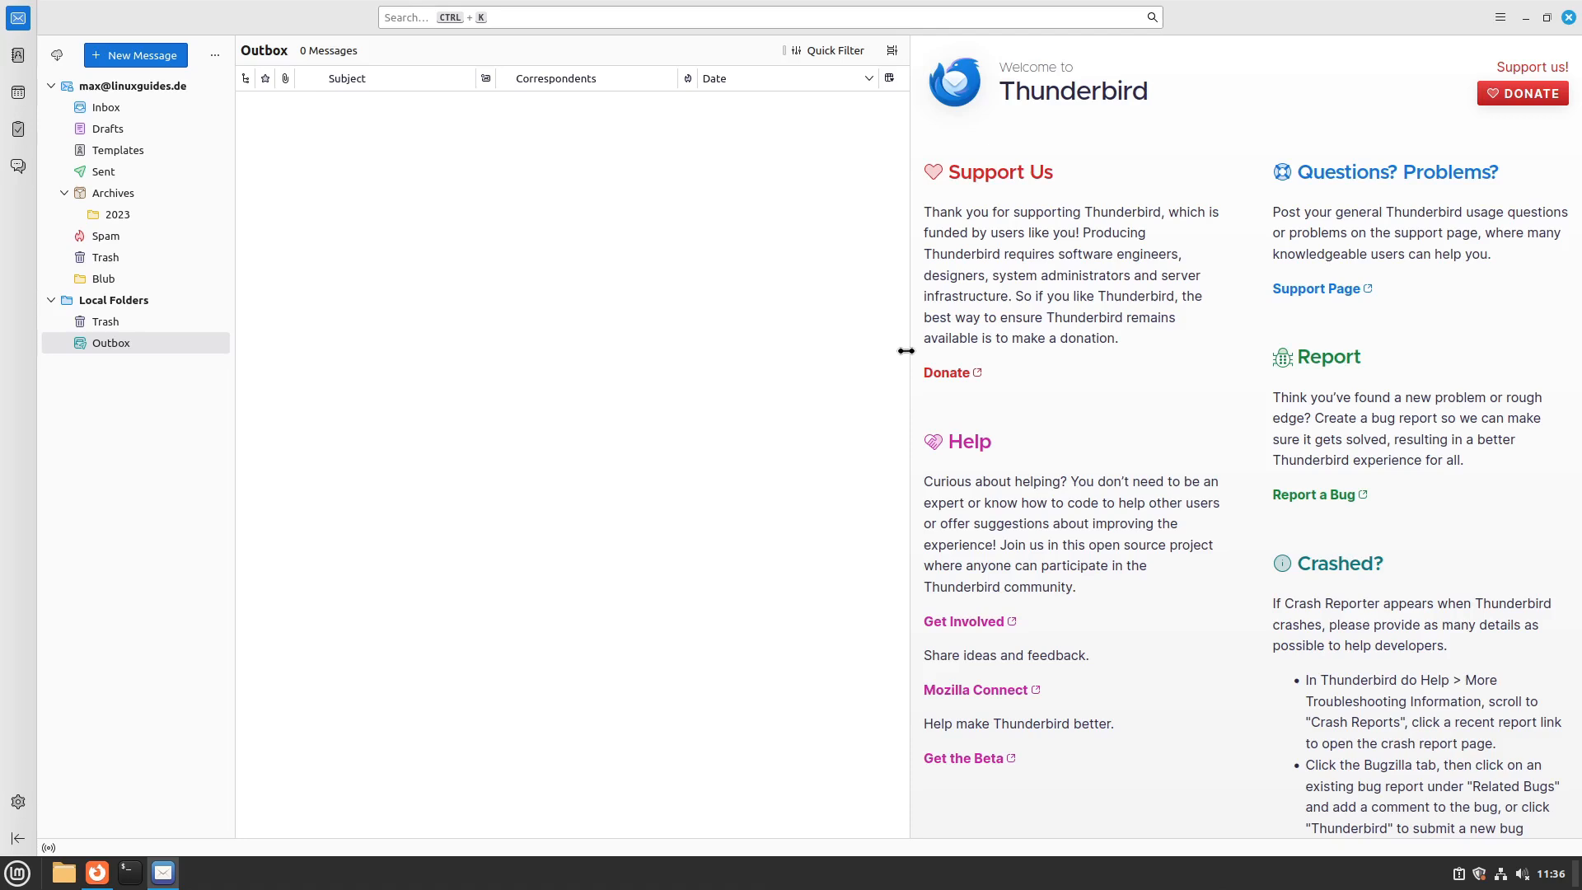
mouse_move(212, 395)
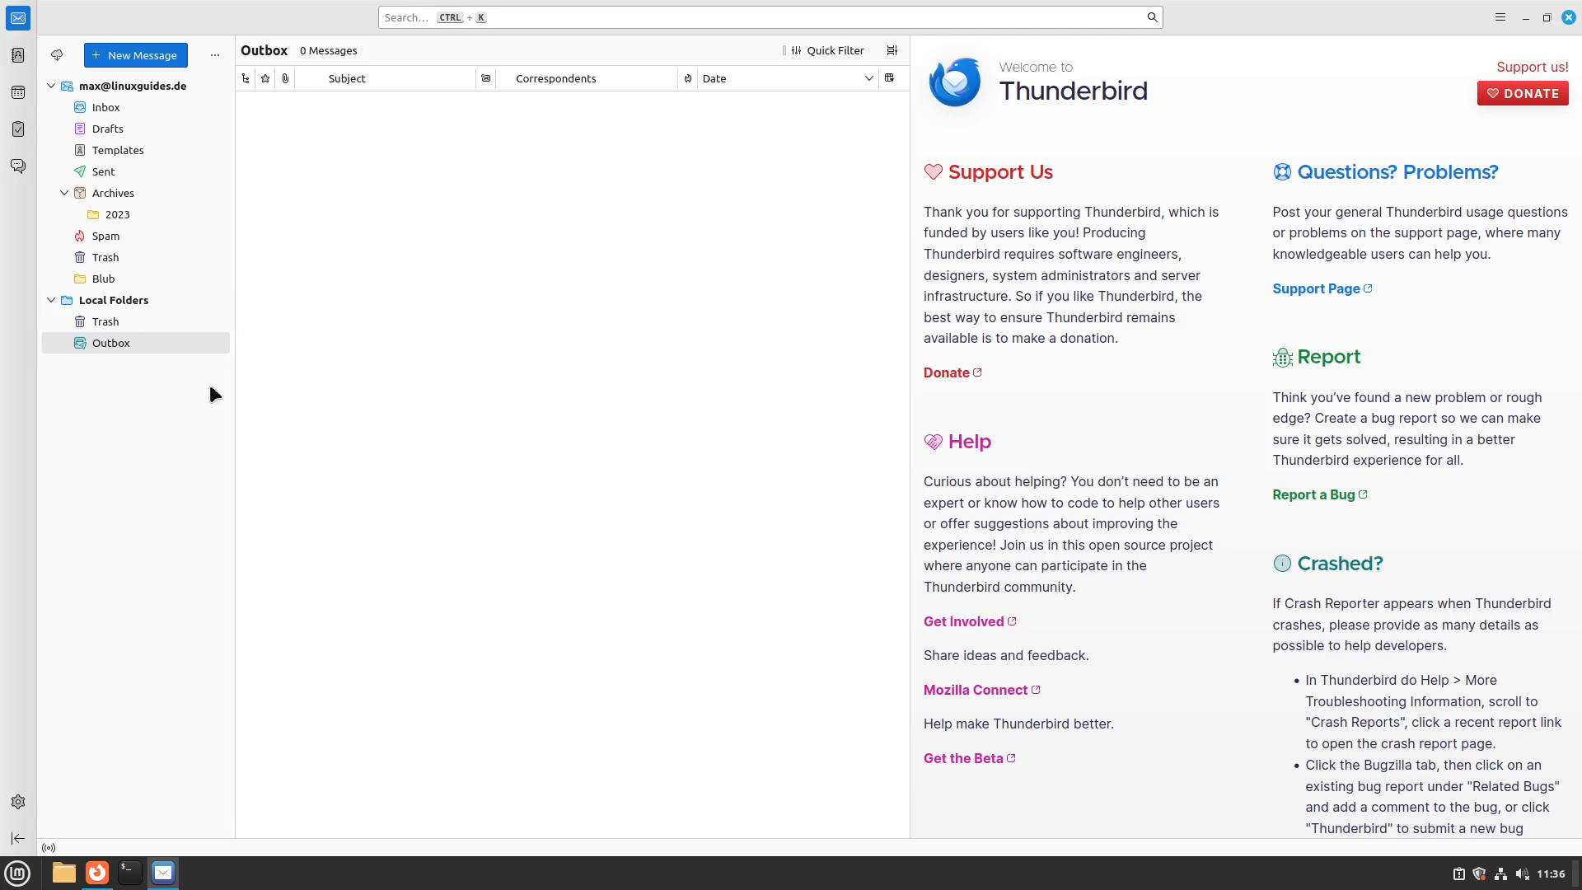
mouse_move(75, 24)
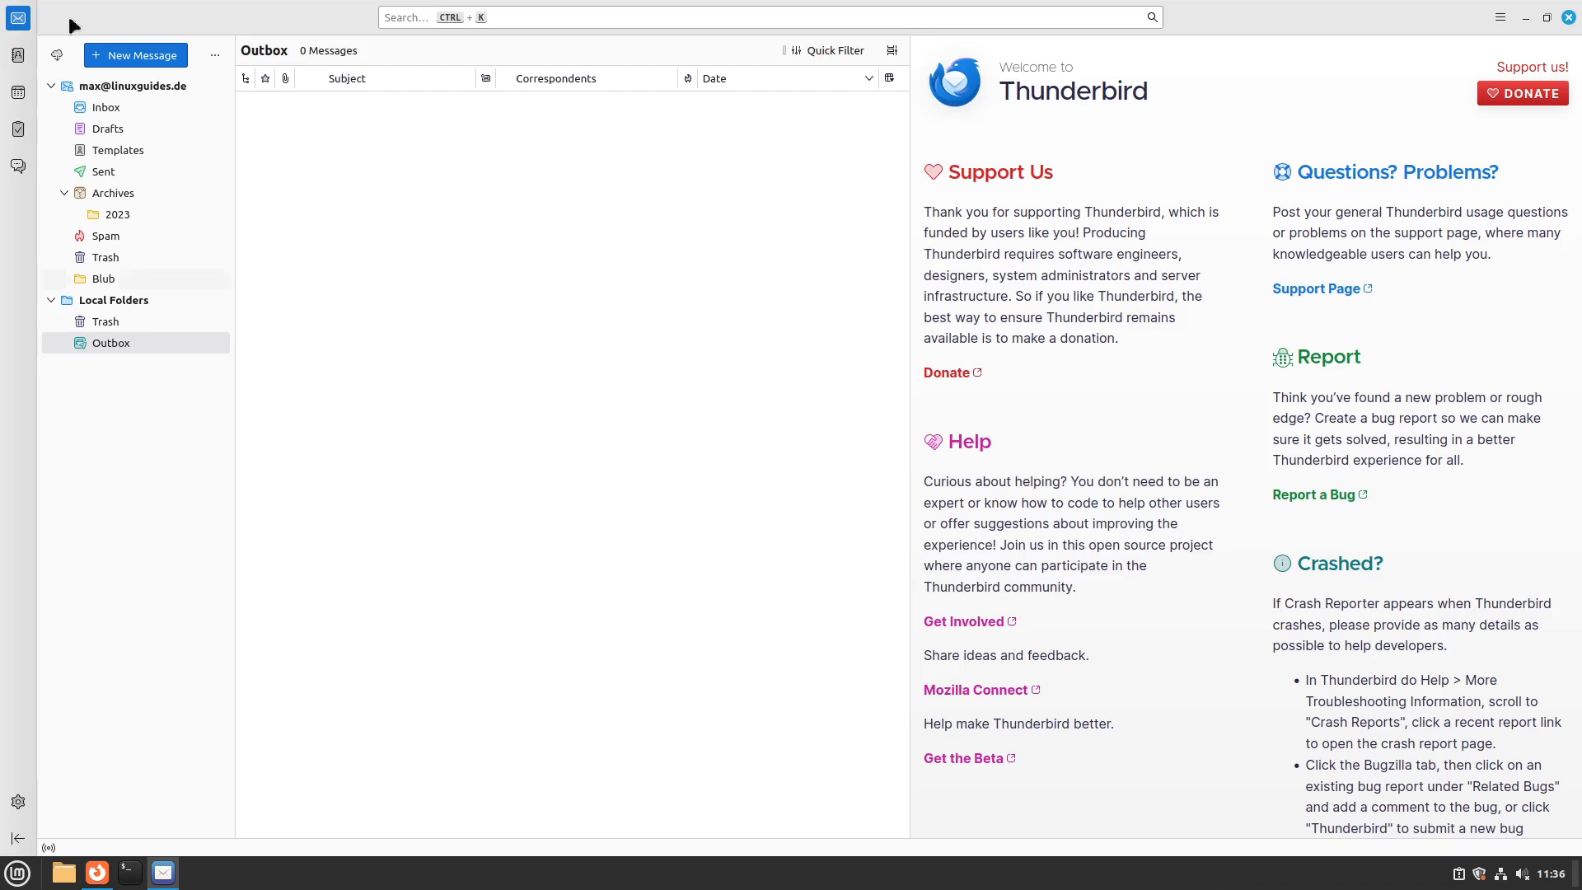
mouse_move(237, 425)
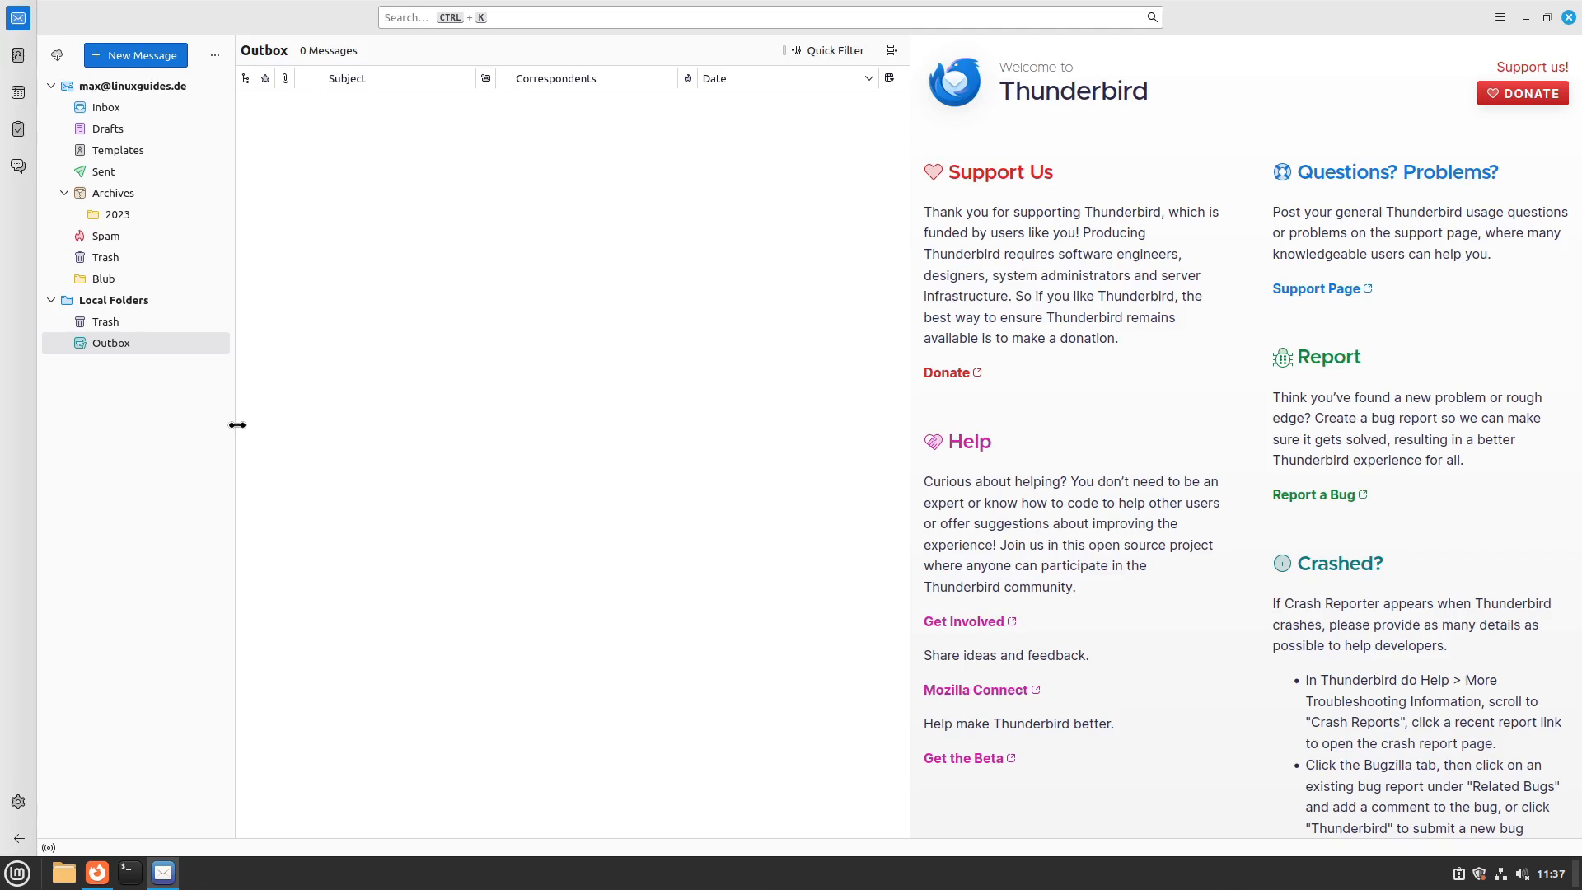
- Show the installed extensions in Thunderbird's Add-ons and Themes manager
left_click(1499, 17)
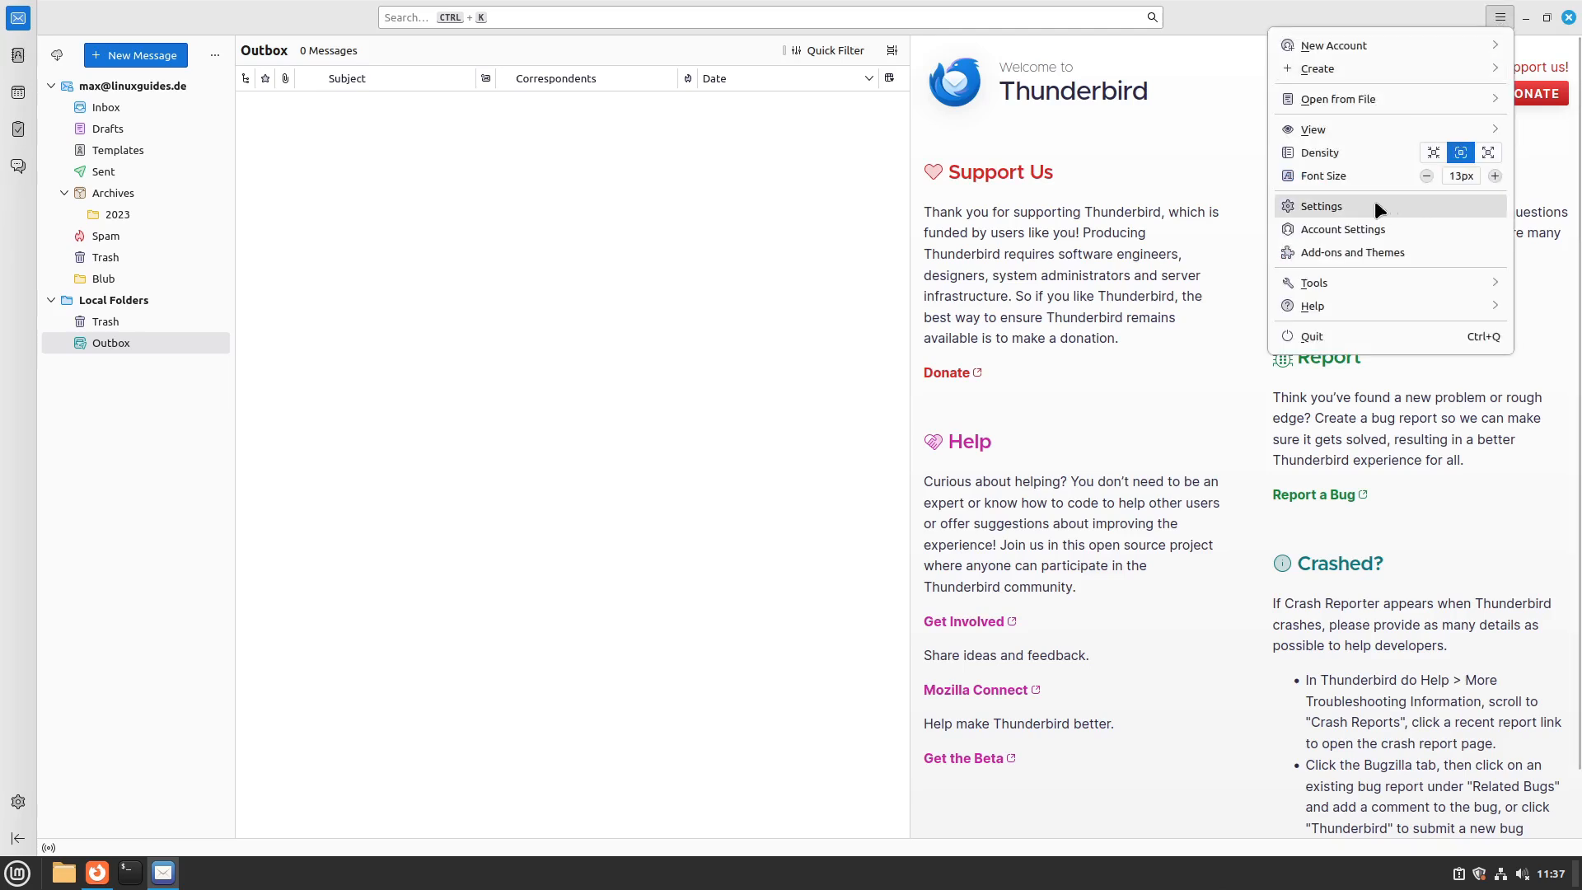
left_click(1352, 252)
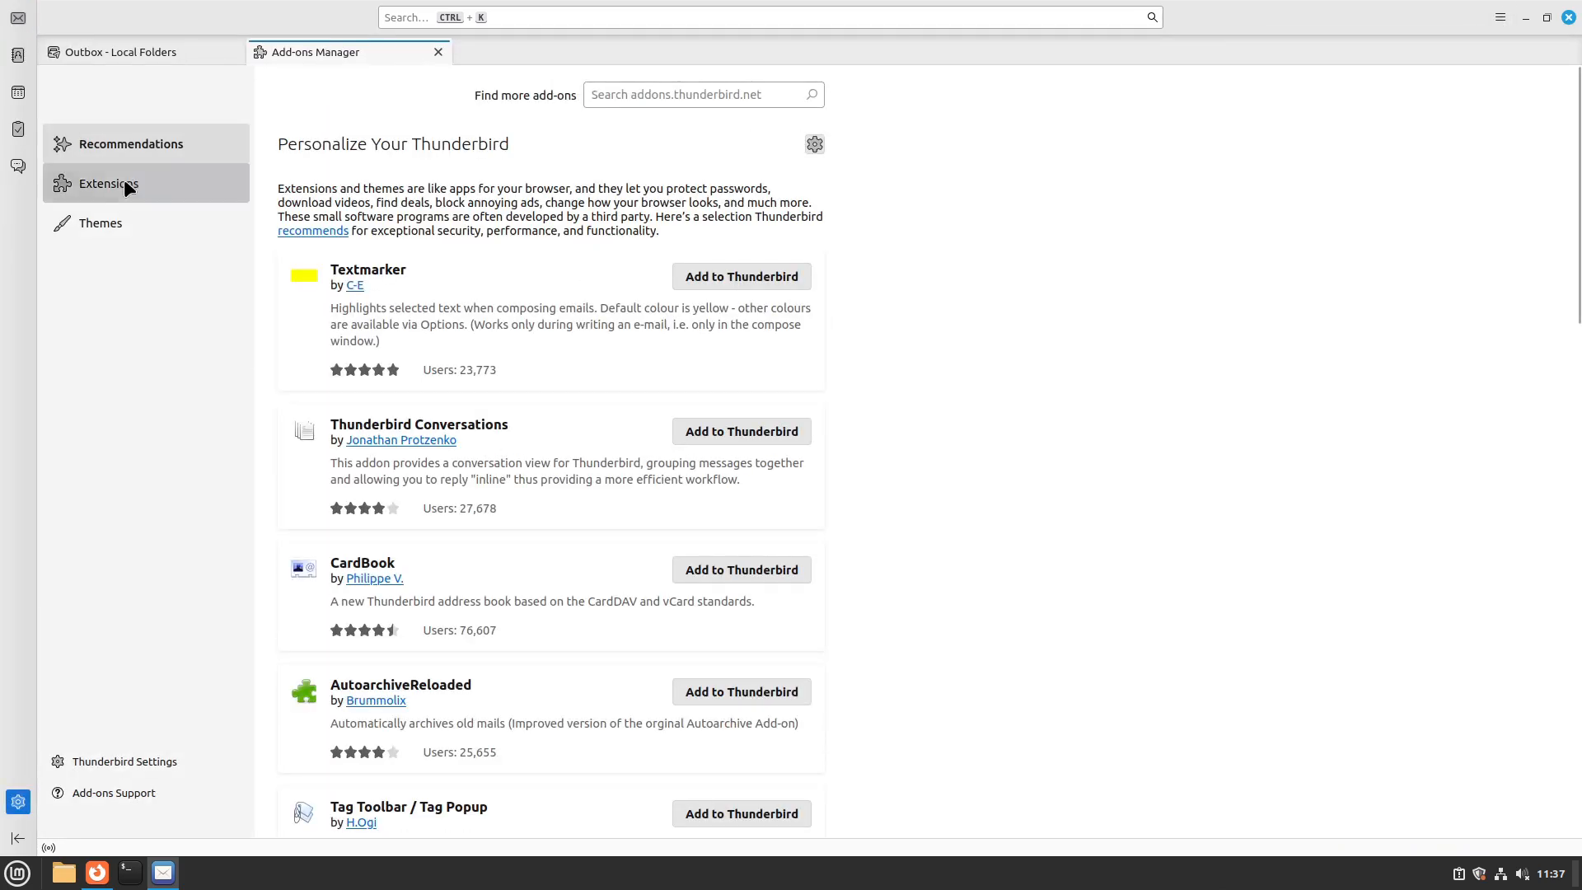
left_click(814, 143)
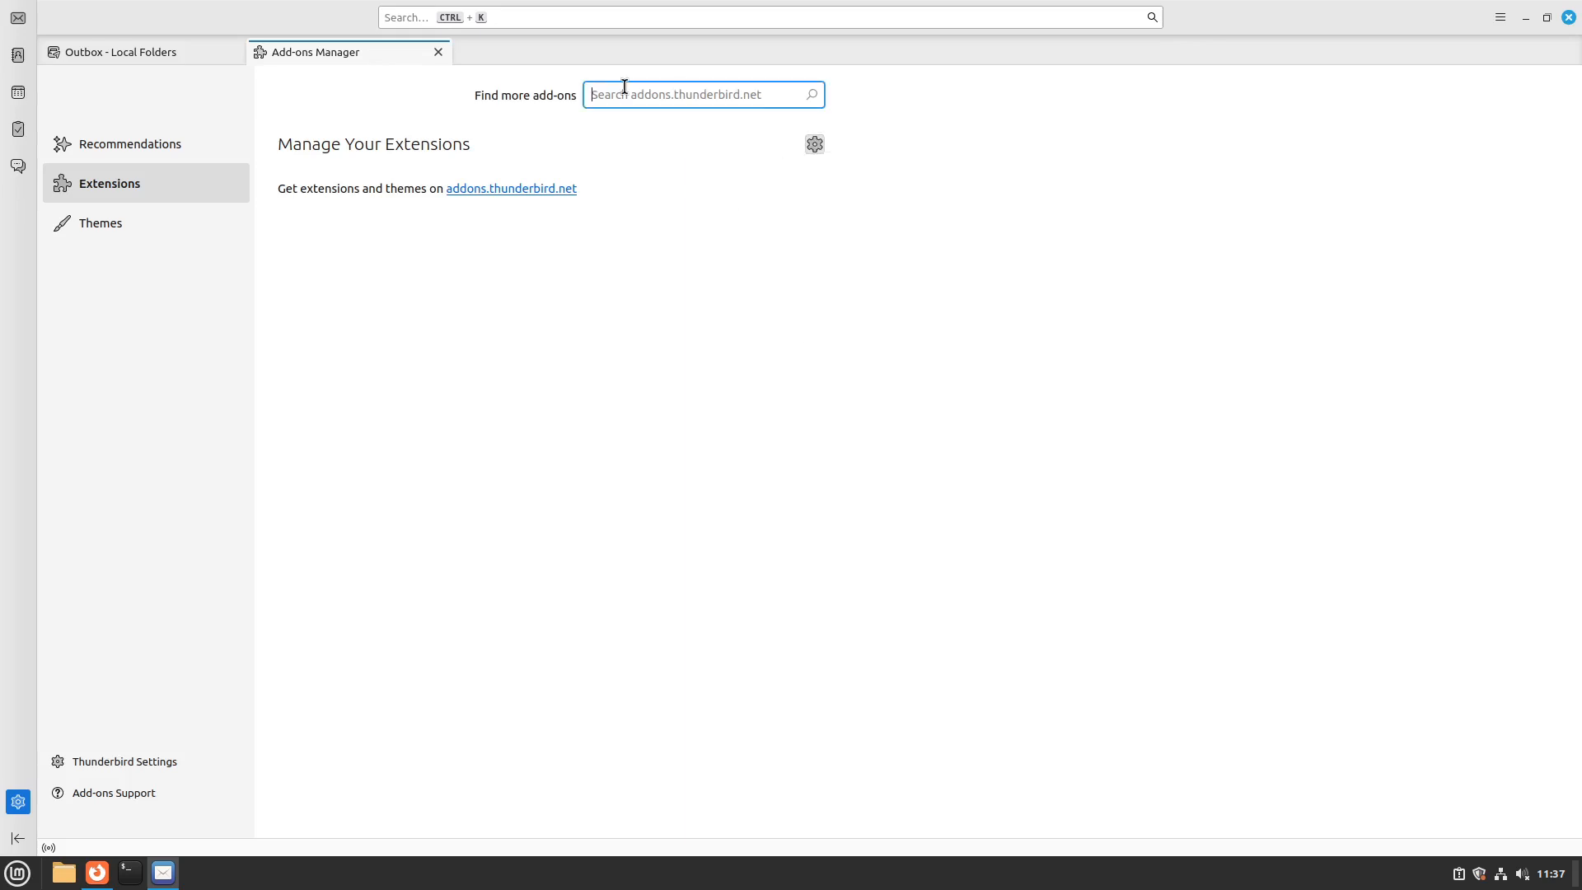
- Search the add-ons site for quicktext and view the Quicktext extension's detail page
type("quickdex")
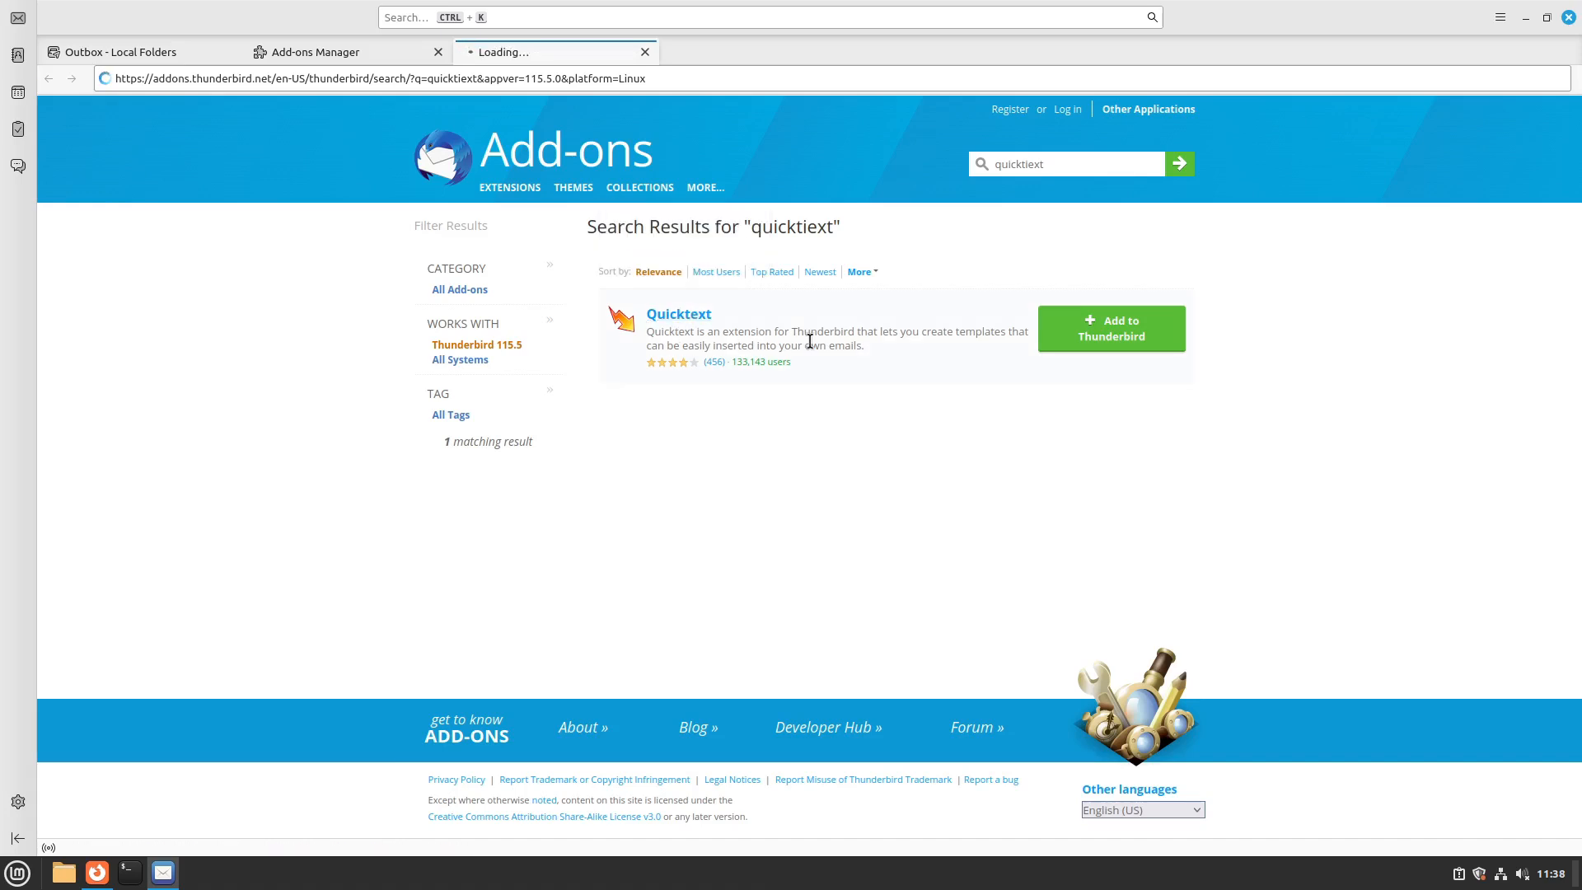
left_click(678, 314)
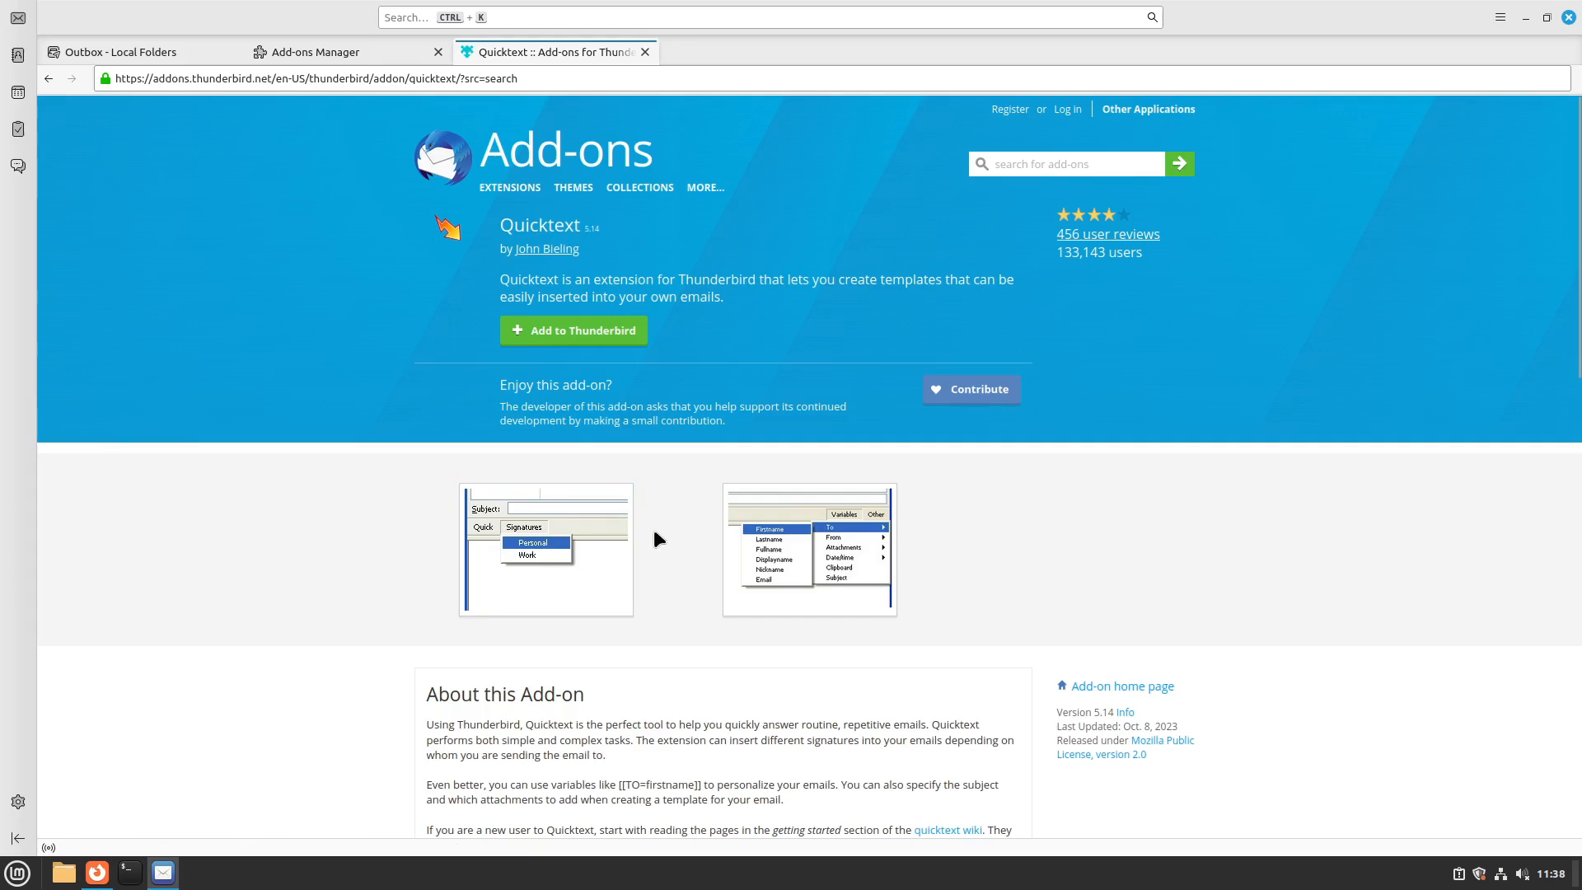
scroll("down", 3)
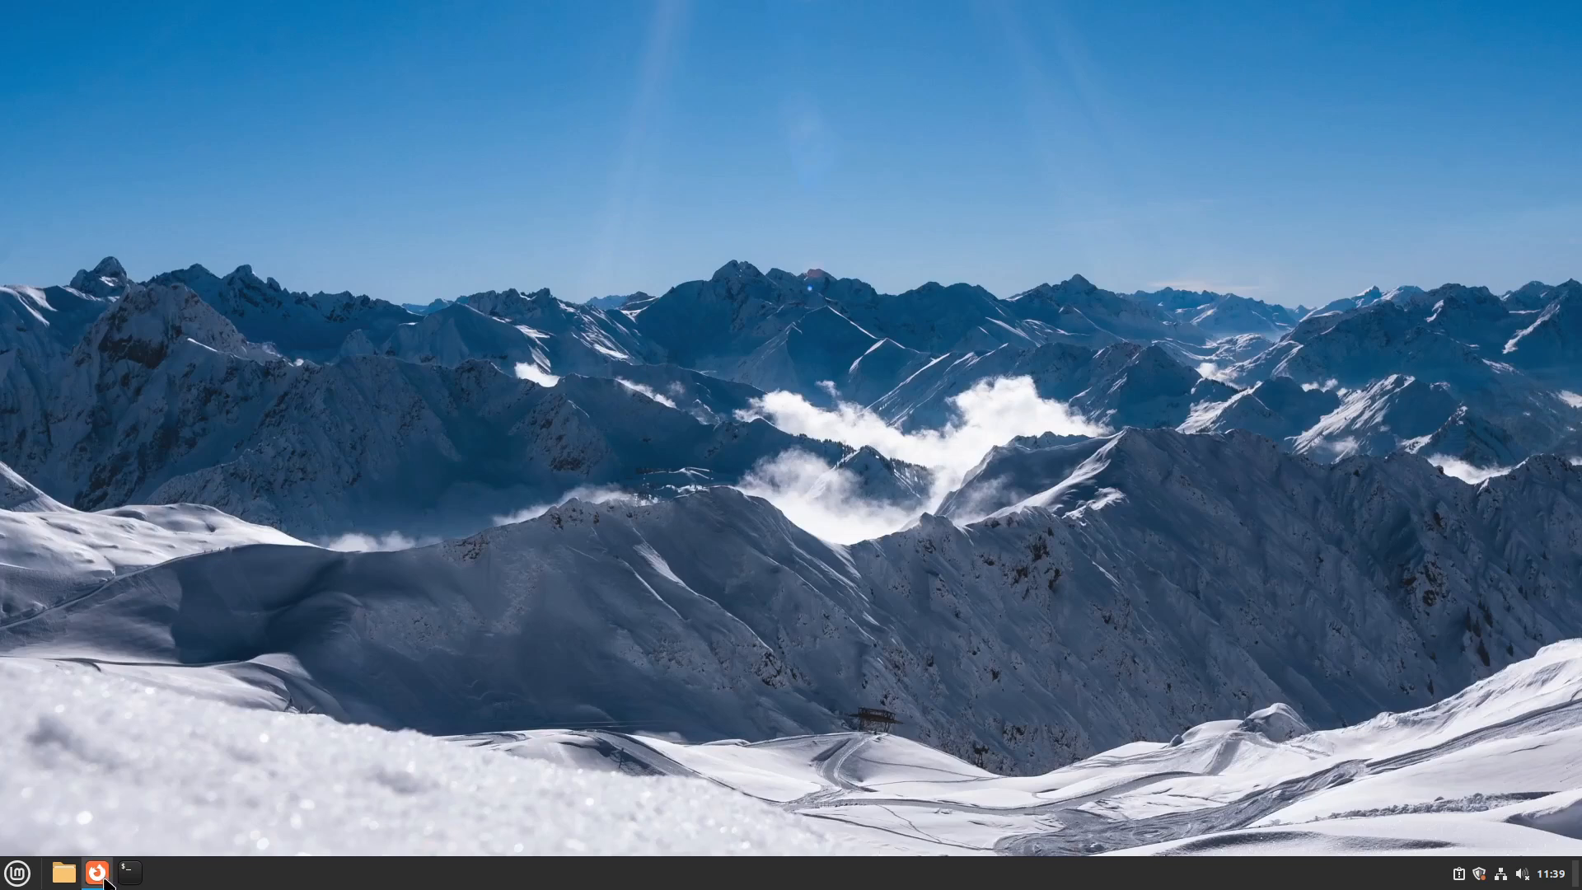
- Restore Firefox and load the nocodb.com homepage from the shortcut
left_click(97, 871)
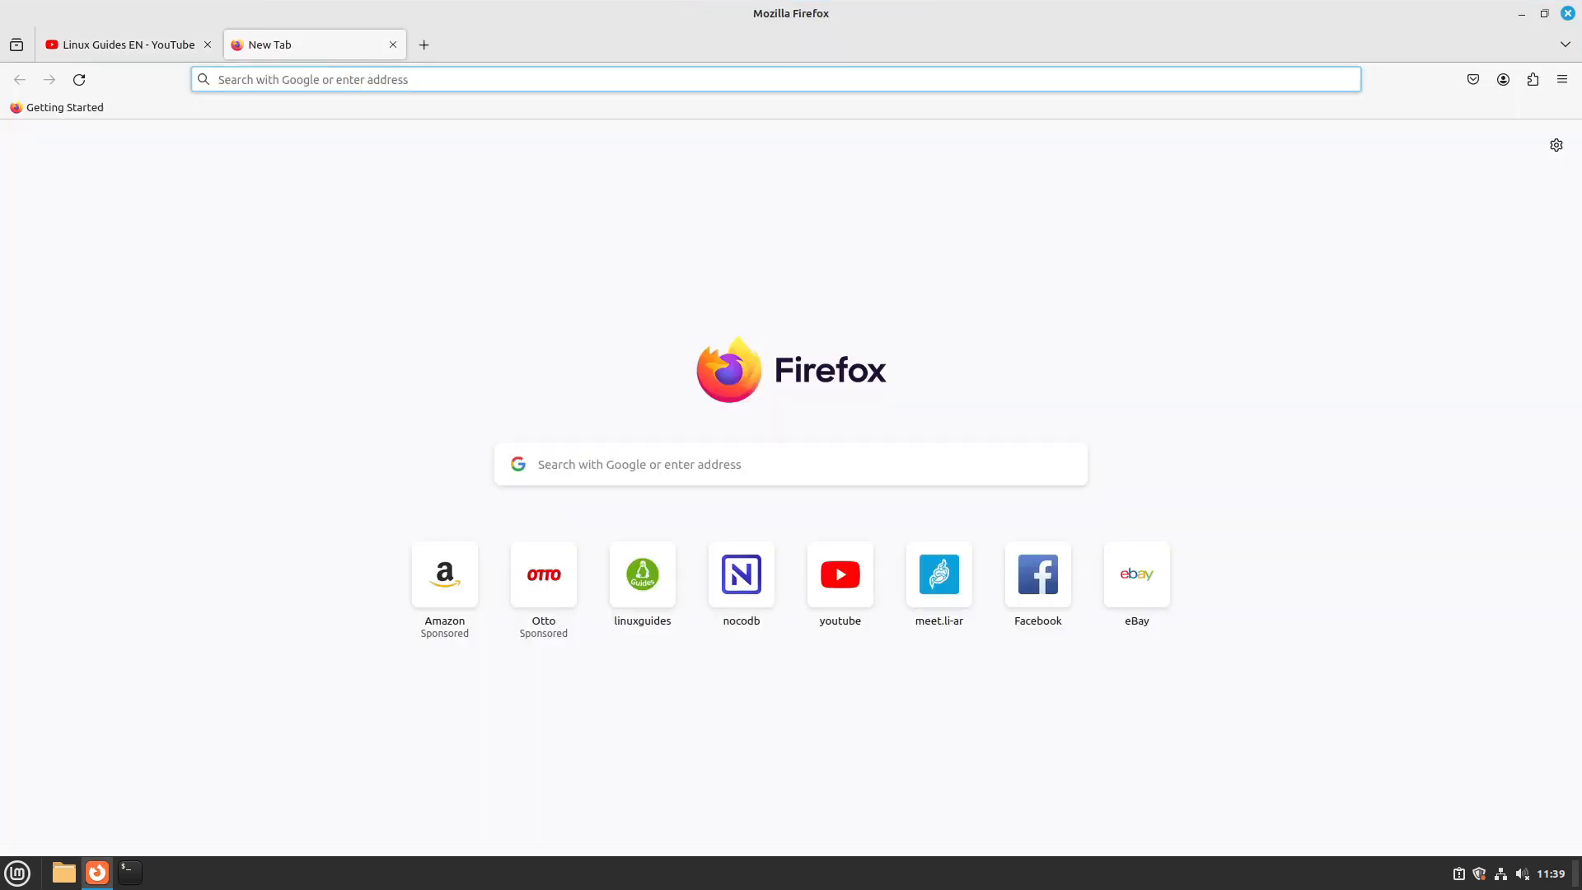
left_click(741, 574)
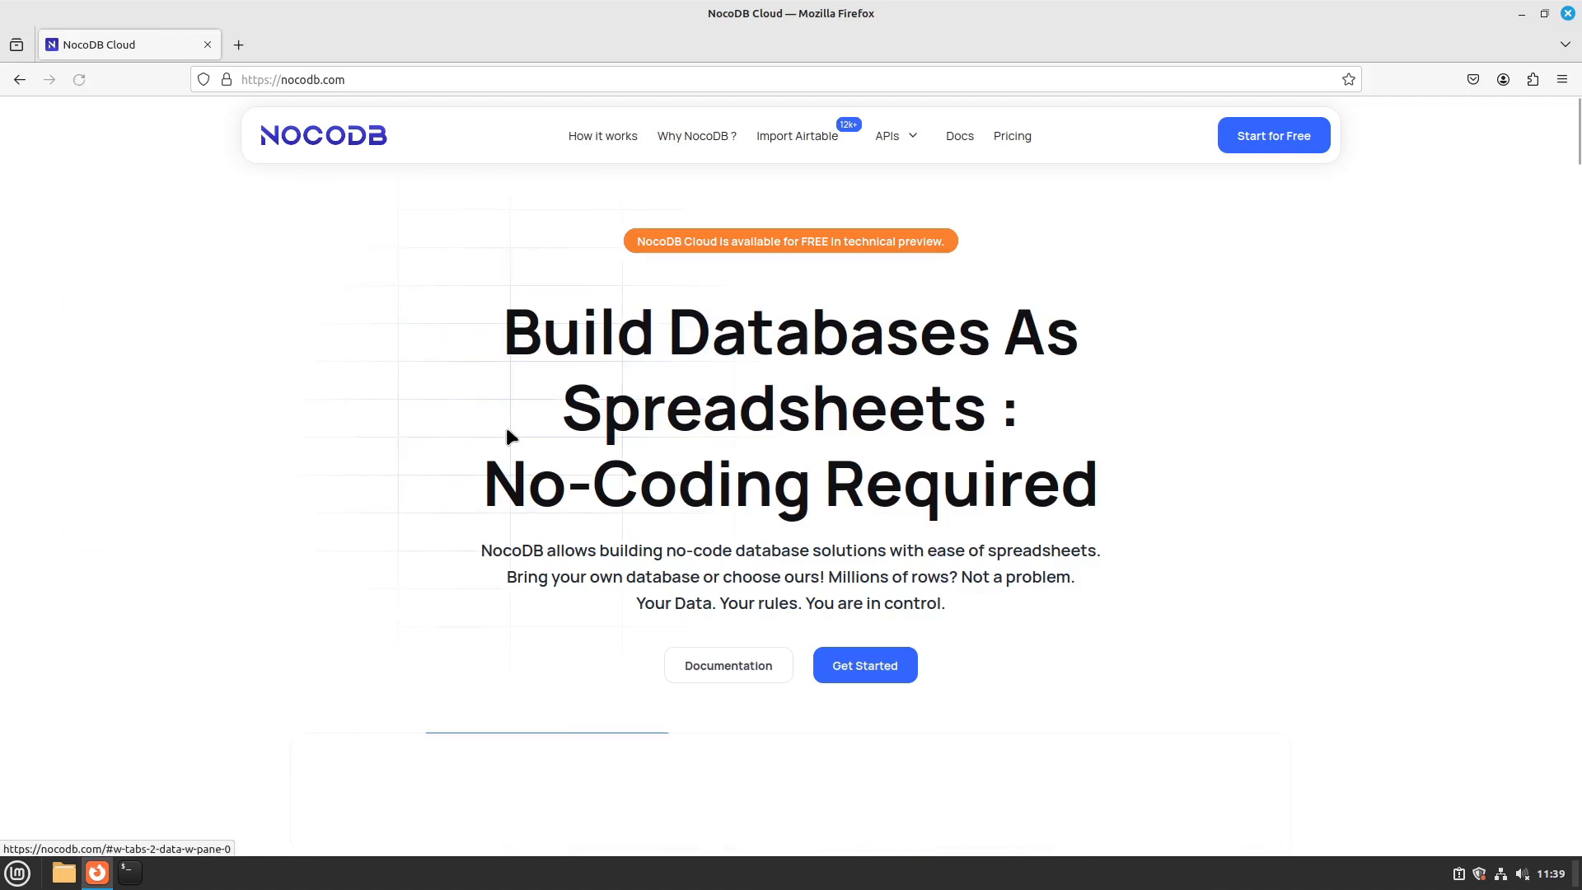
scroll("down", 3)
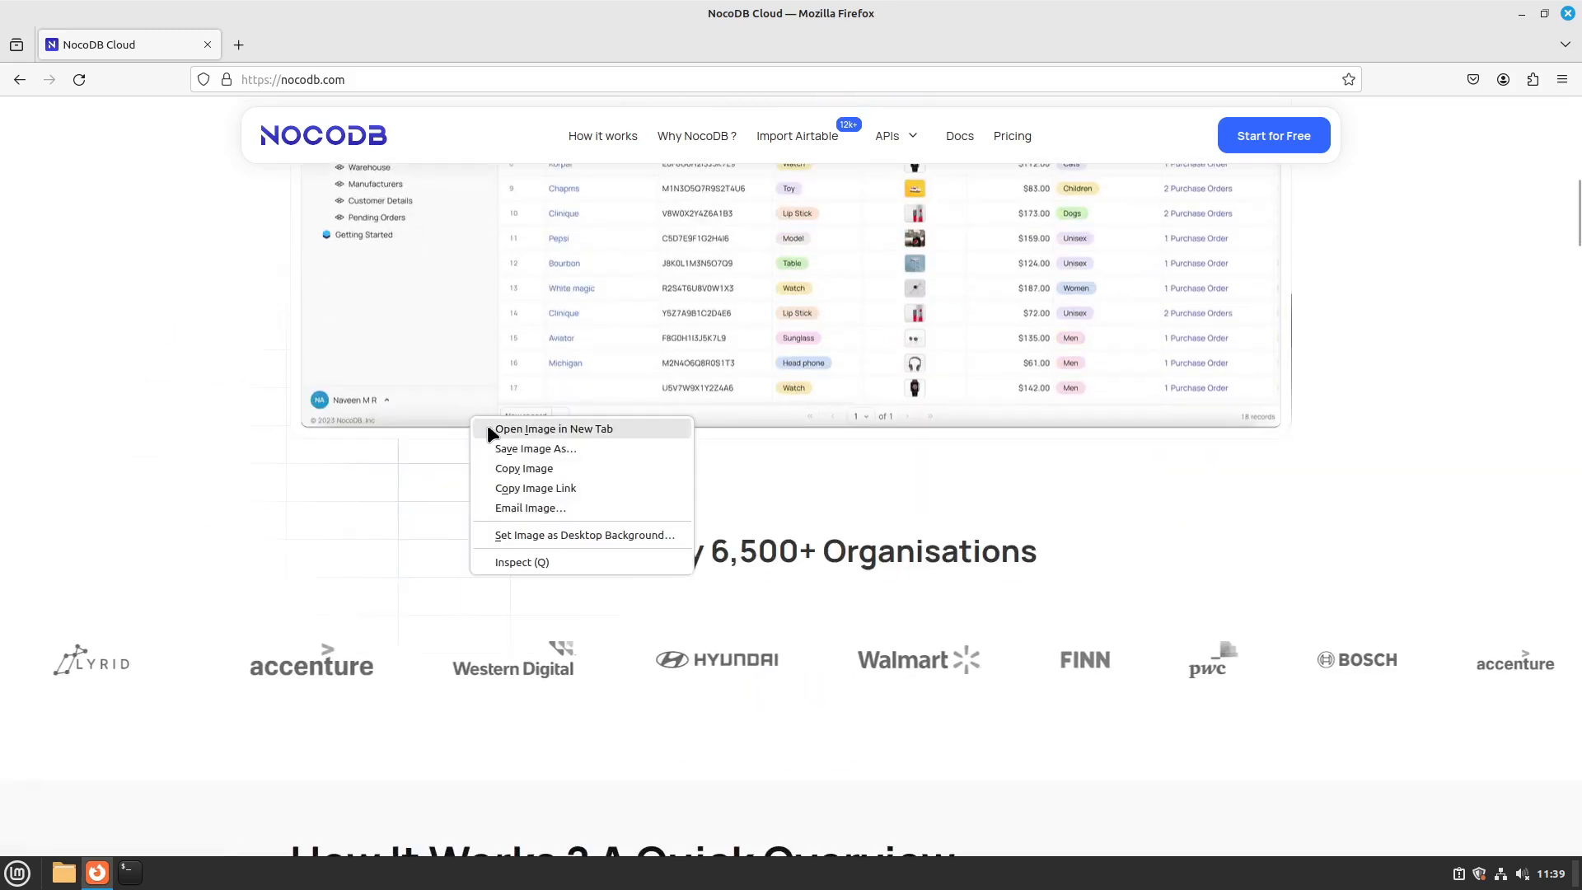
- View the hero product screenshot in a new tab, then return to the NocoDB homepage
left_click(554, 427)
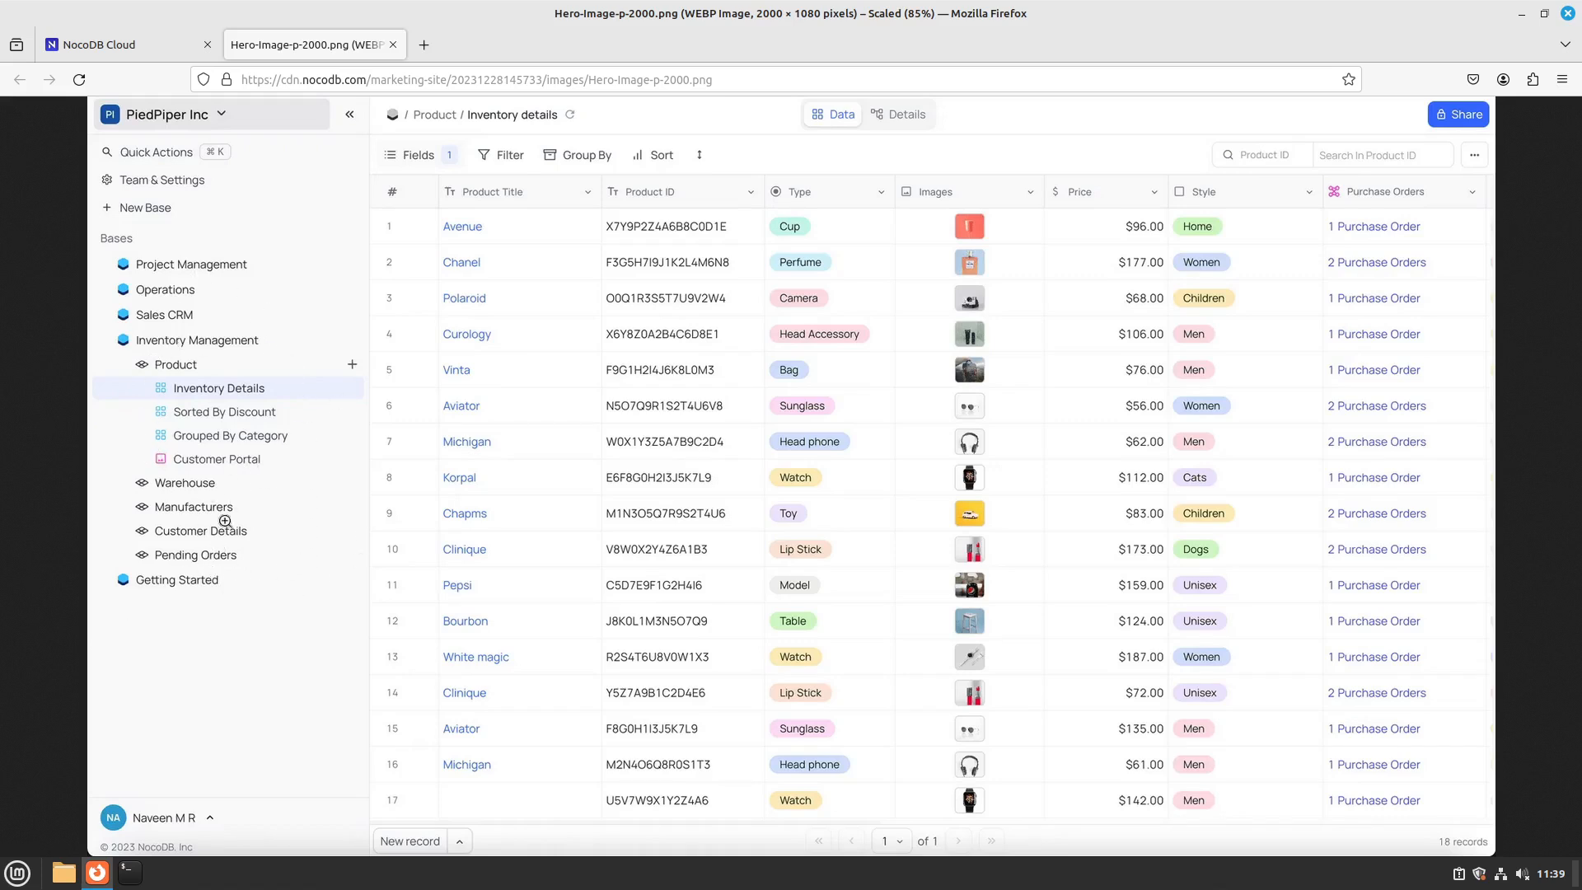
mouse_move(913, 417)
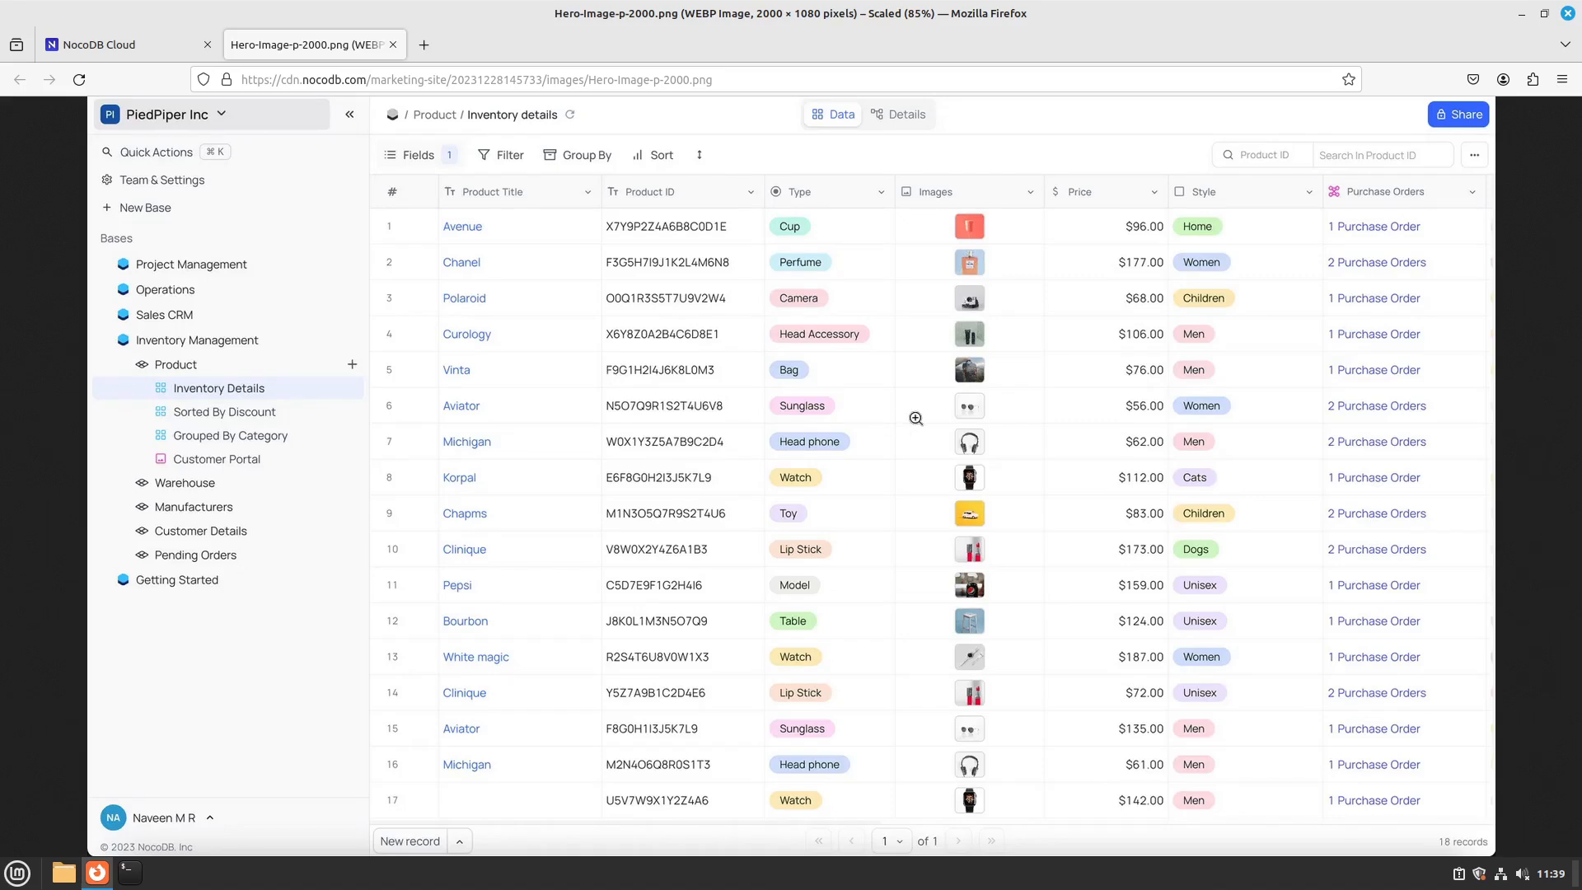
mouse_move(296, 61)
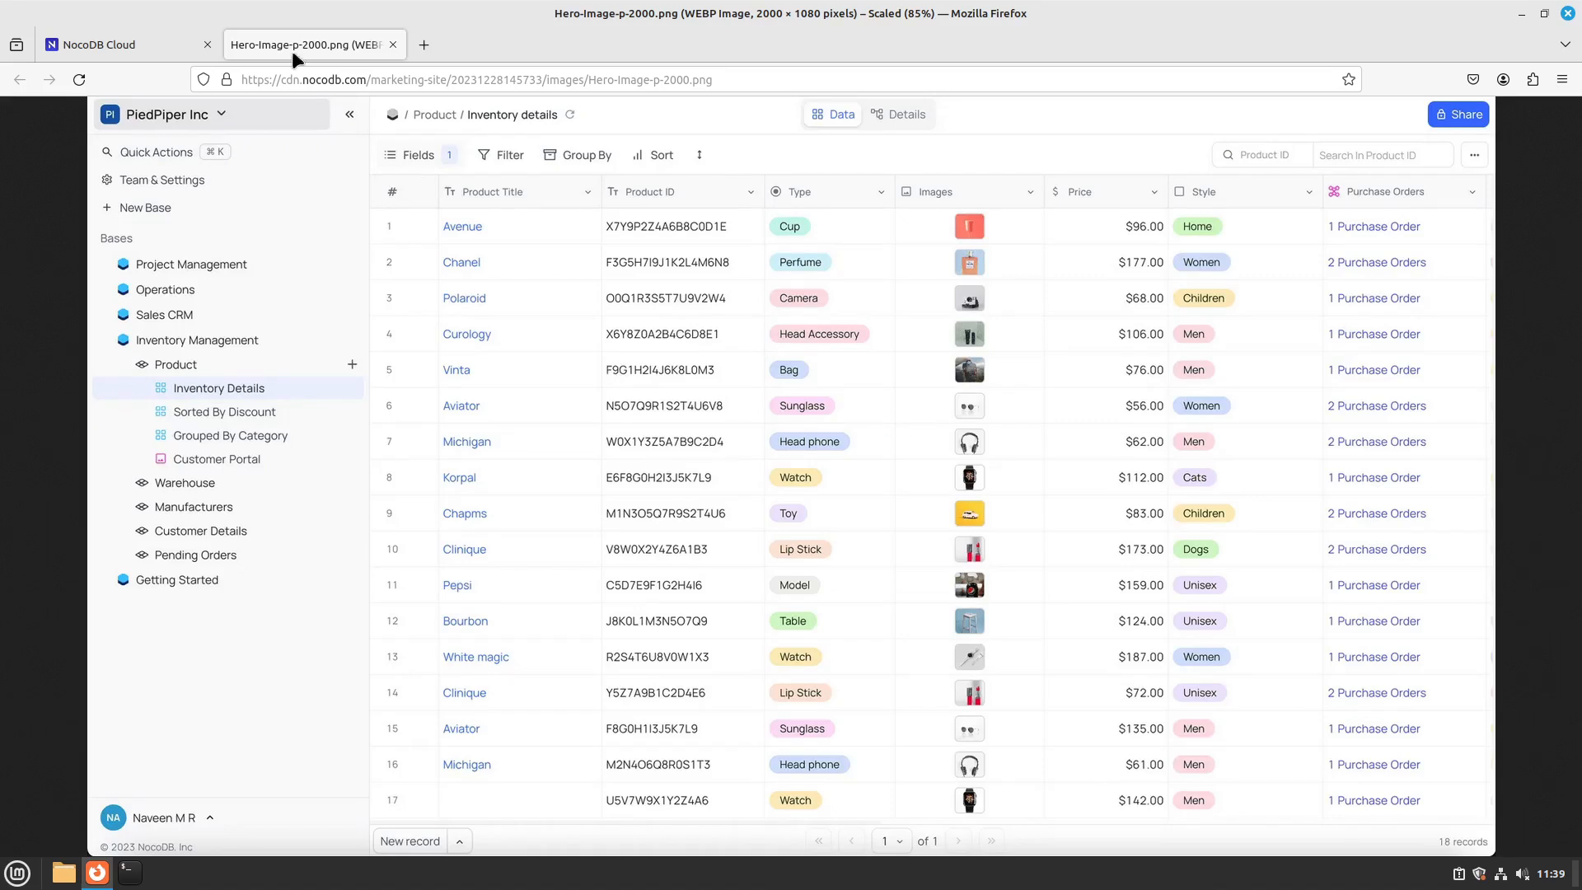
left_click(111, 44)
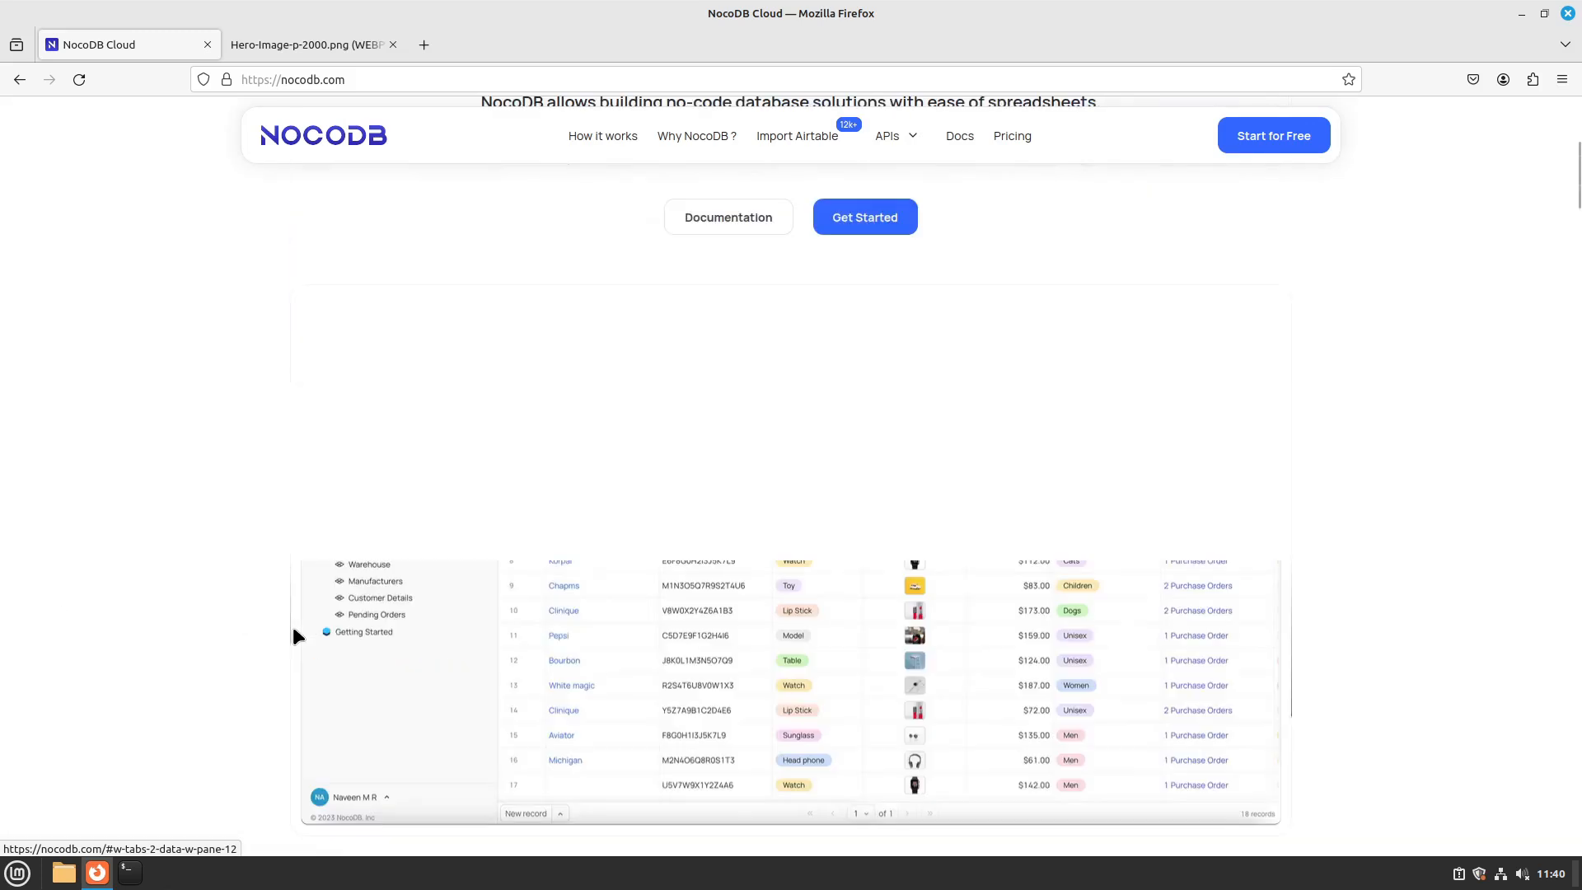
- Show the Gallery View and Form View previews in the versatile views section
scroll("down", 3)
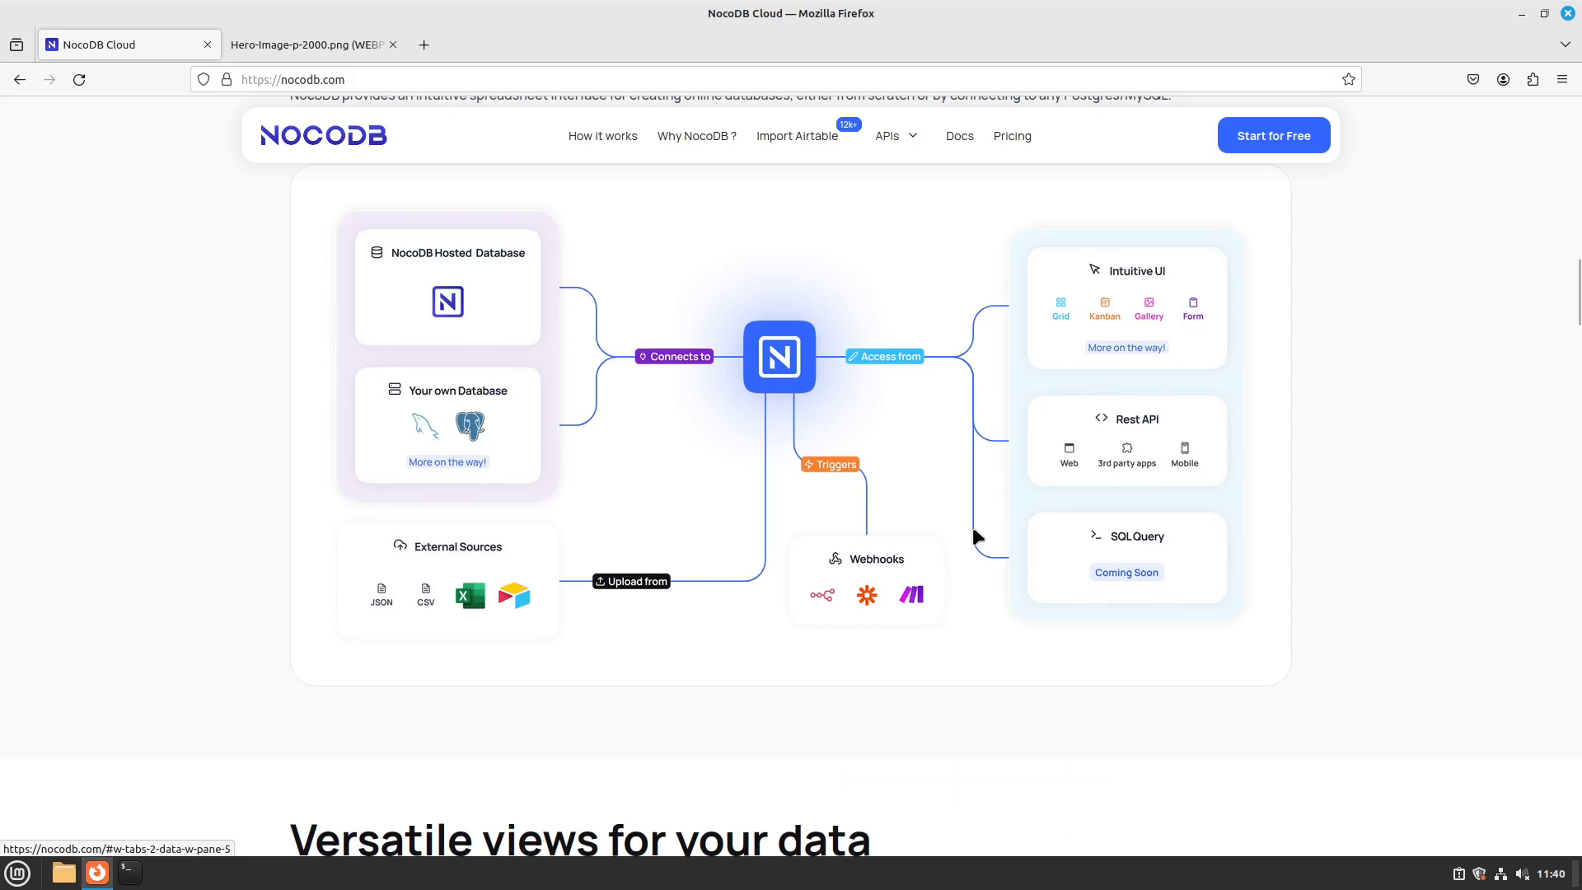
mouse_move(1001, 462)
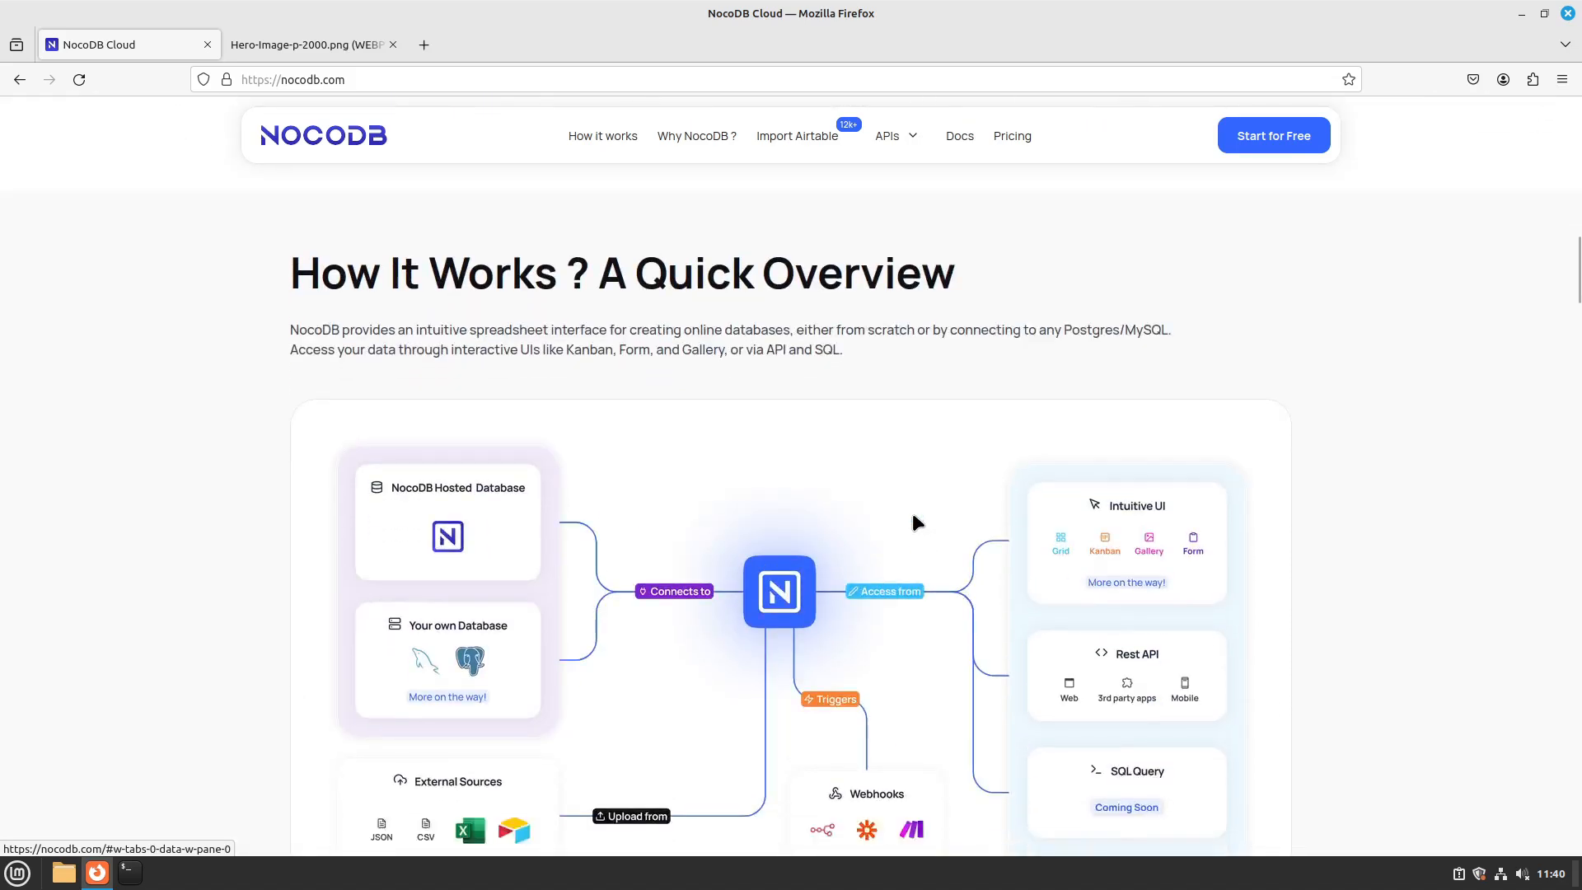
scroll("down", 3)
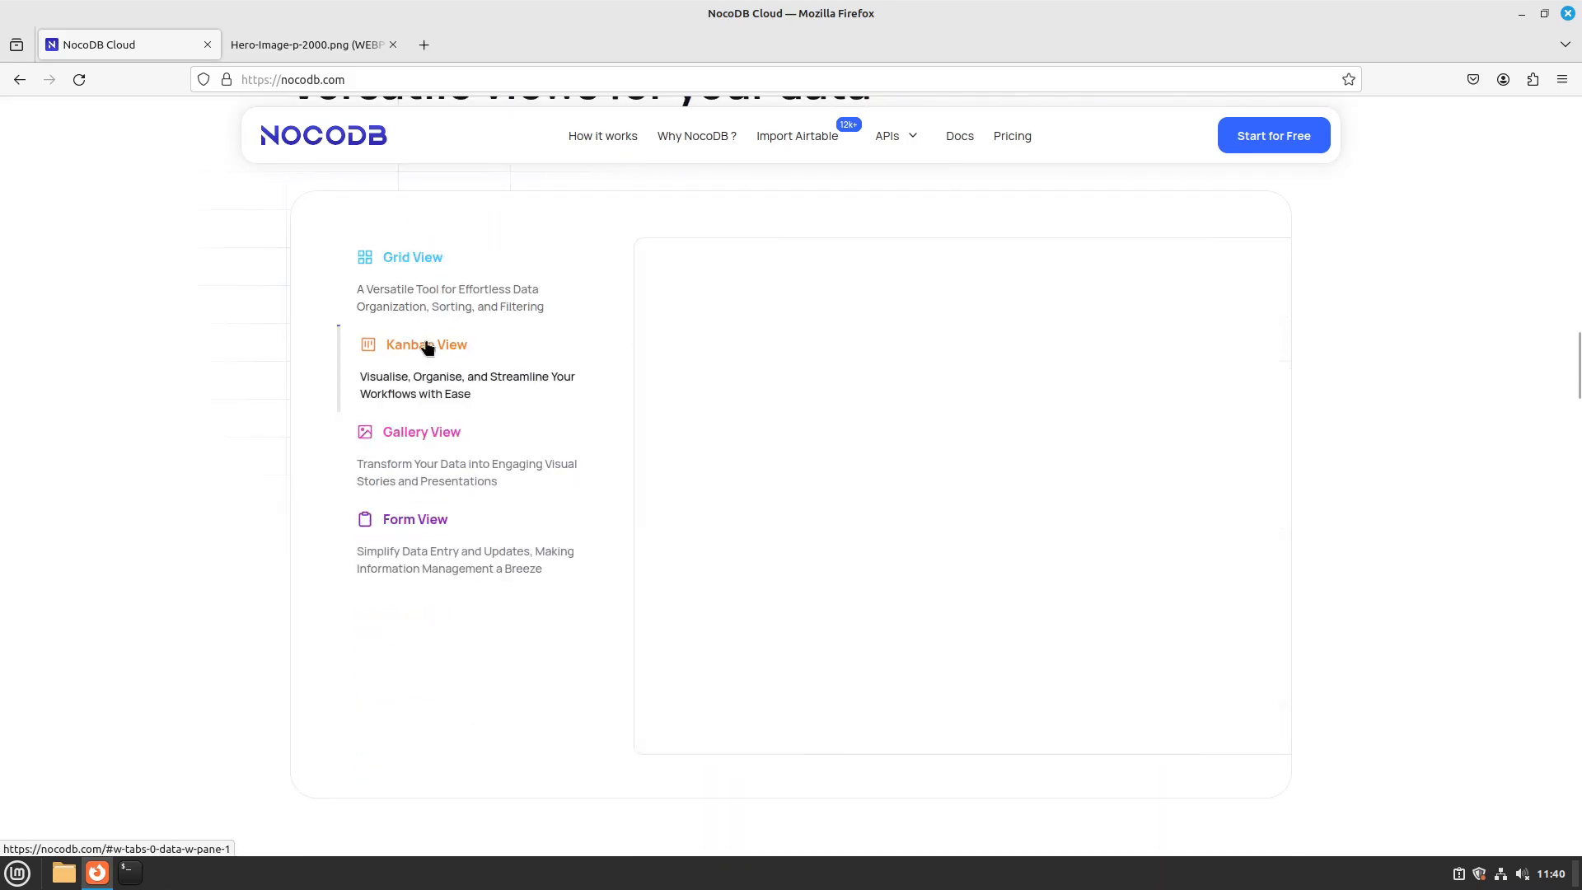
left_click(421, 431)
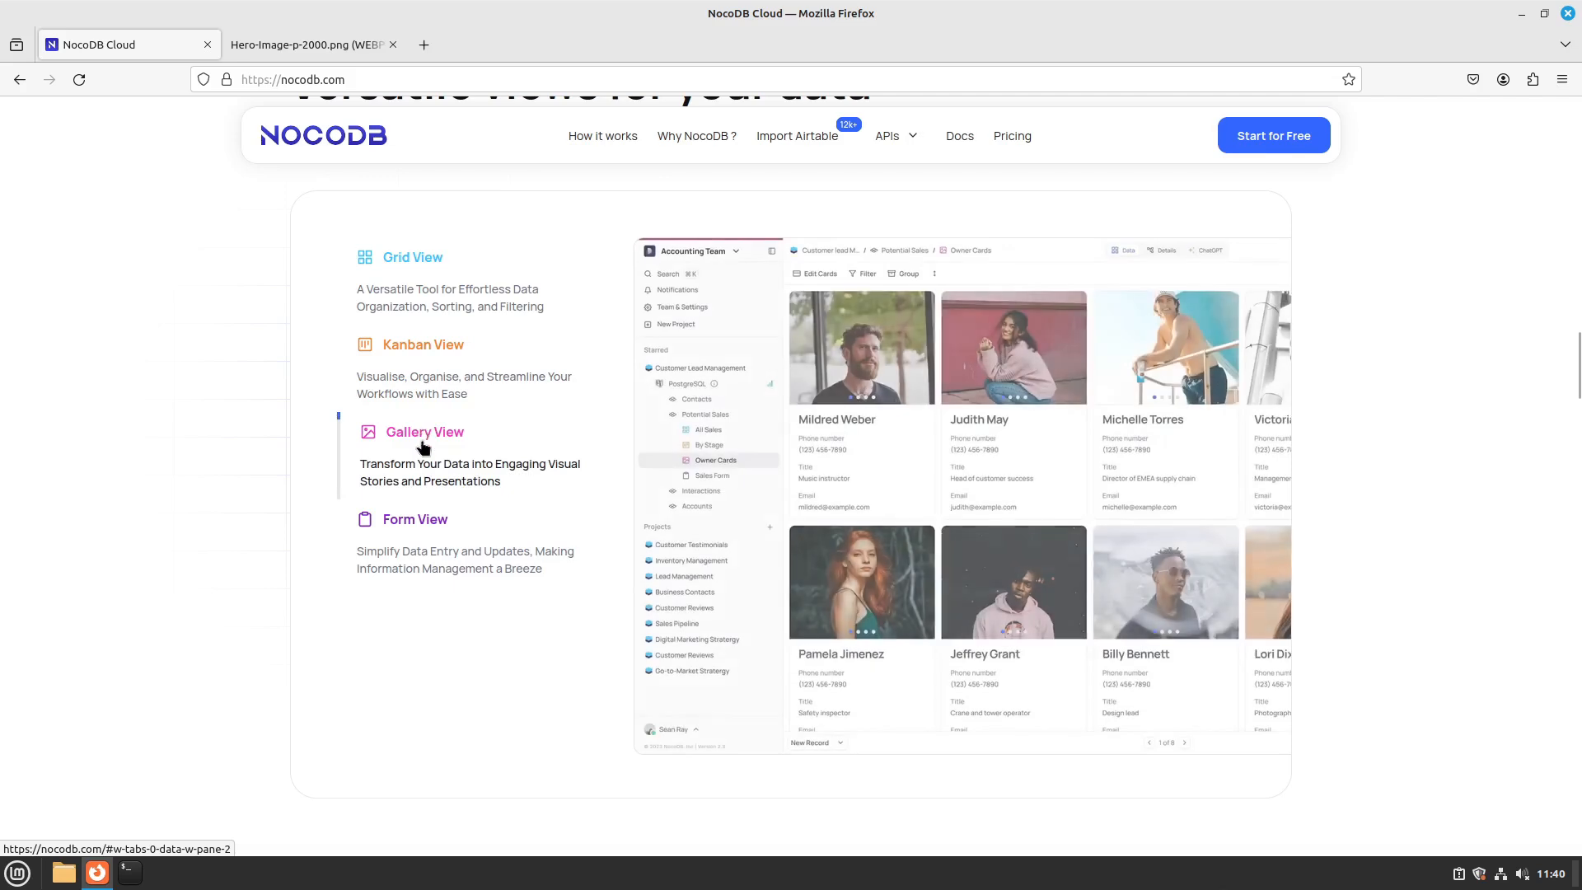
left_click(414, 518)
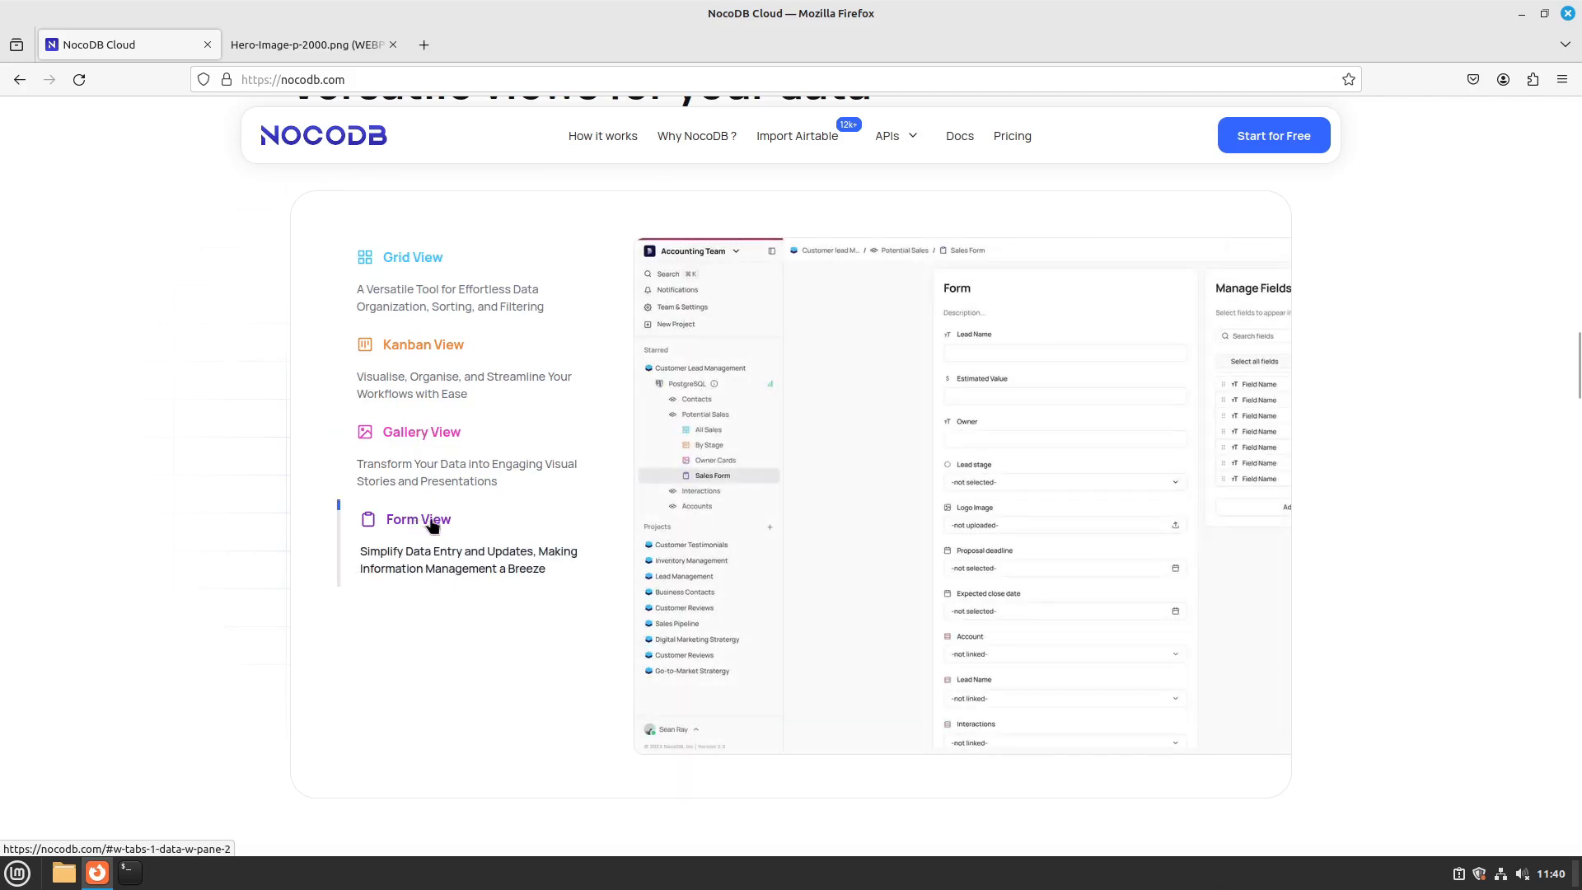
mouse_move(922, 455)
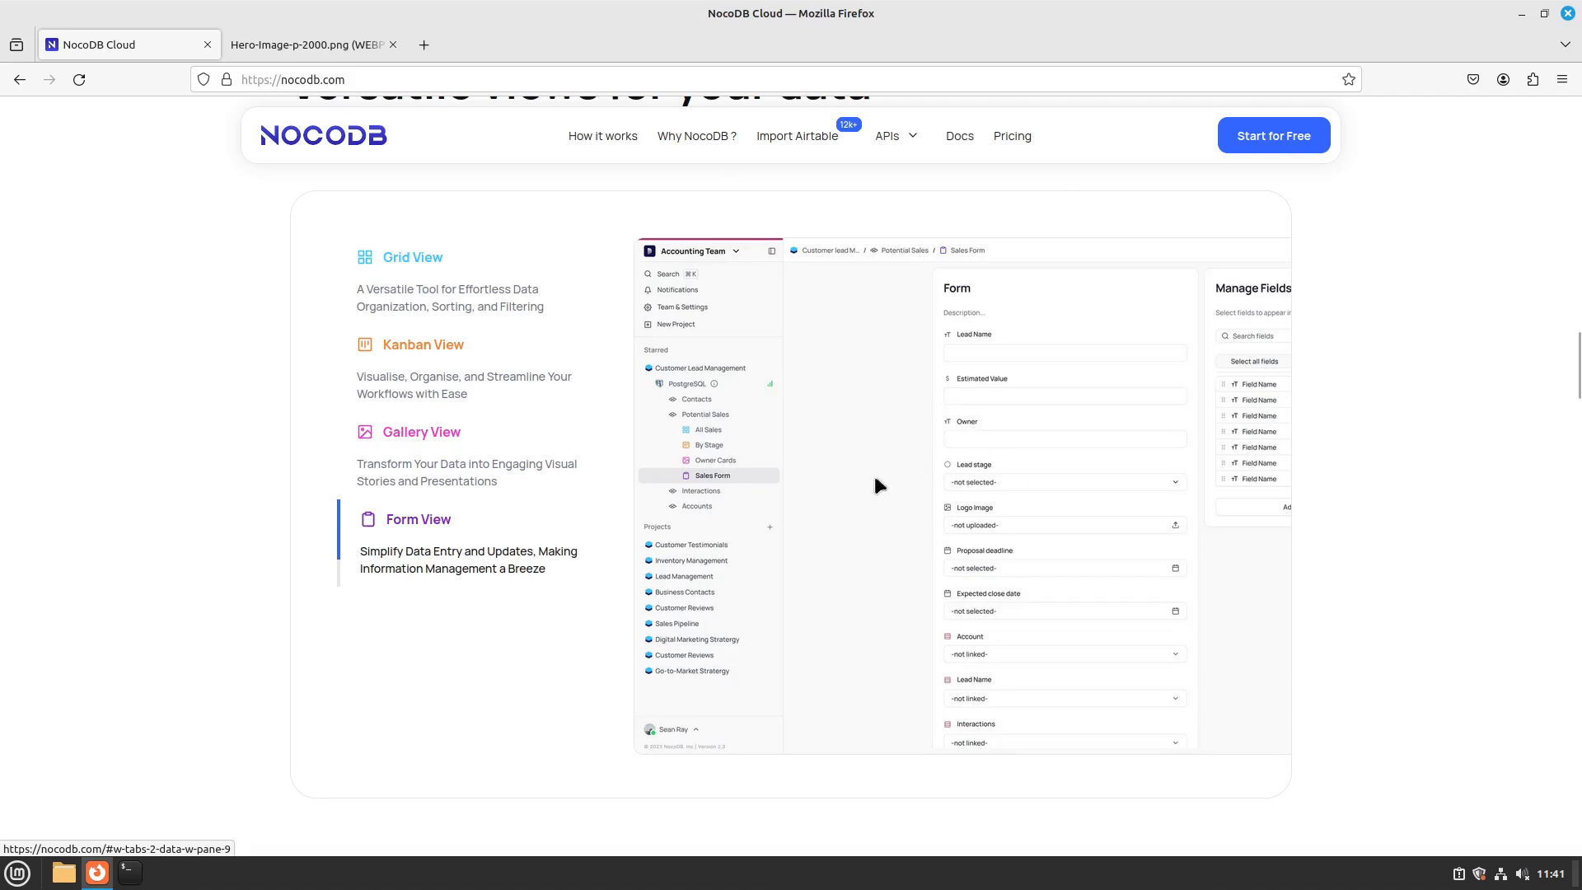
- Show the Grid View example and then the Kanban View example
scroll("down", 3)
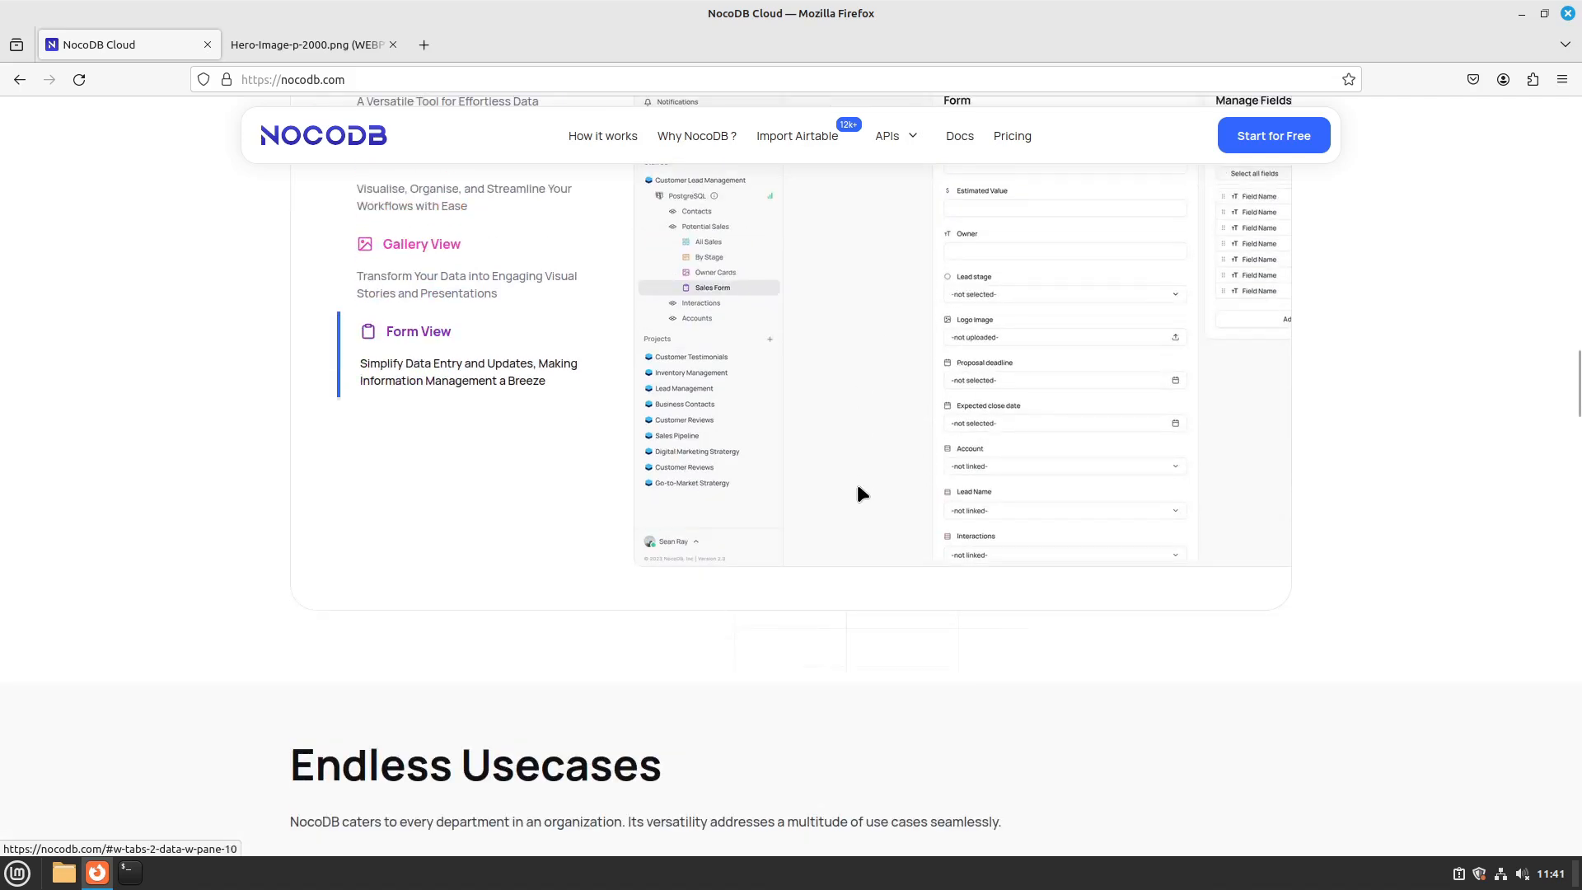
left_click(707, 241)
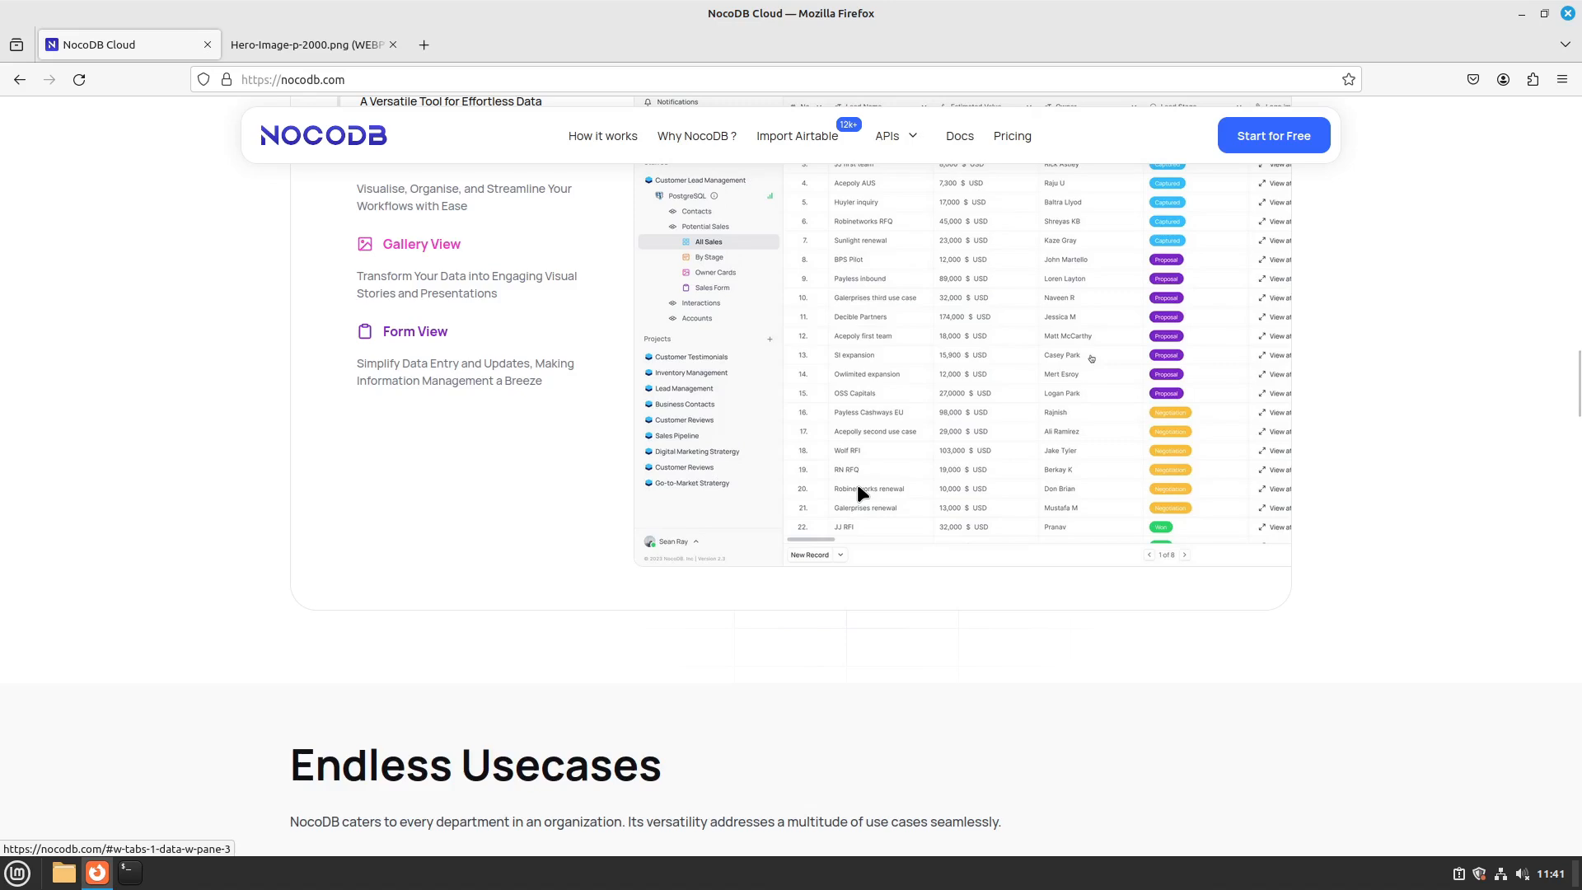
scroll("up", 3)
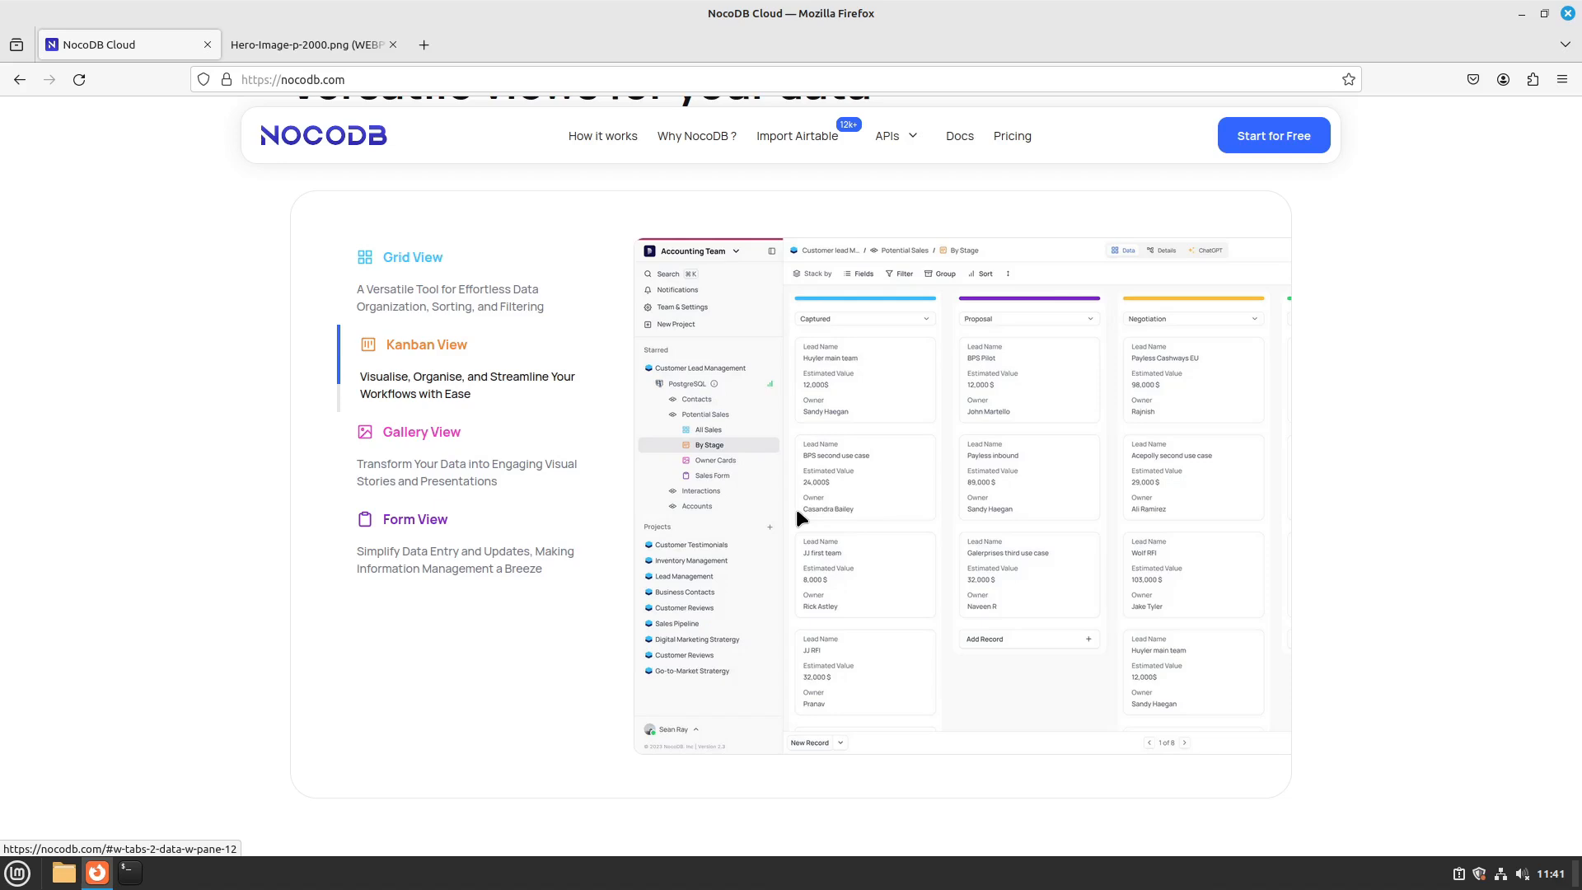
scroll("down", 3)
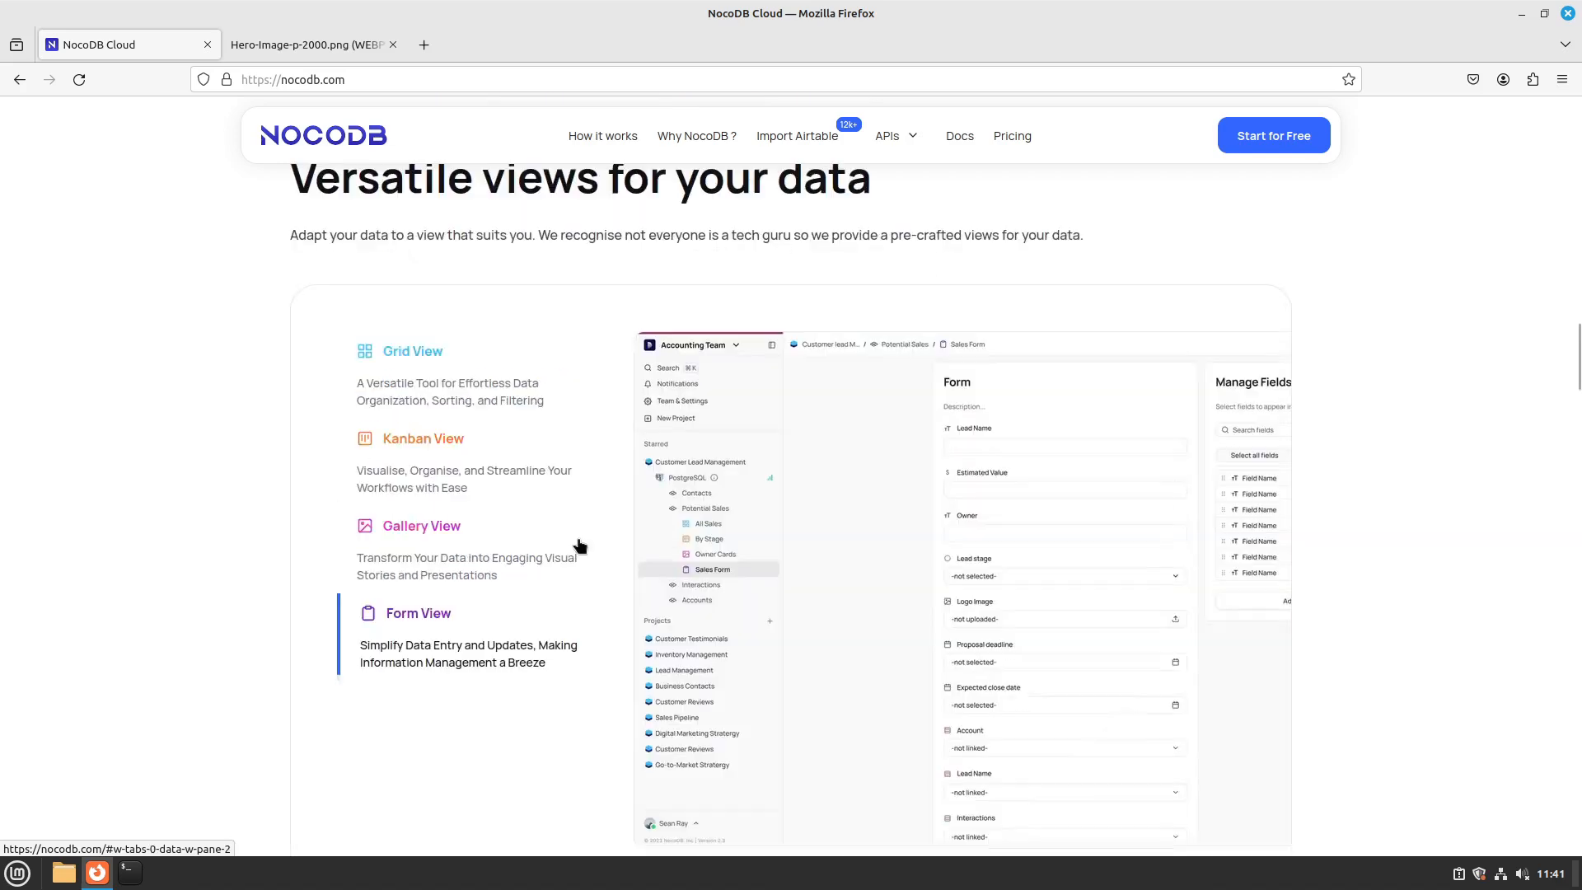
scroll("down", 3)
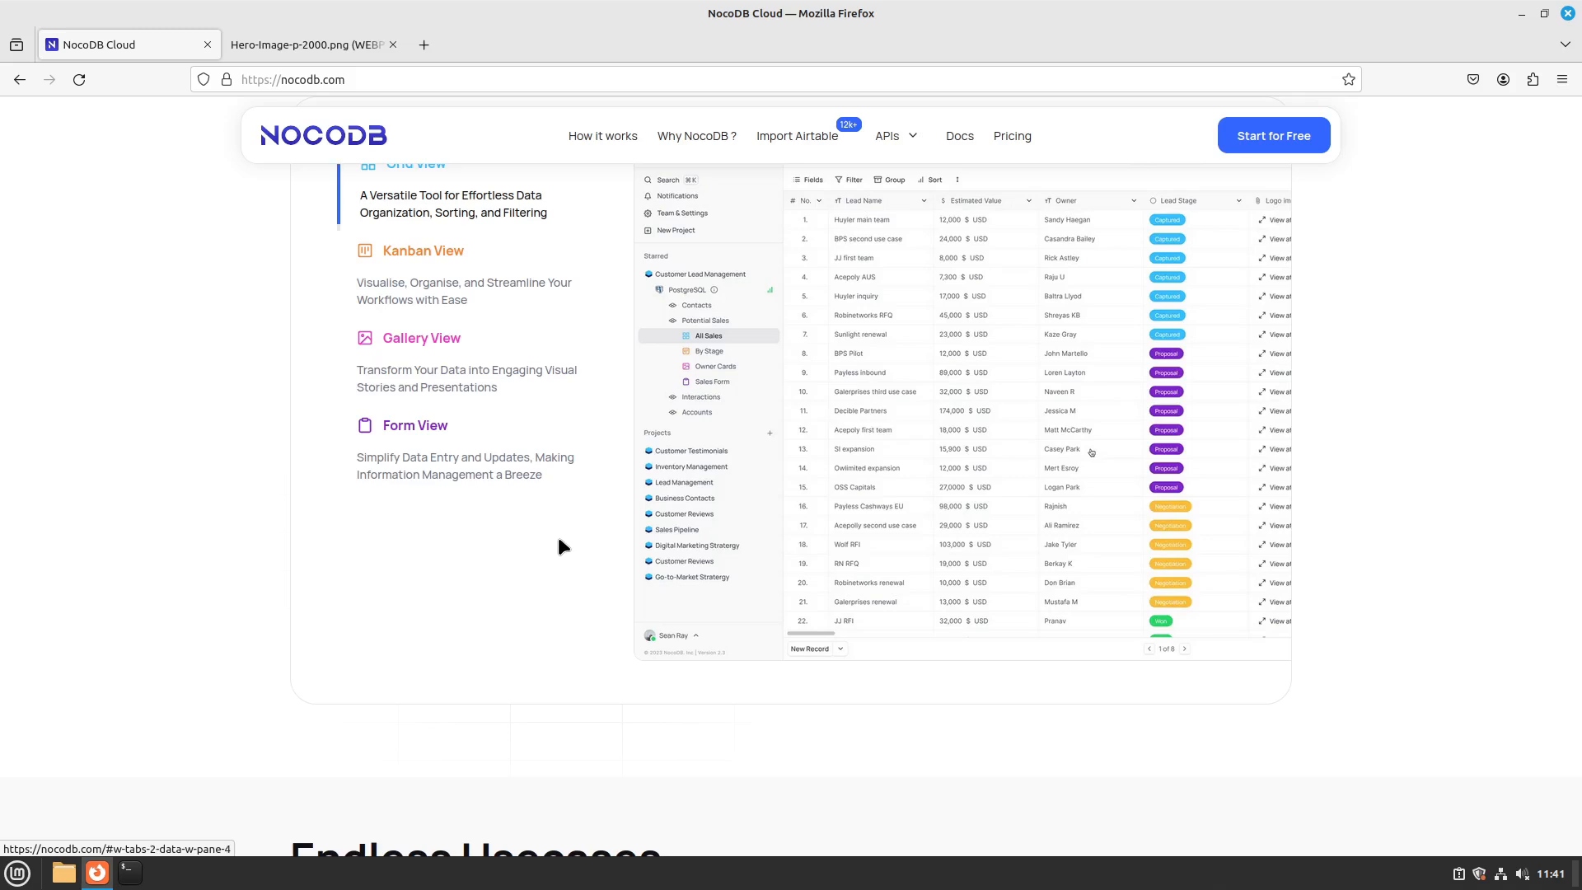
left_click(709, 351)
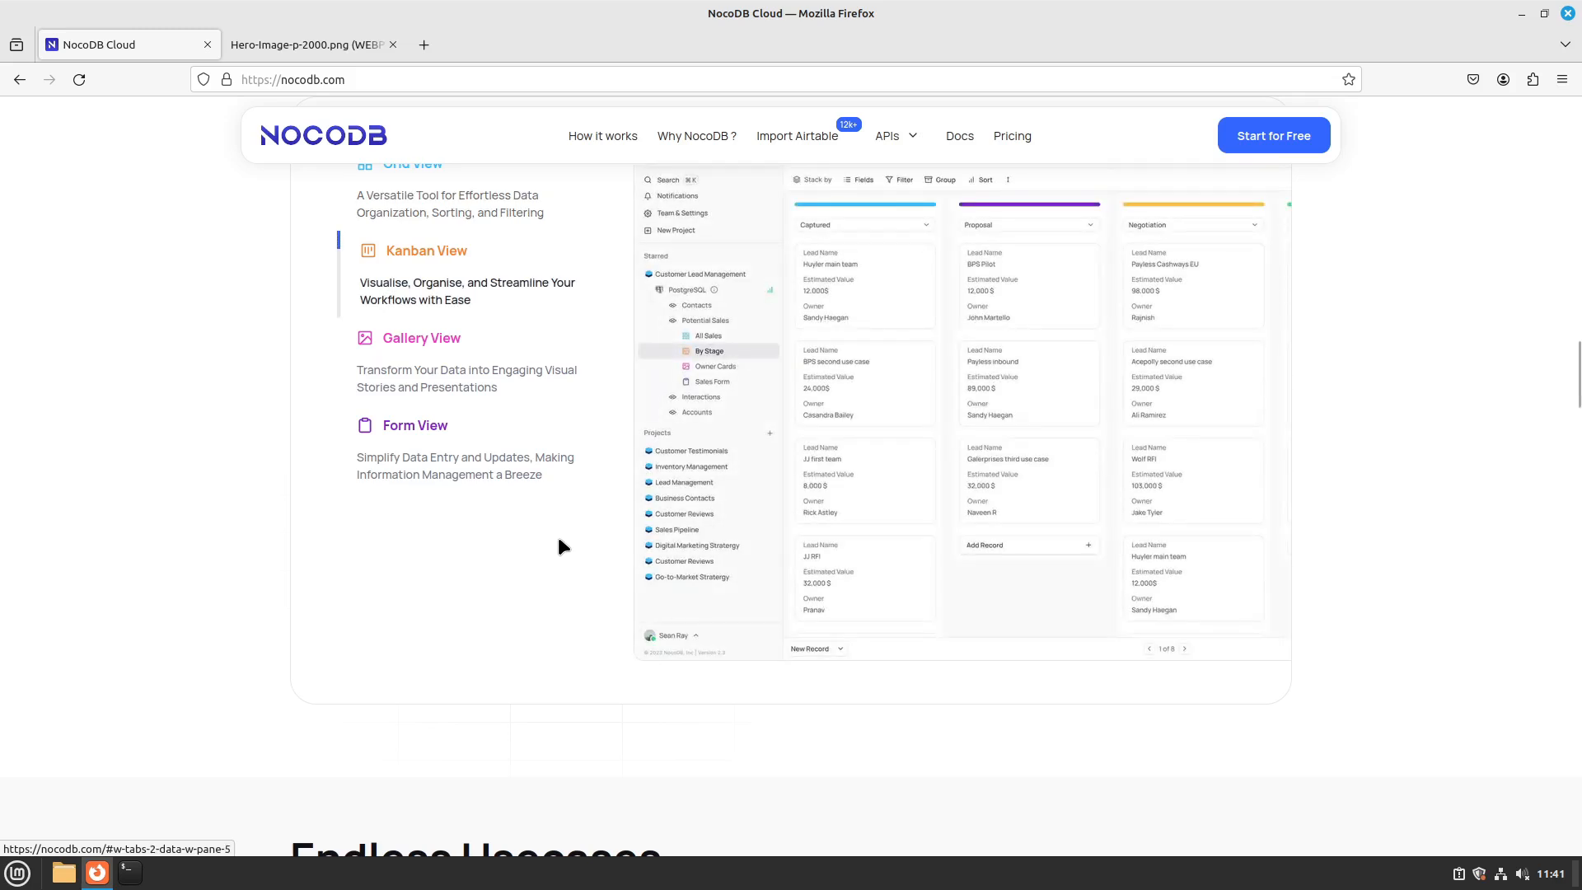
- Show the Project Management example under Endless Usecases, then scroll back to the views section
scroll("down", 3)
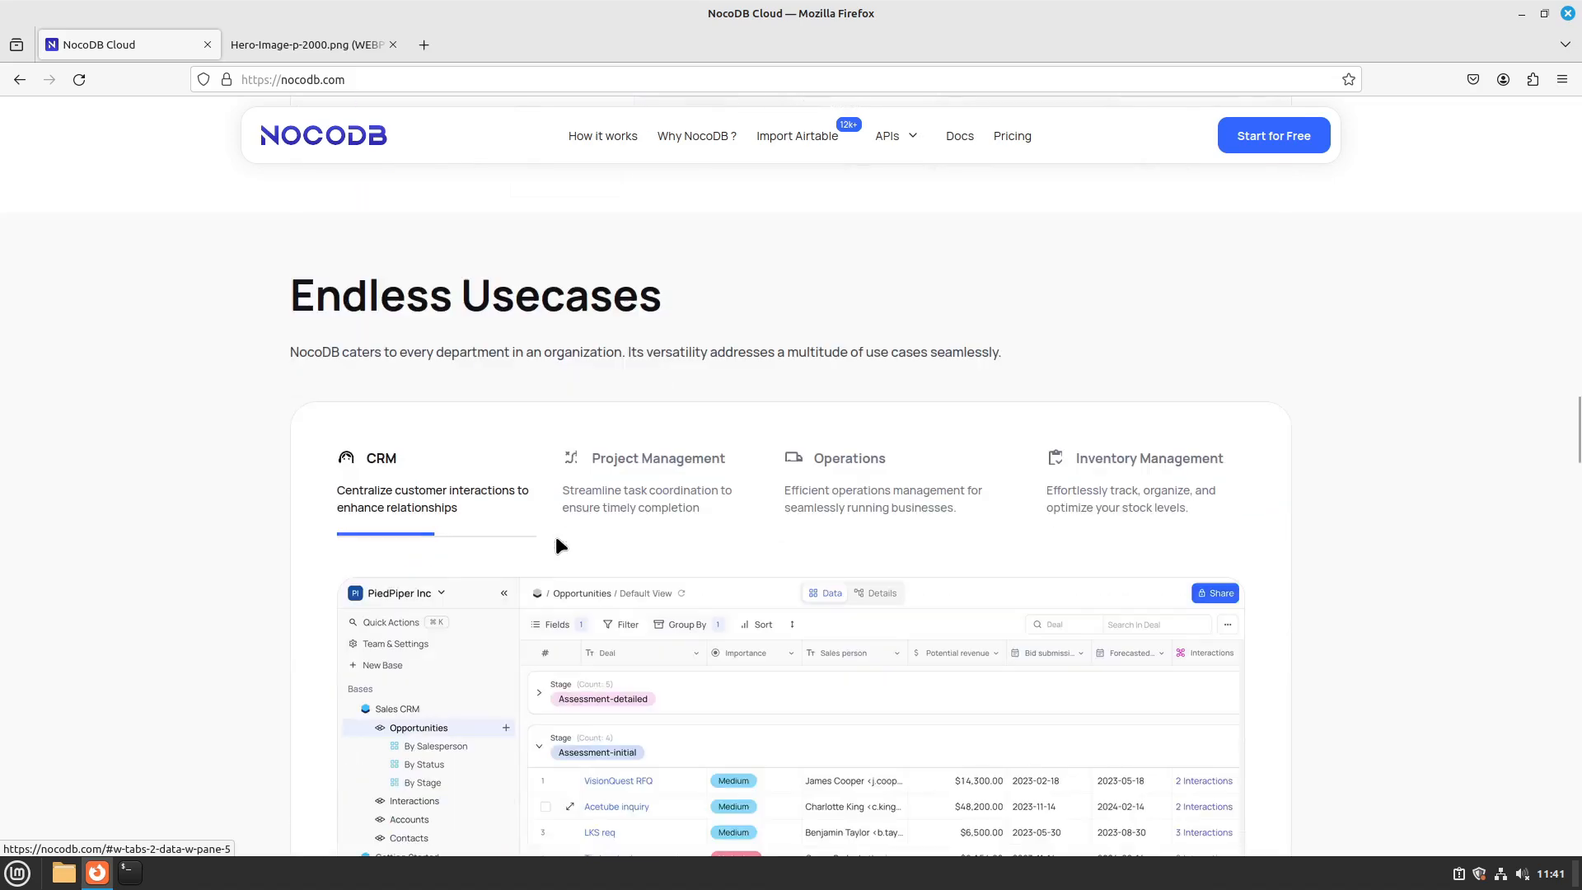
scroll("down", 3)
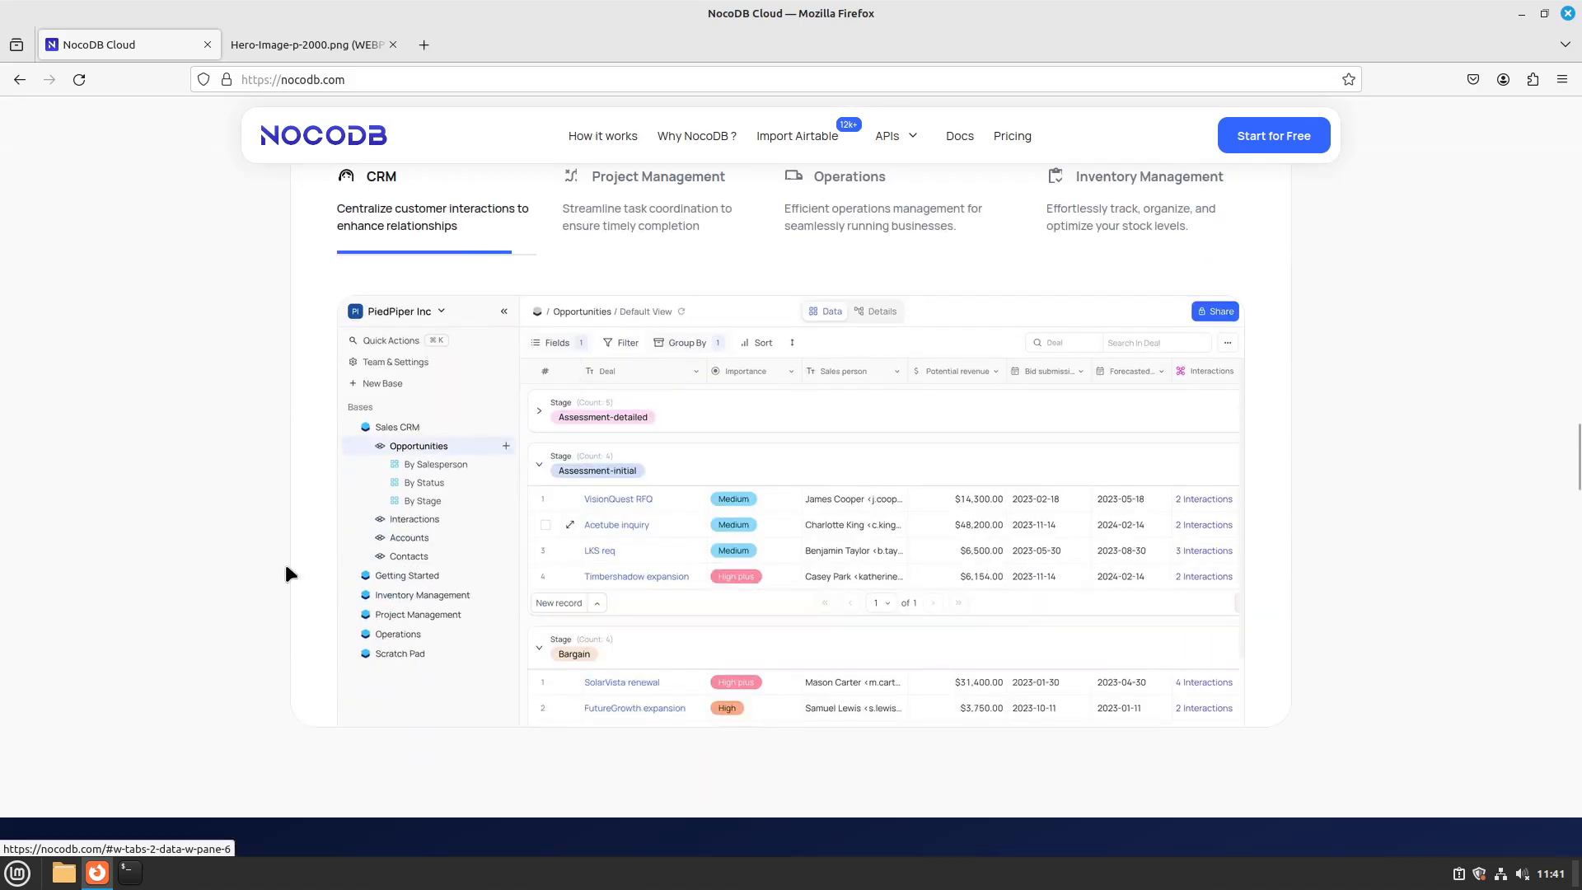
left_click(657, 175)
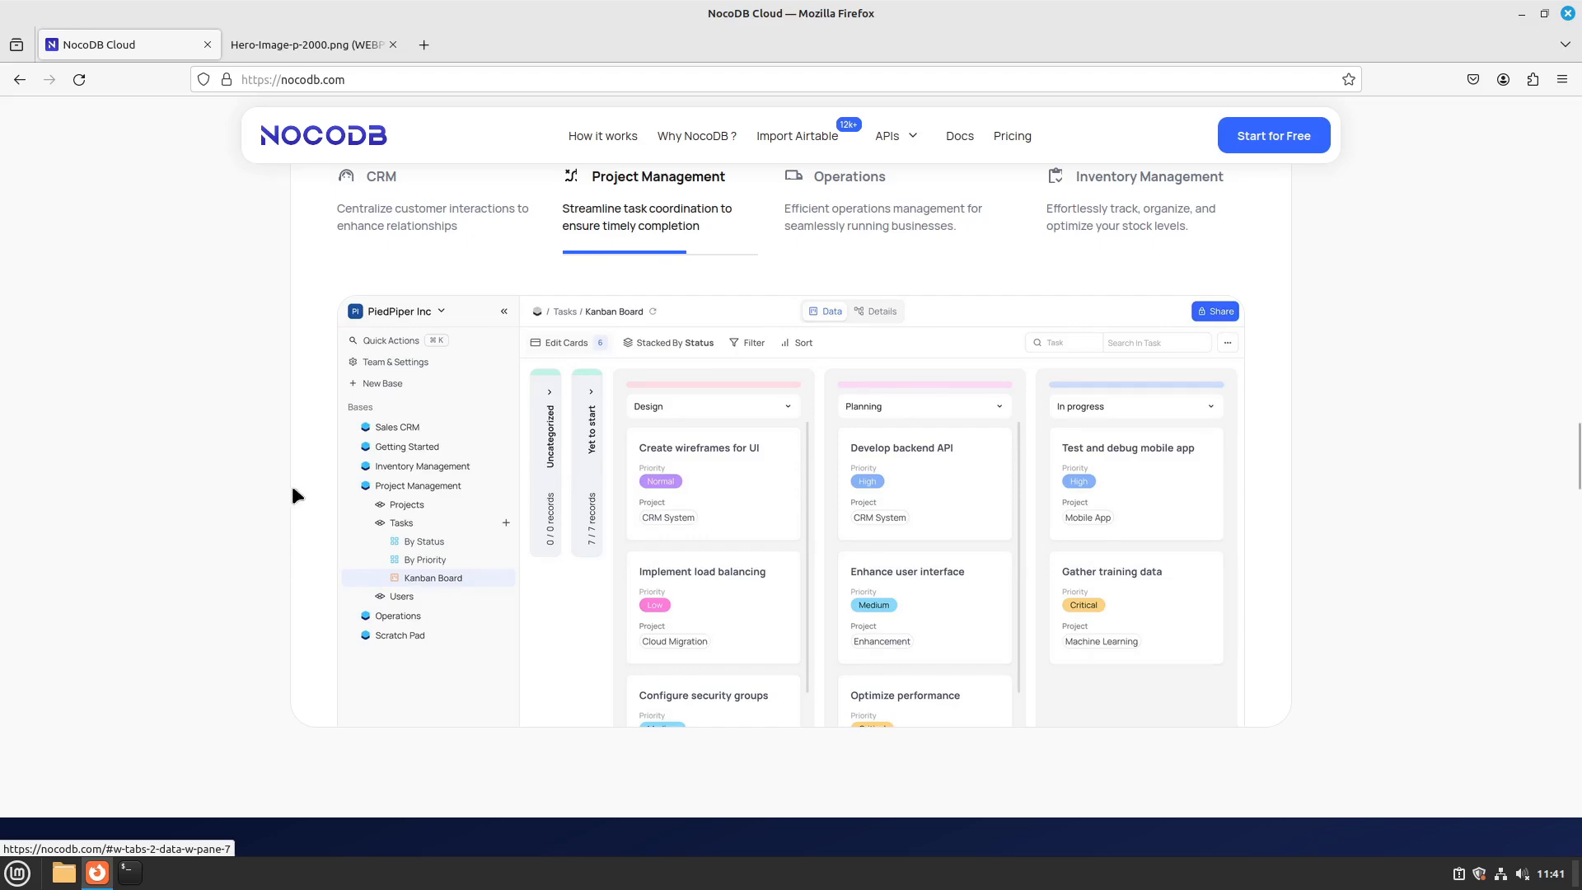
scroll("down", 3)
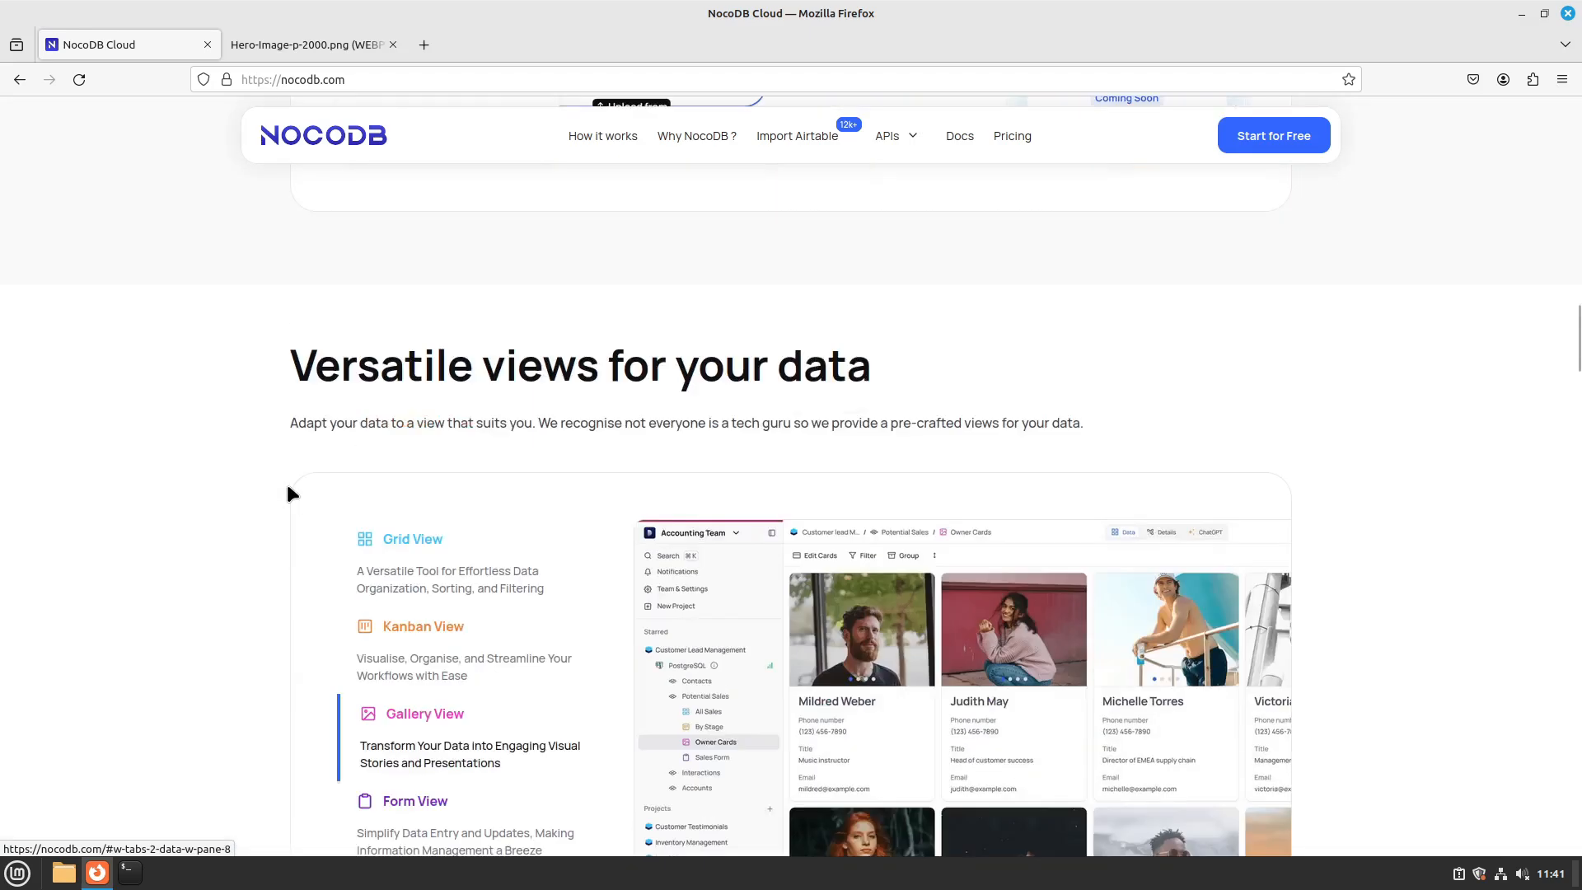
scroll("up", 3)
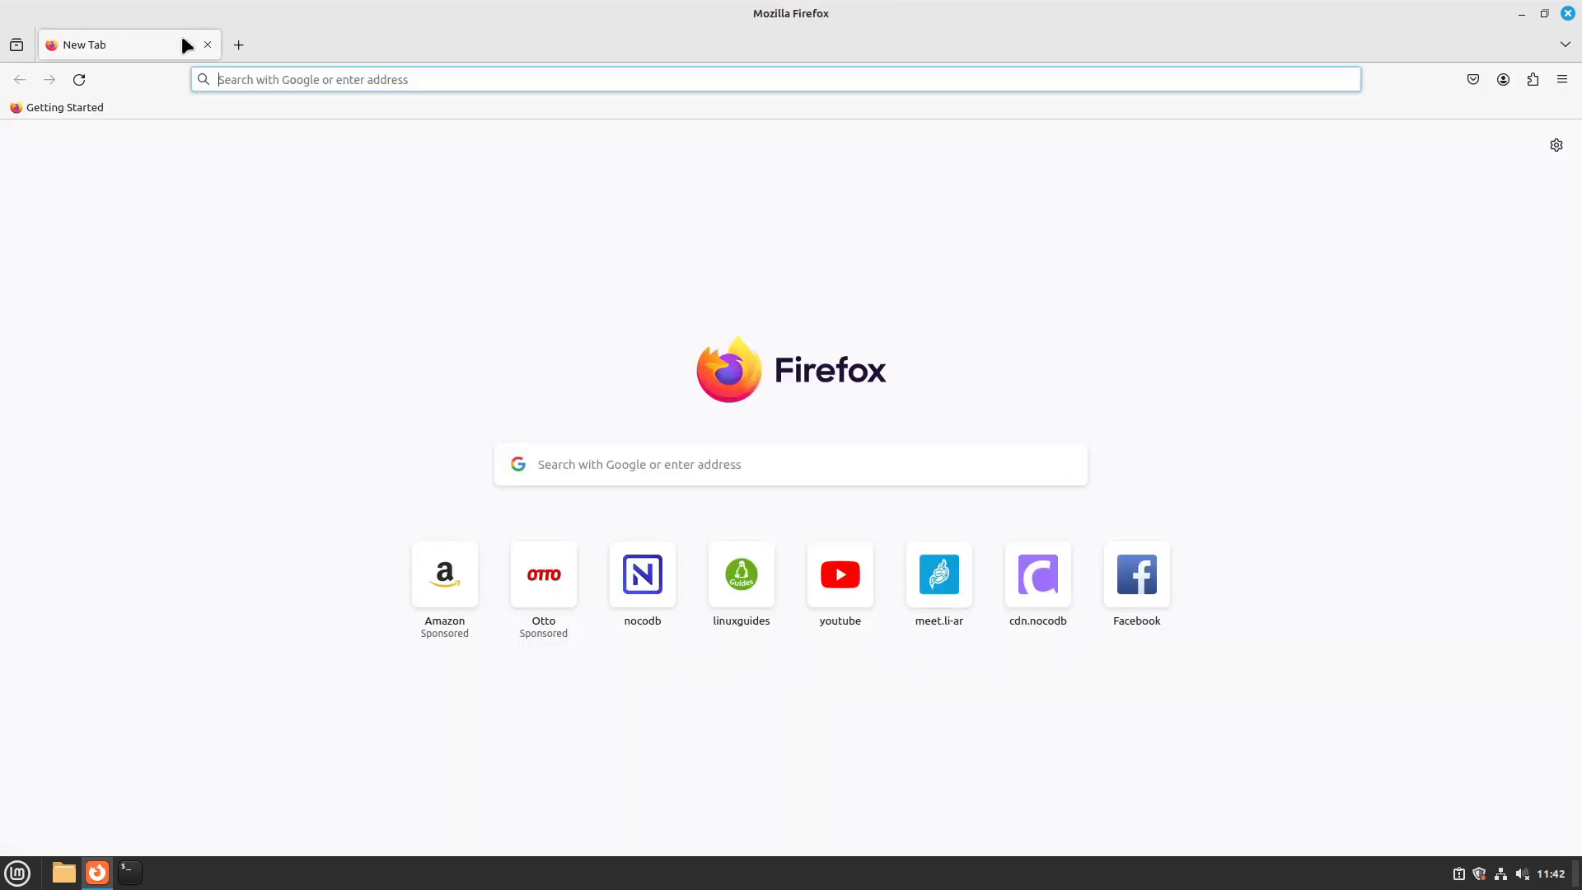
- Load the Nextcloud Files page from the address bar in a new tab
type("cl")
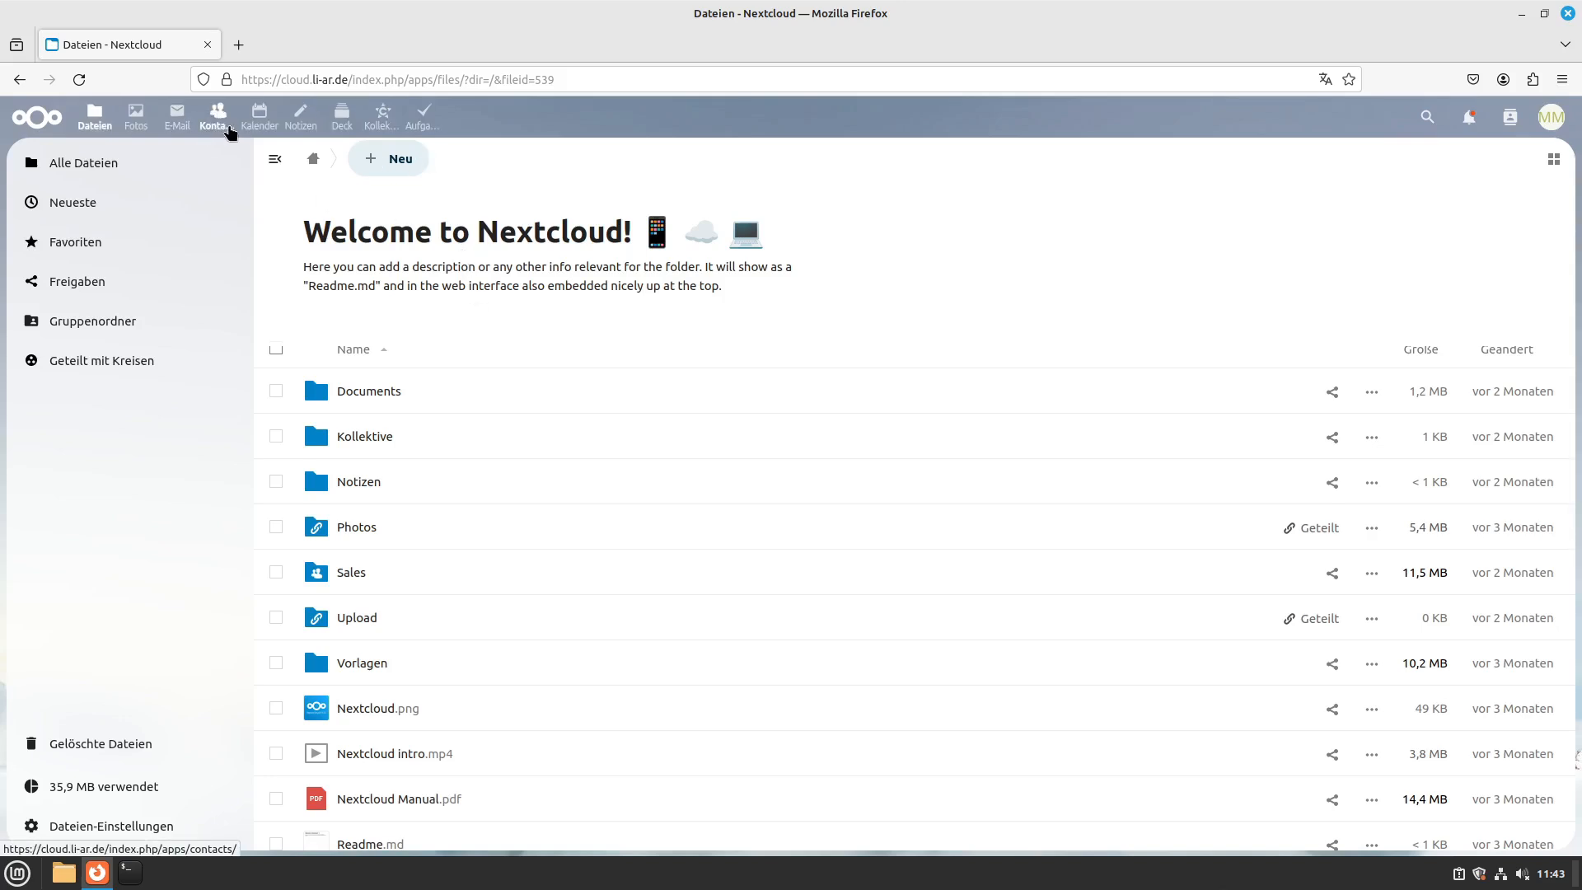
- Switch to the Nextcloud week 52 calendar, then minimise the browser
left_click(259, 116)
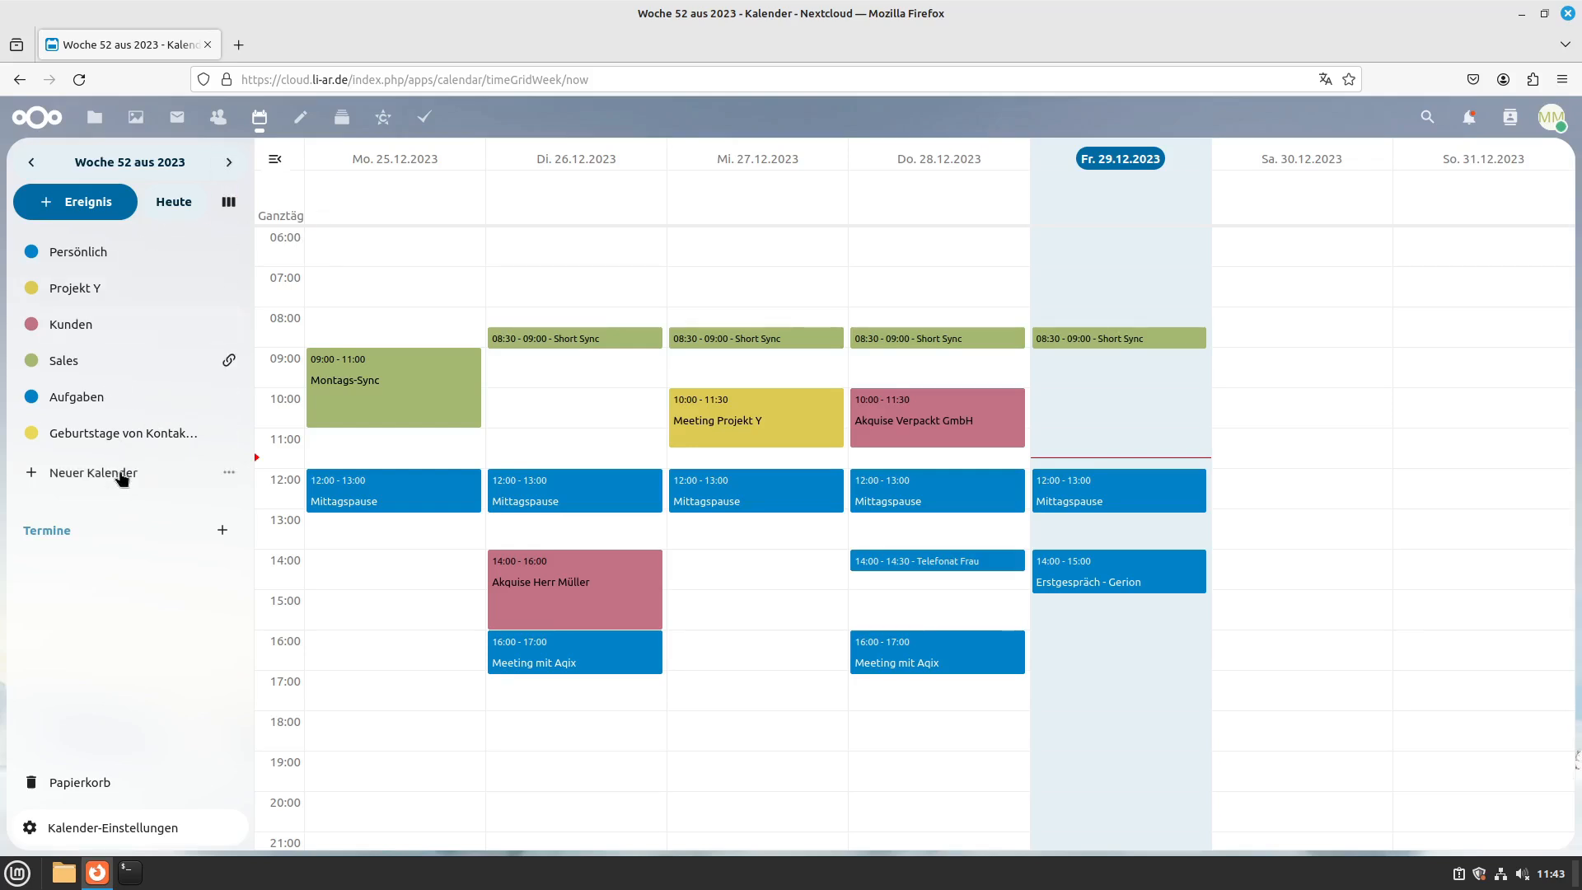
mouse_move(95, 472)
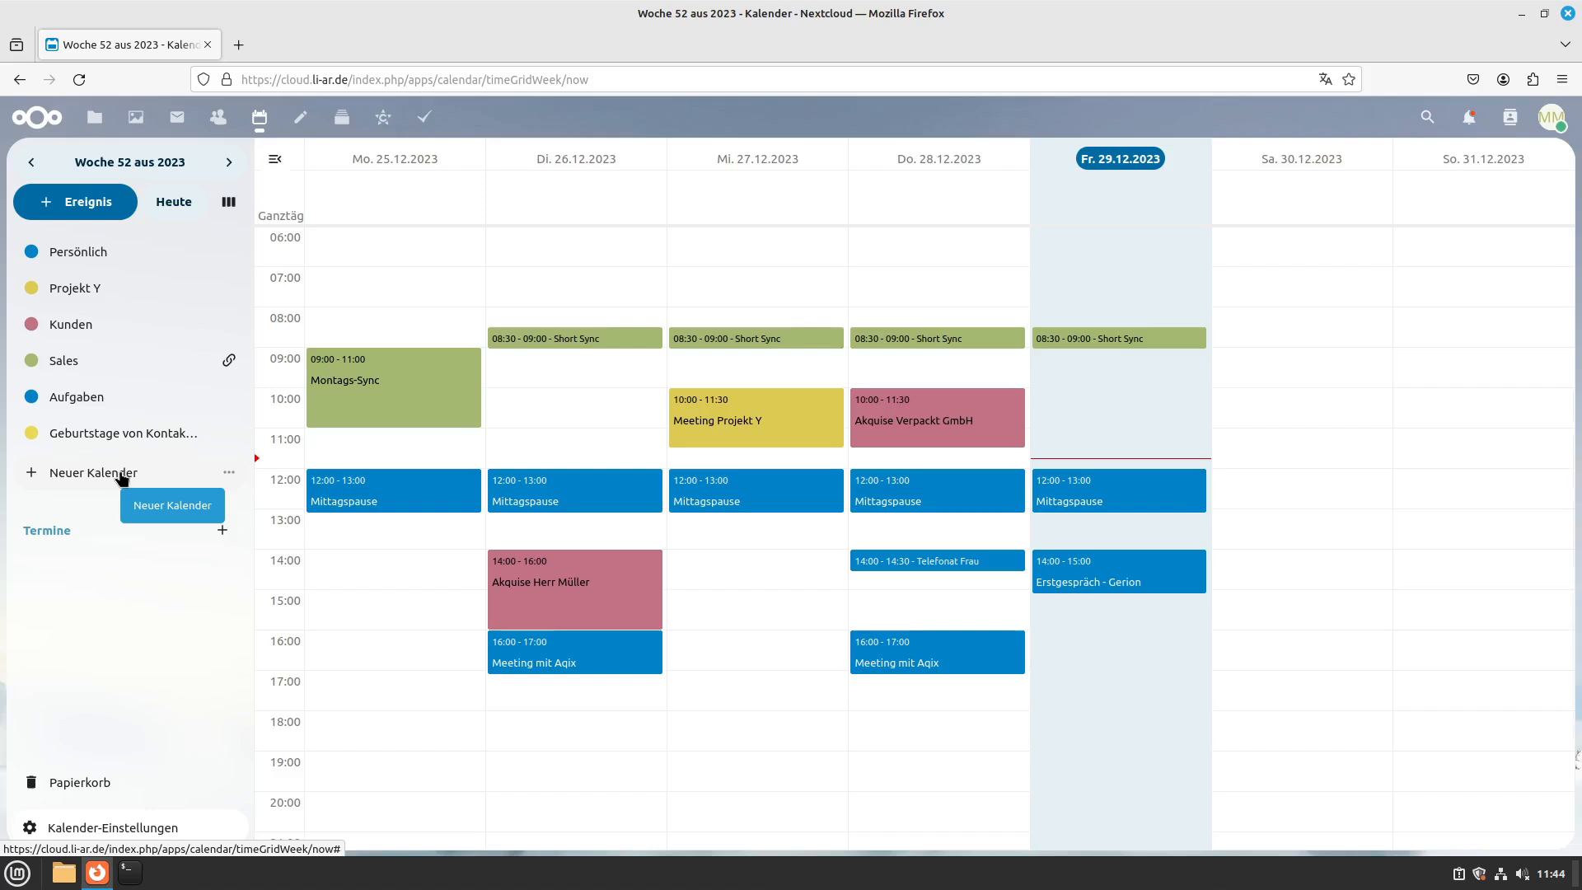
left_click(239, 44)
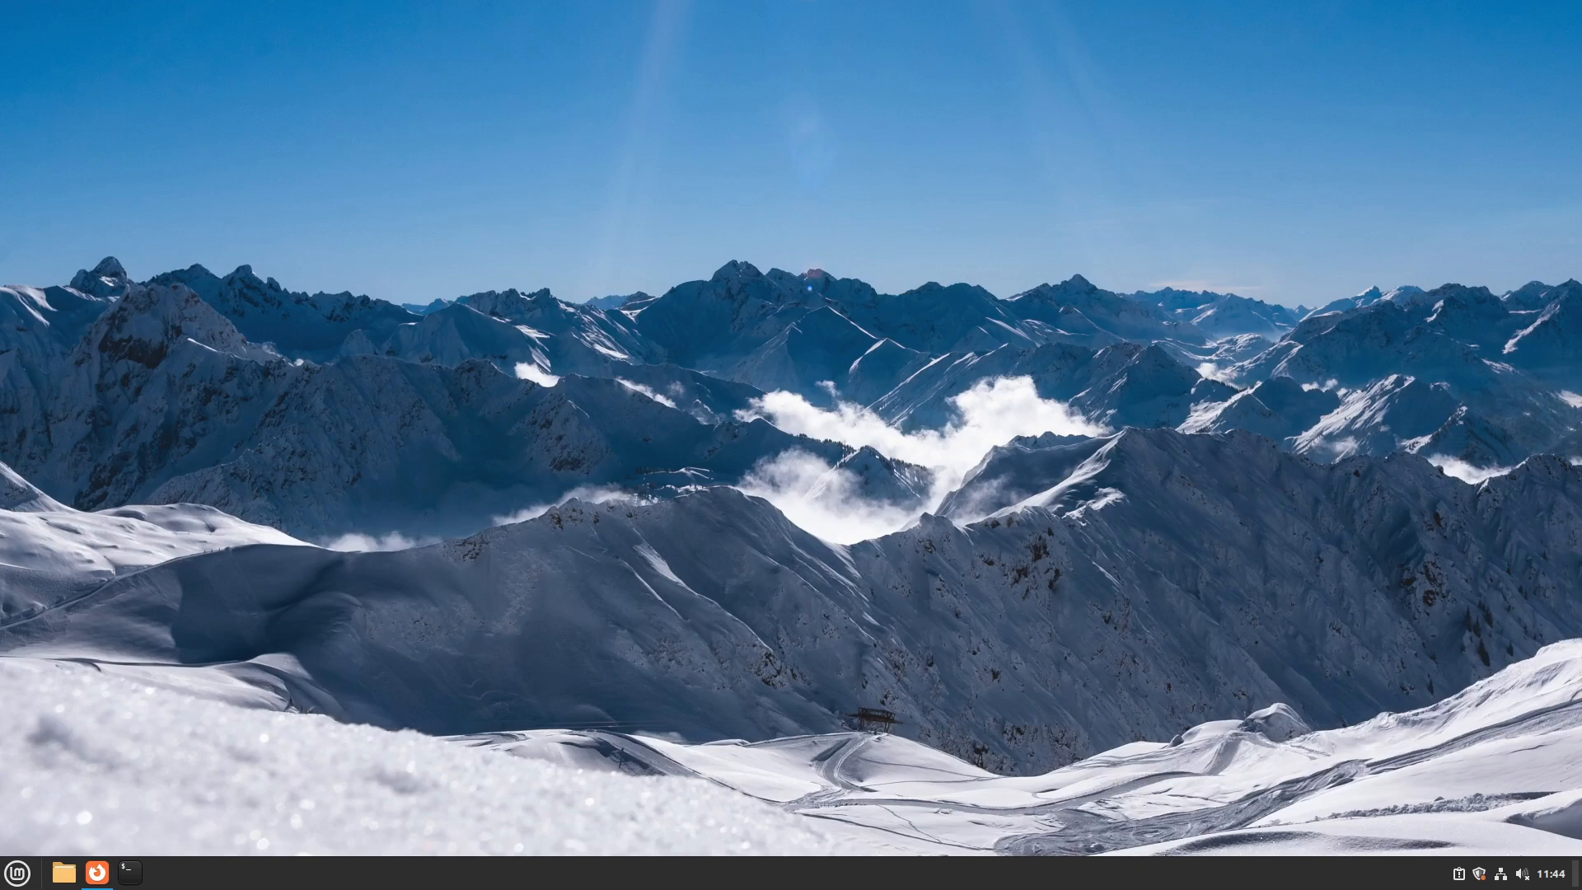
- Bring up OBS Studio from the taskbar with its screen-capture scene recording
left_click(129, 872)
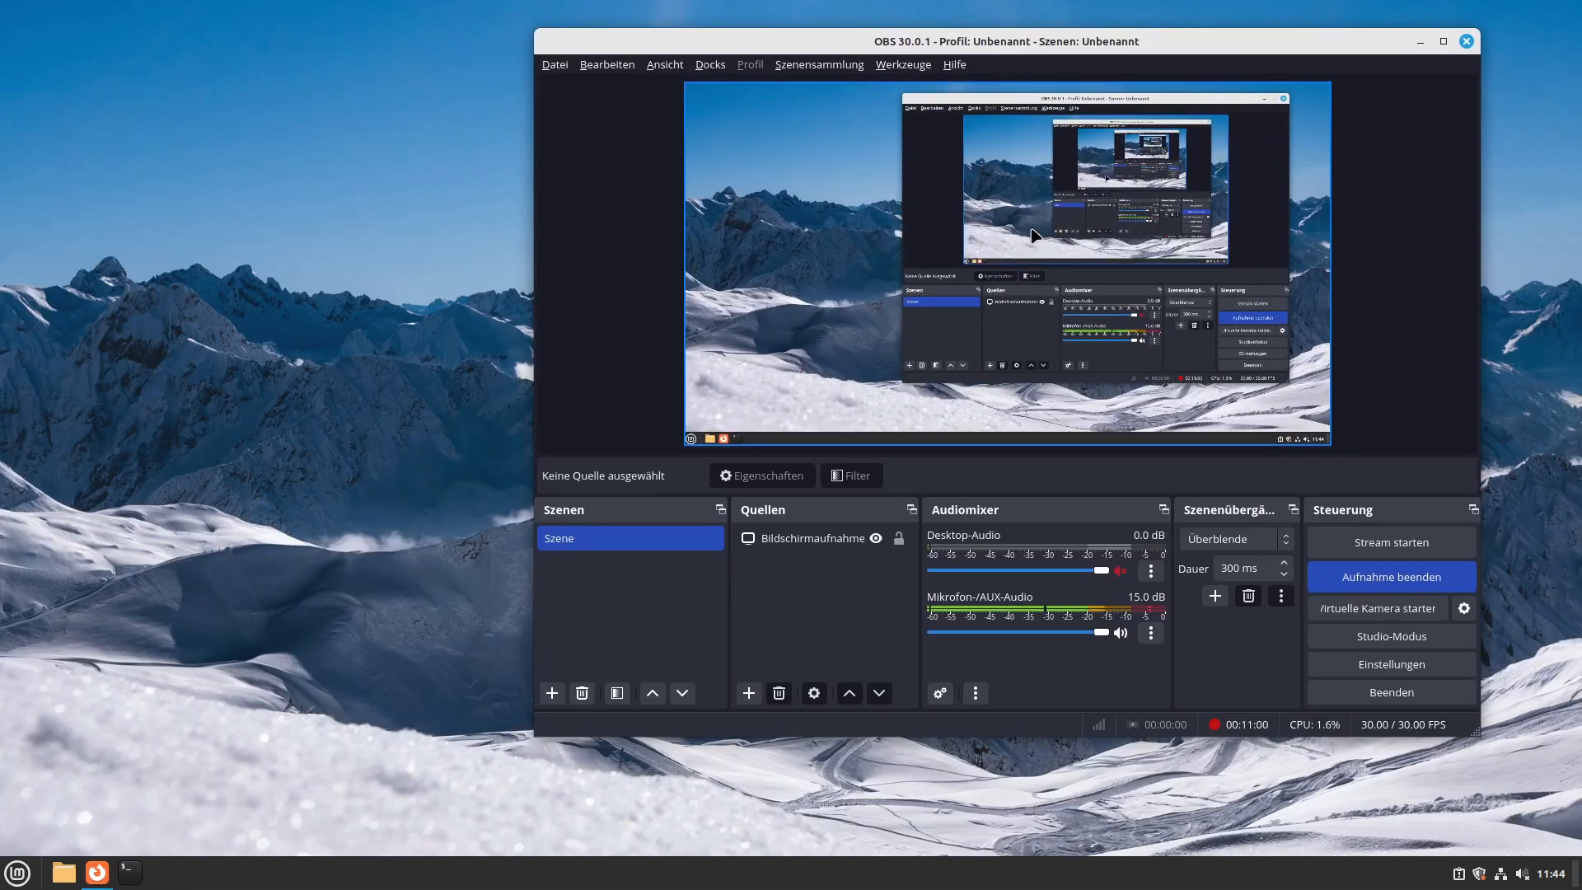
mouse_move(999, 199)
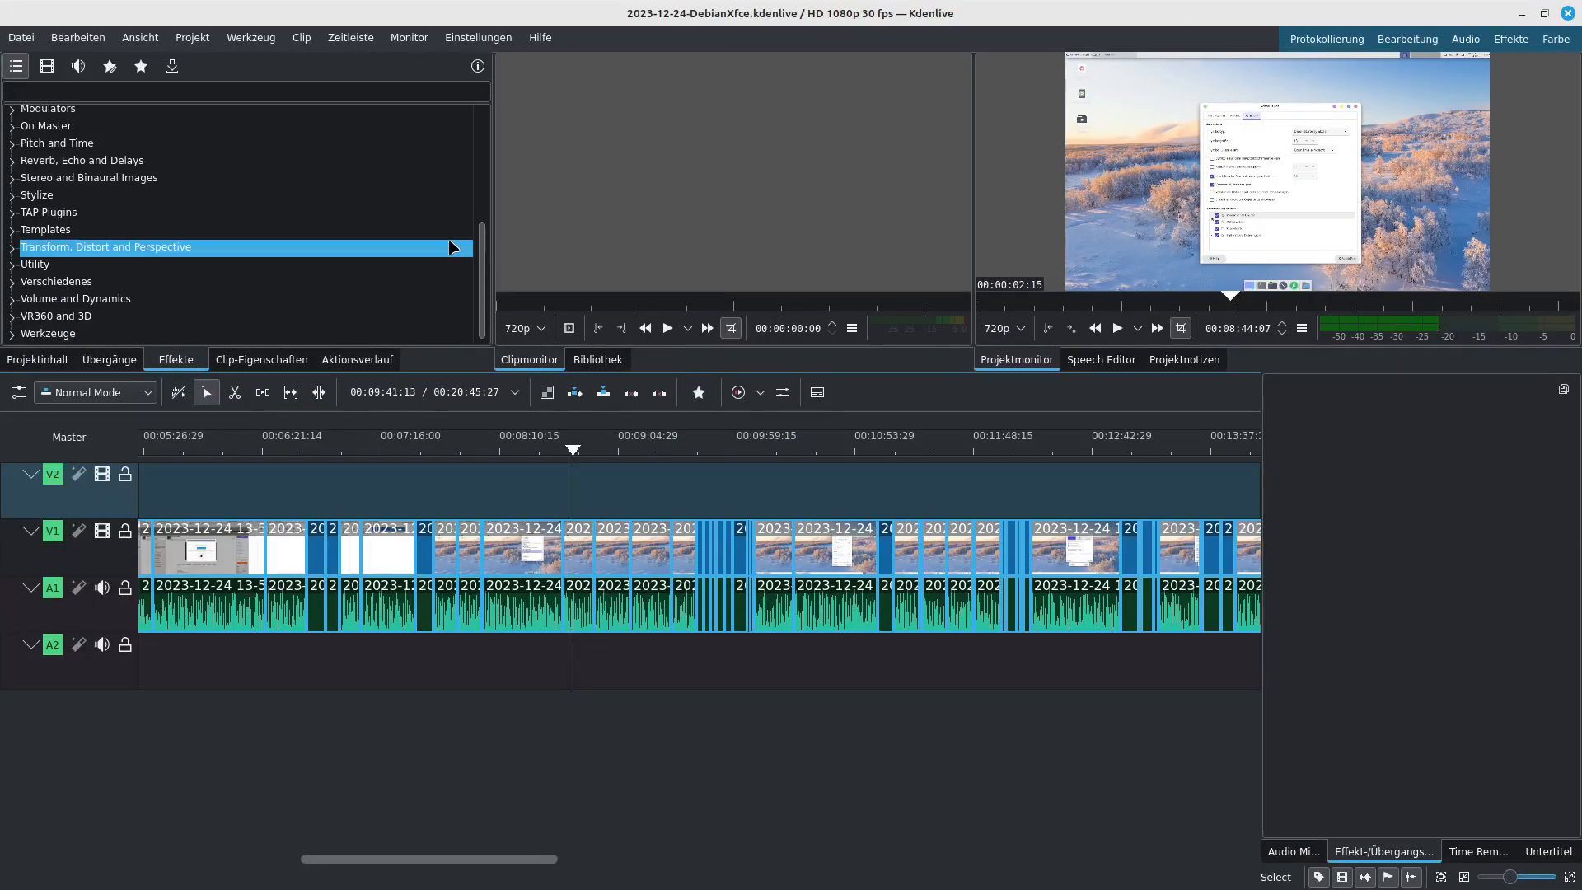
- Show the Transform, Distort and Perspective effects category in Kdenlive's Effekte panel
left_click(37, 360)
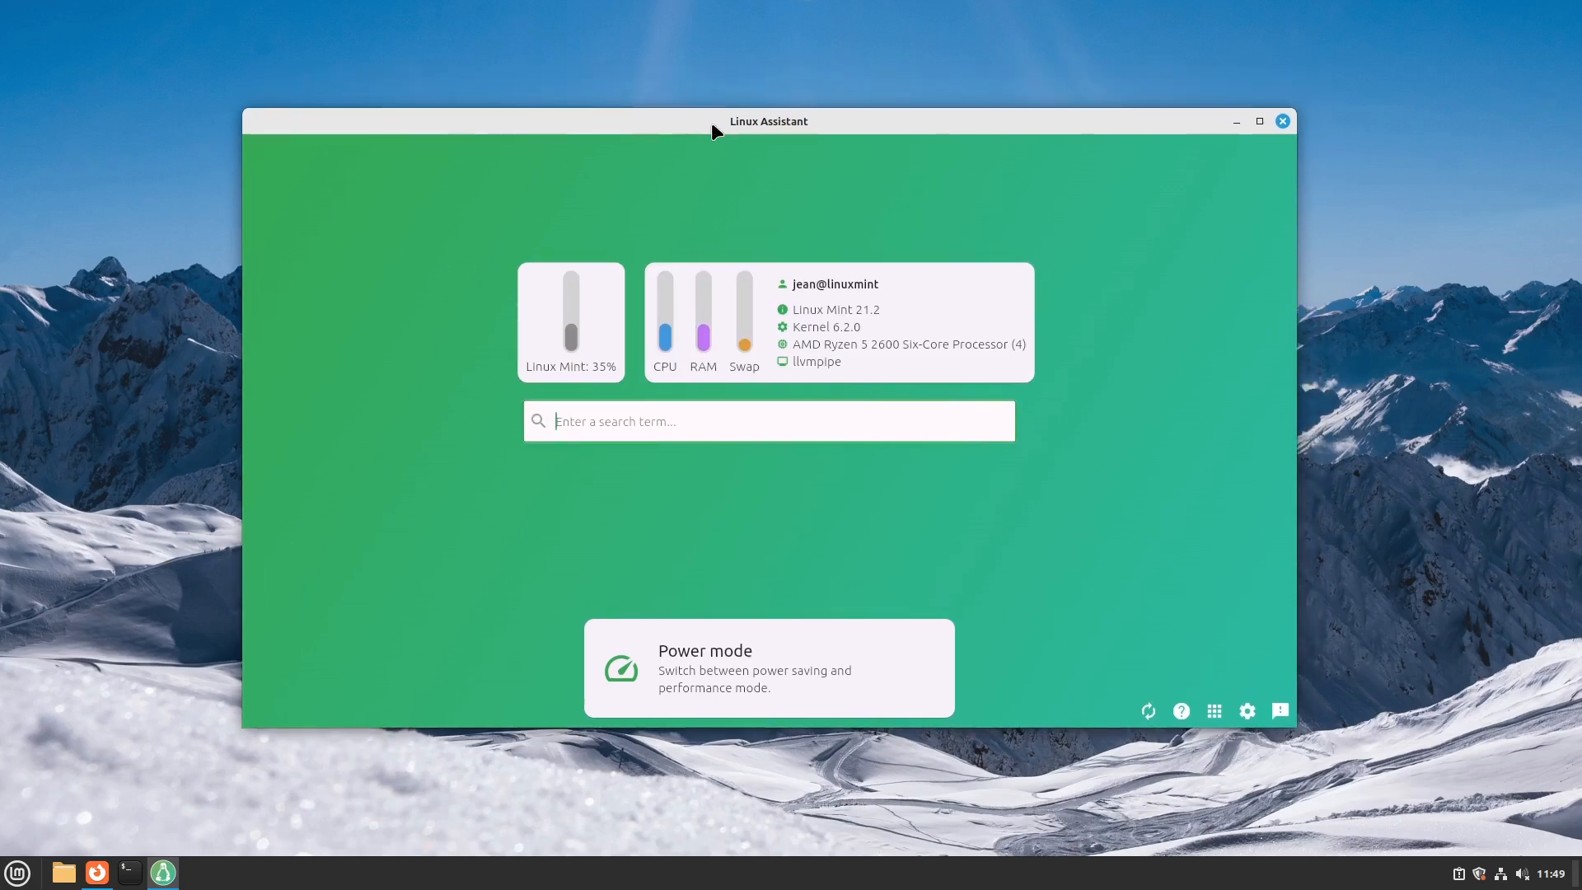
- Search Linux Assistant for 'Fi' and scroll the matches from Files down to package uninstall entries
type("Users and Groups")
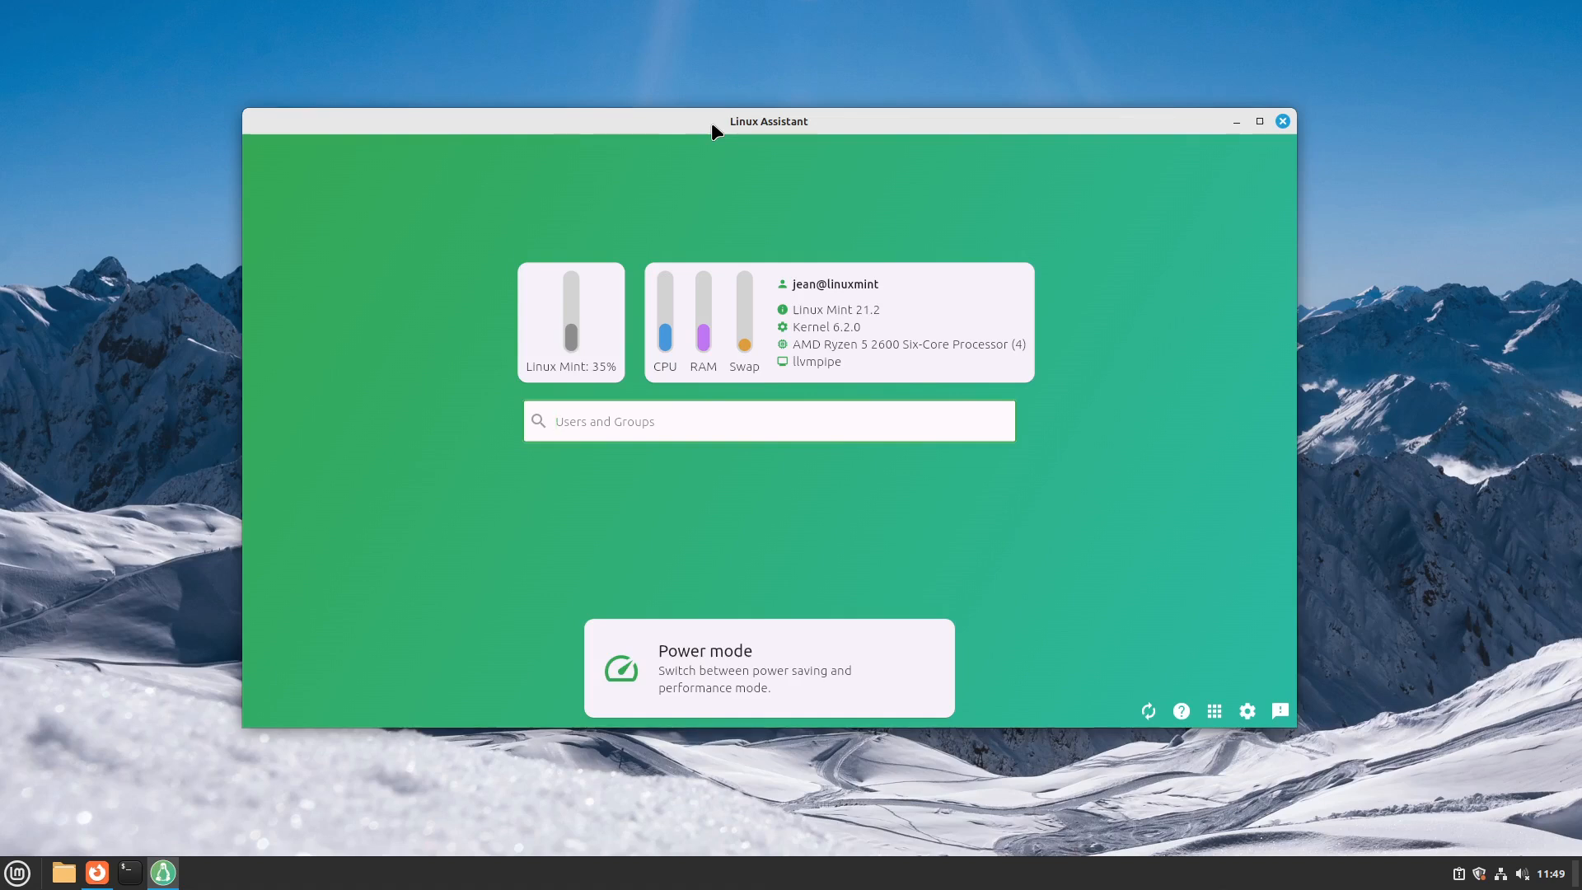
type("Music")
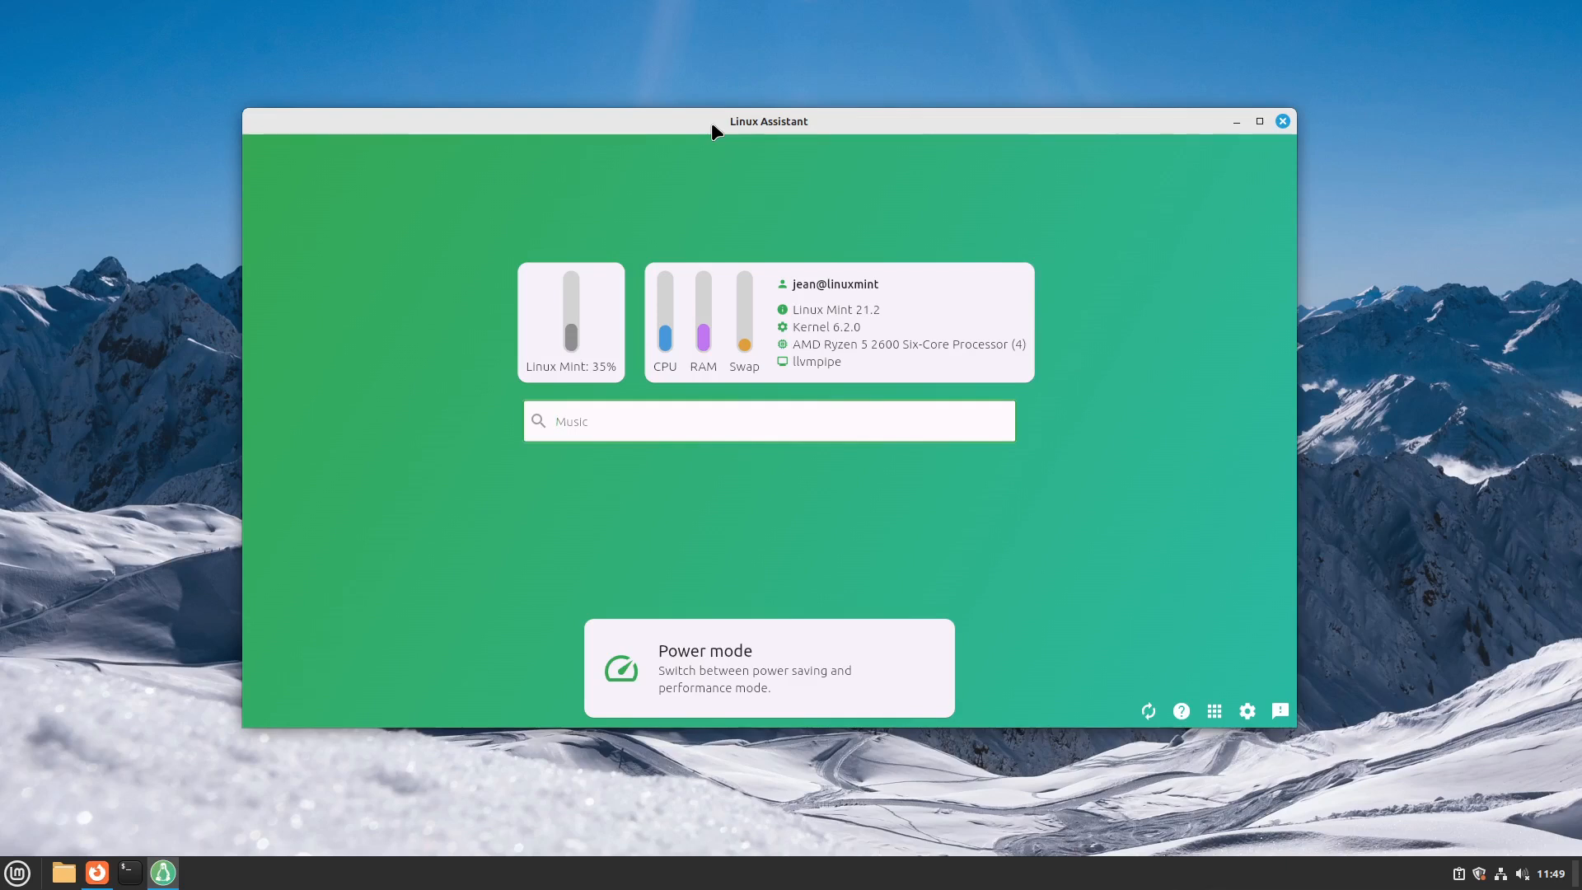
type("LibreOffice Writer")
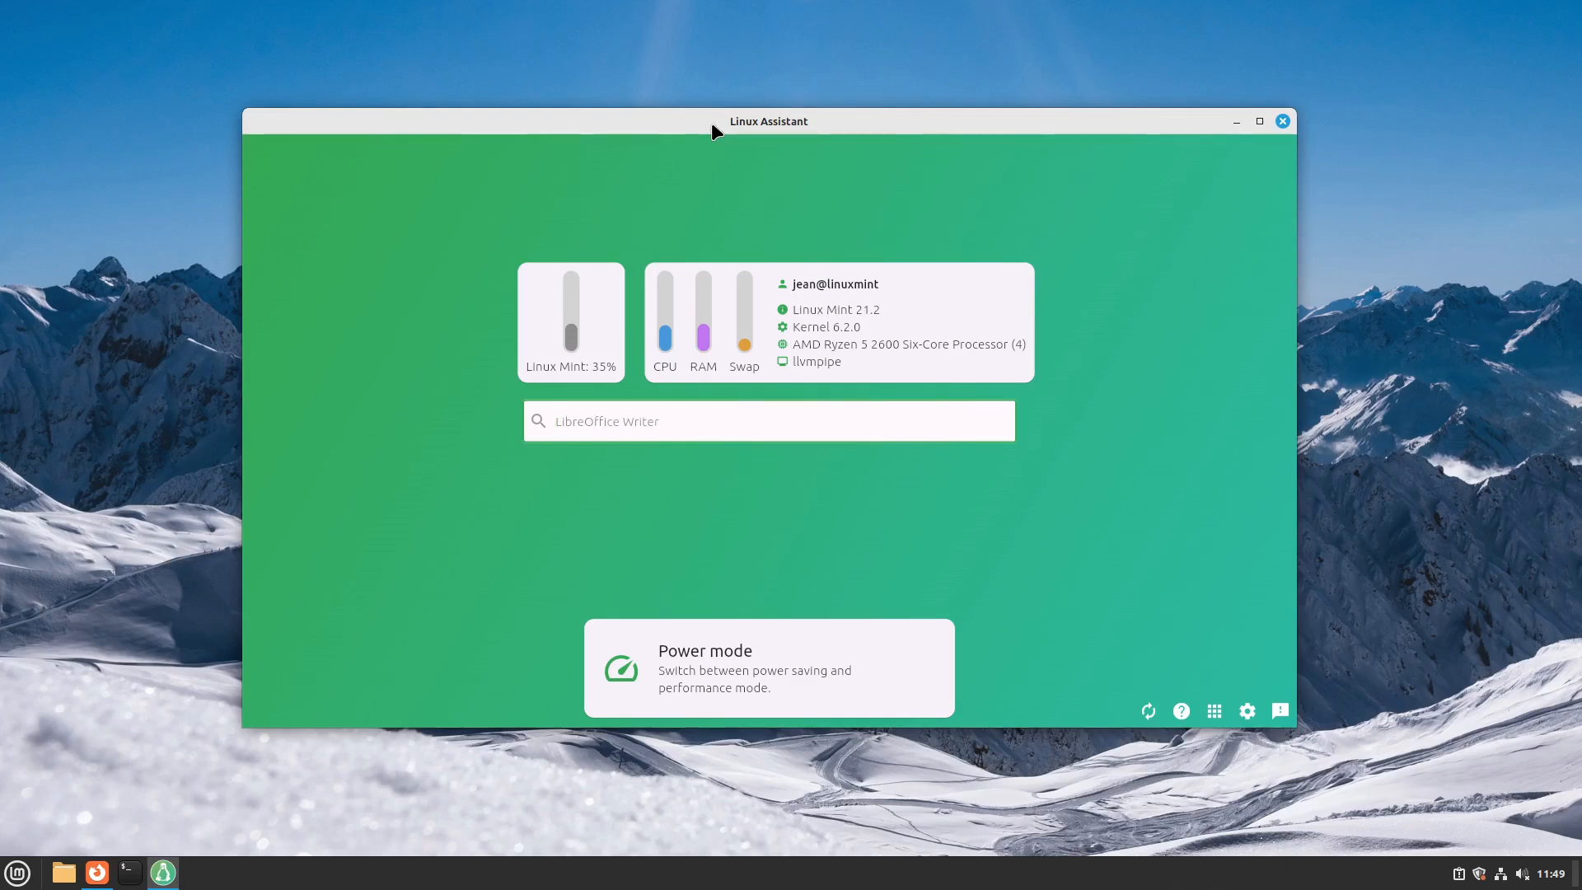
type("Downloads")
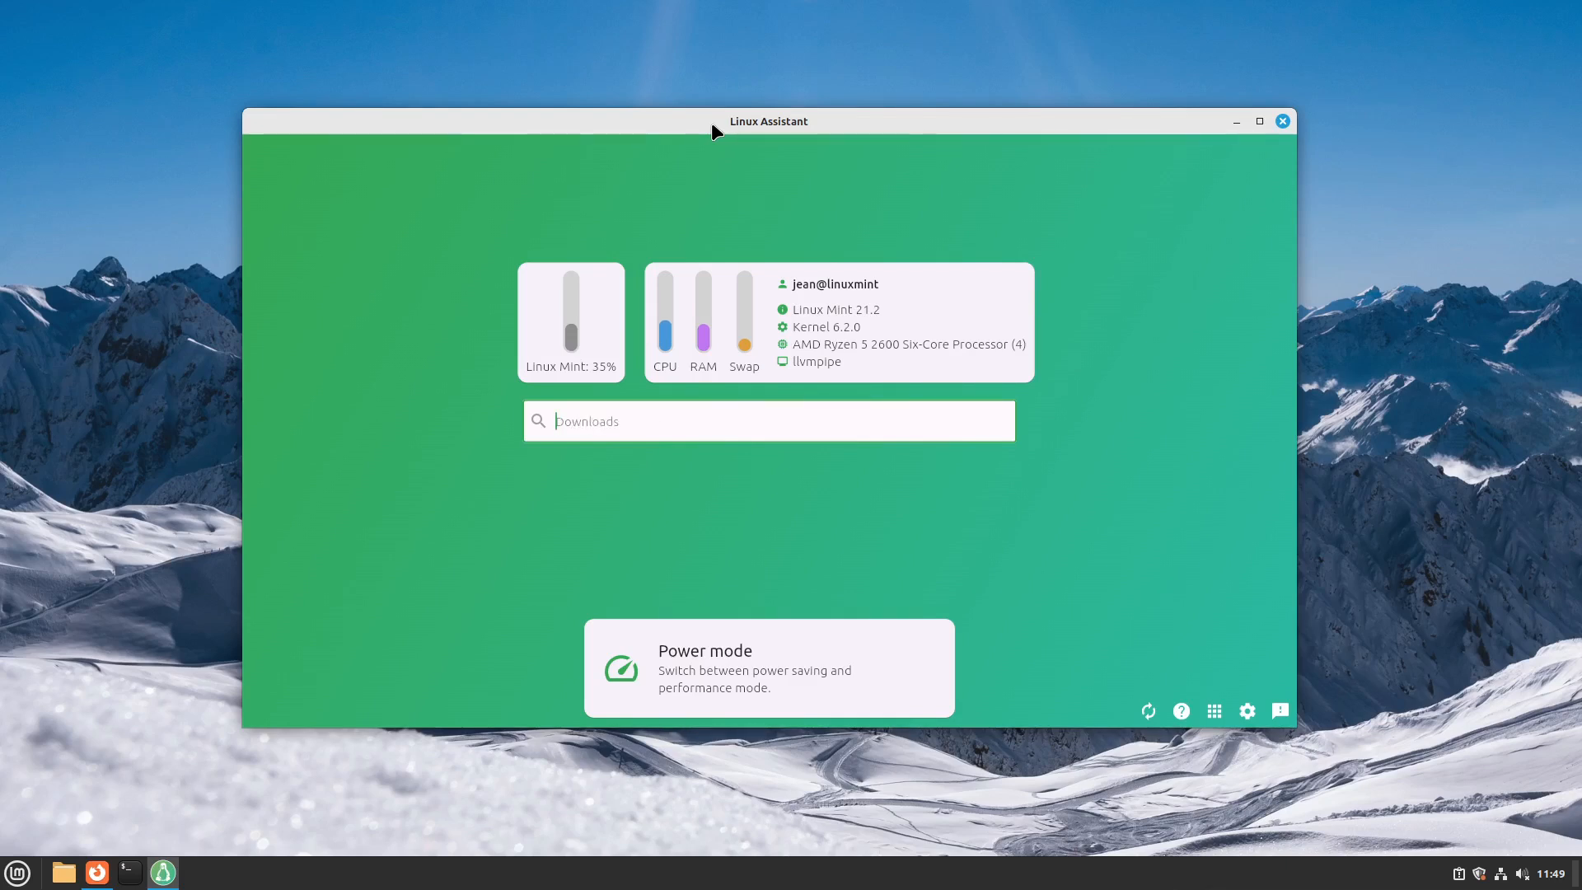
type("Public")
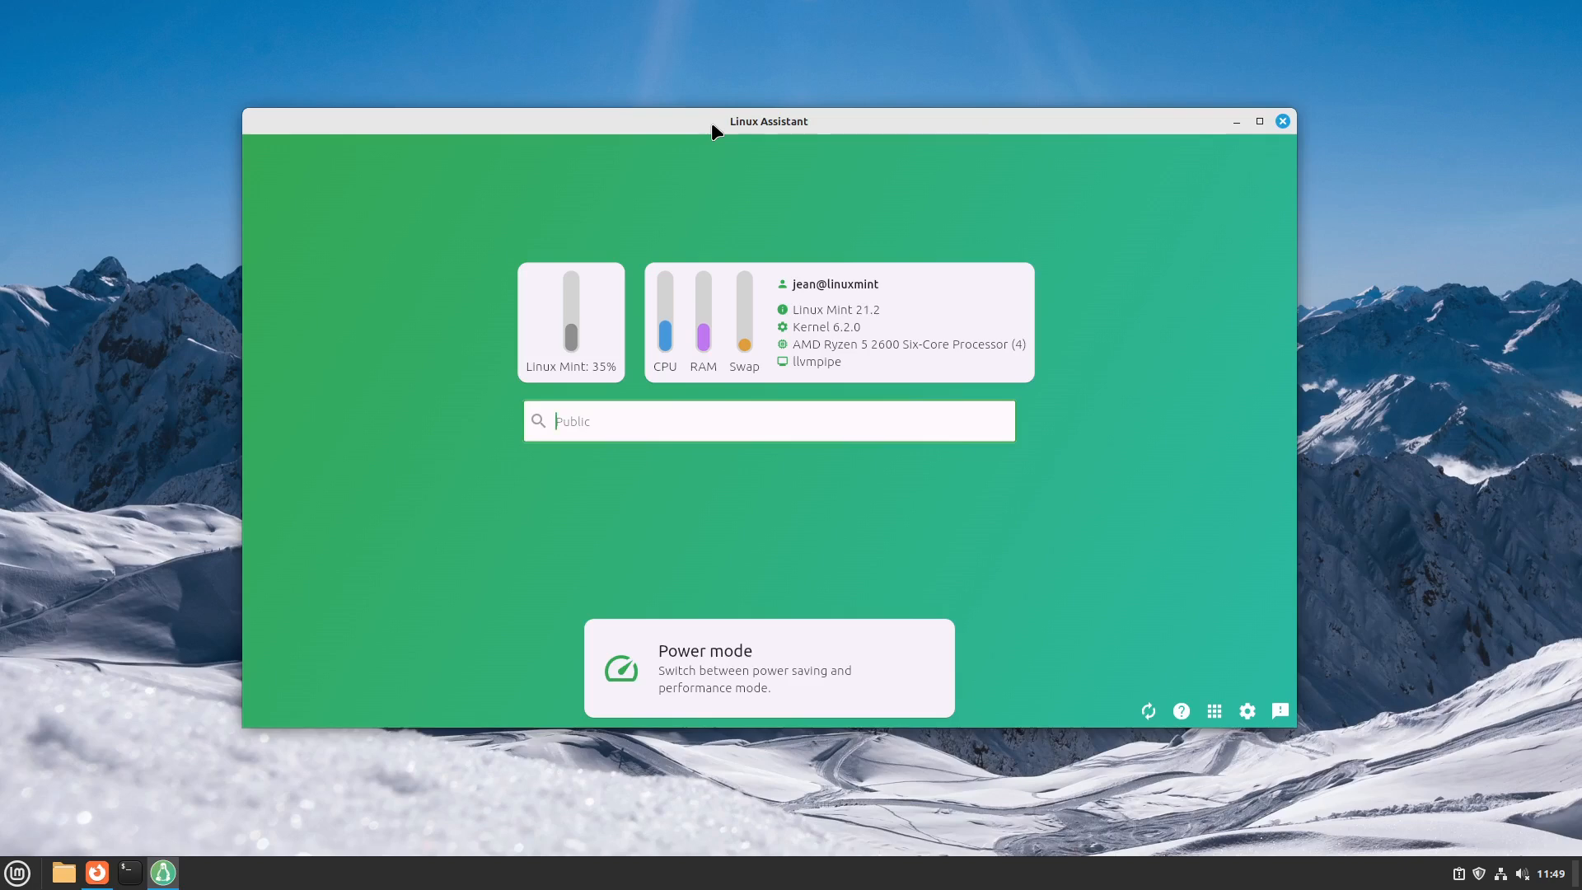
type("Fi")
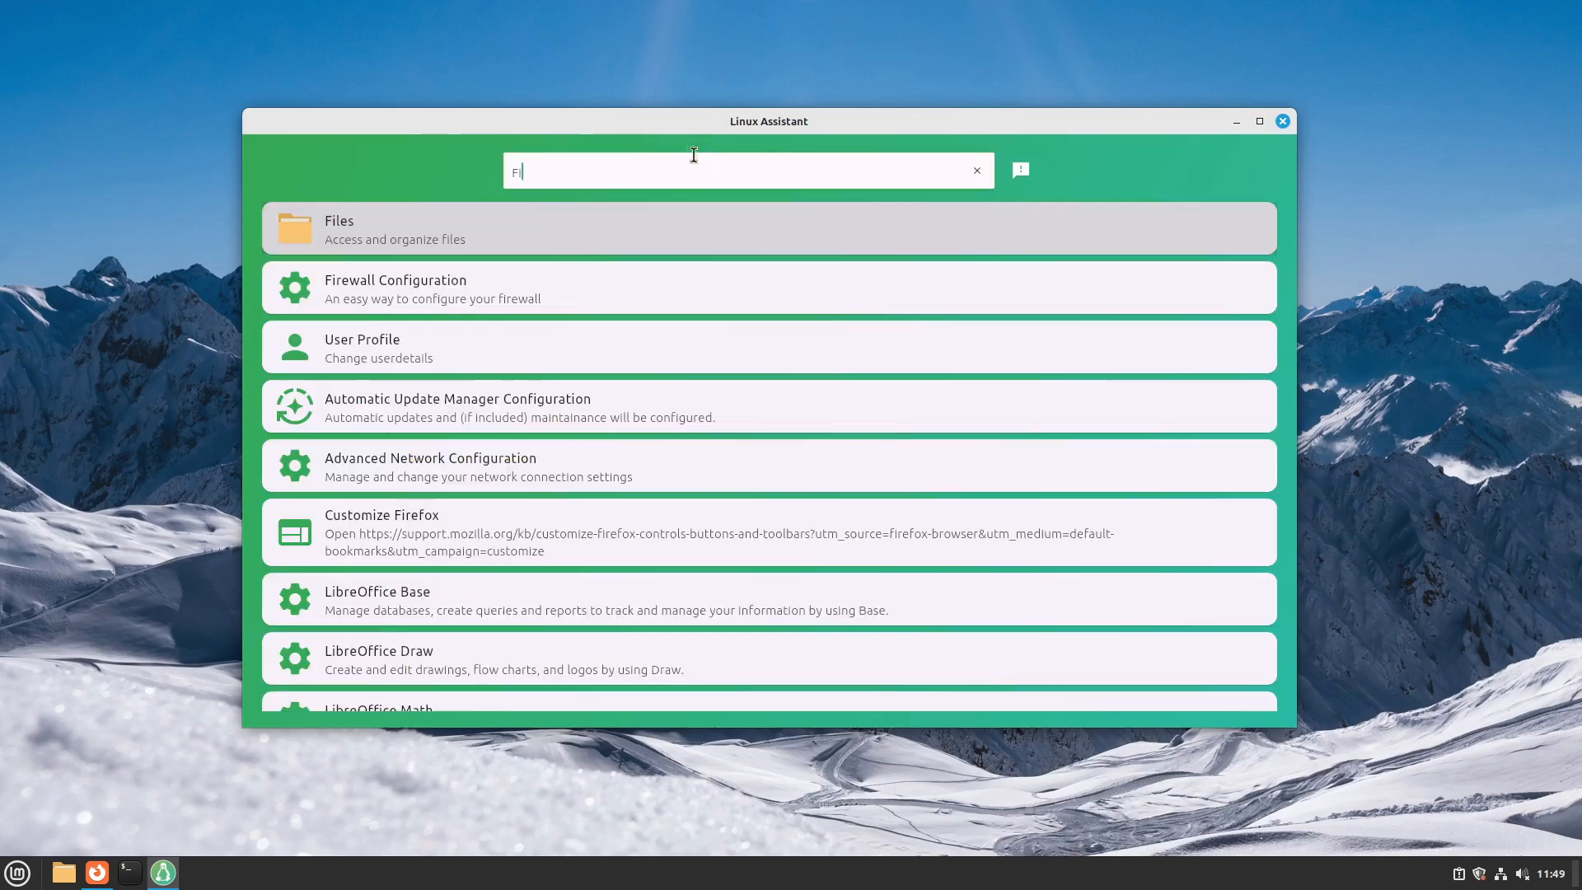
mouse_move(370, 227)
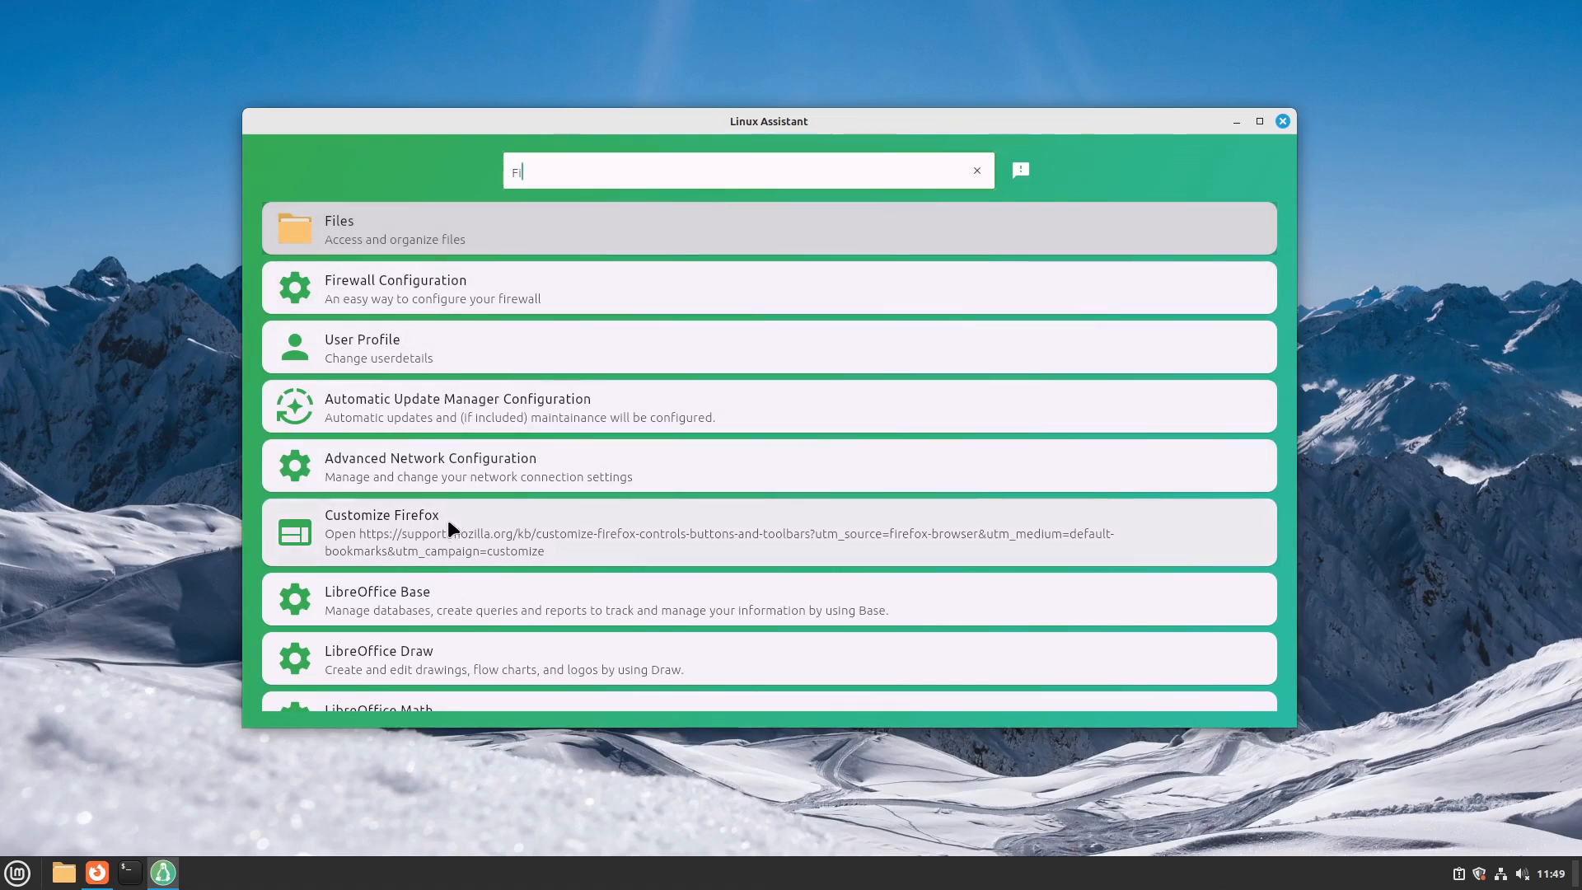
scroll("down", 3)
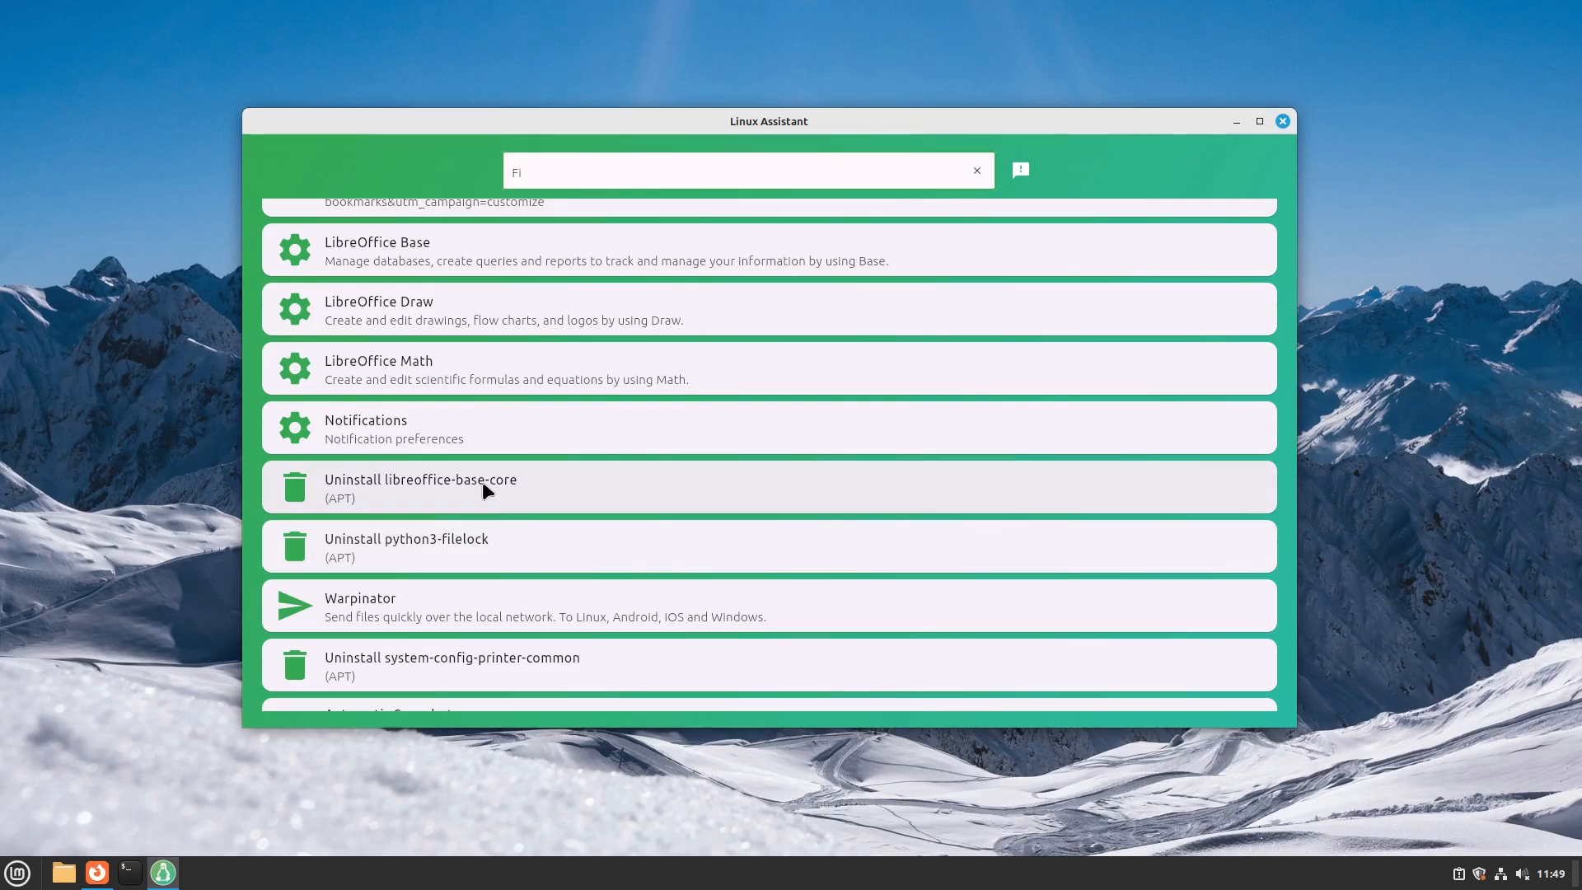
scroll("down", 3)
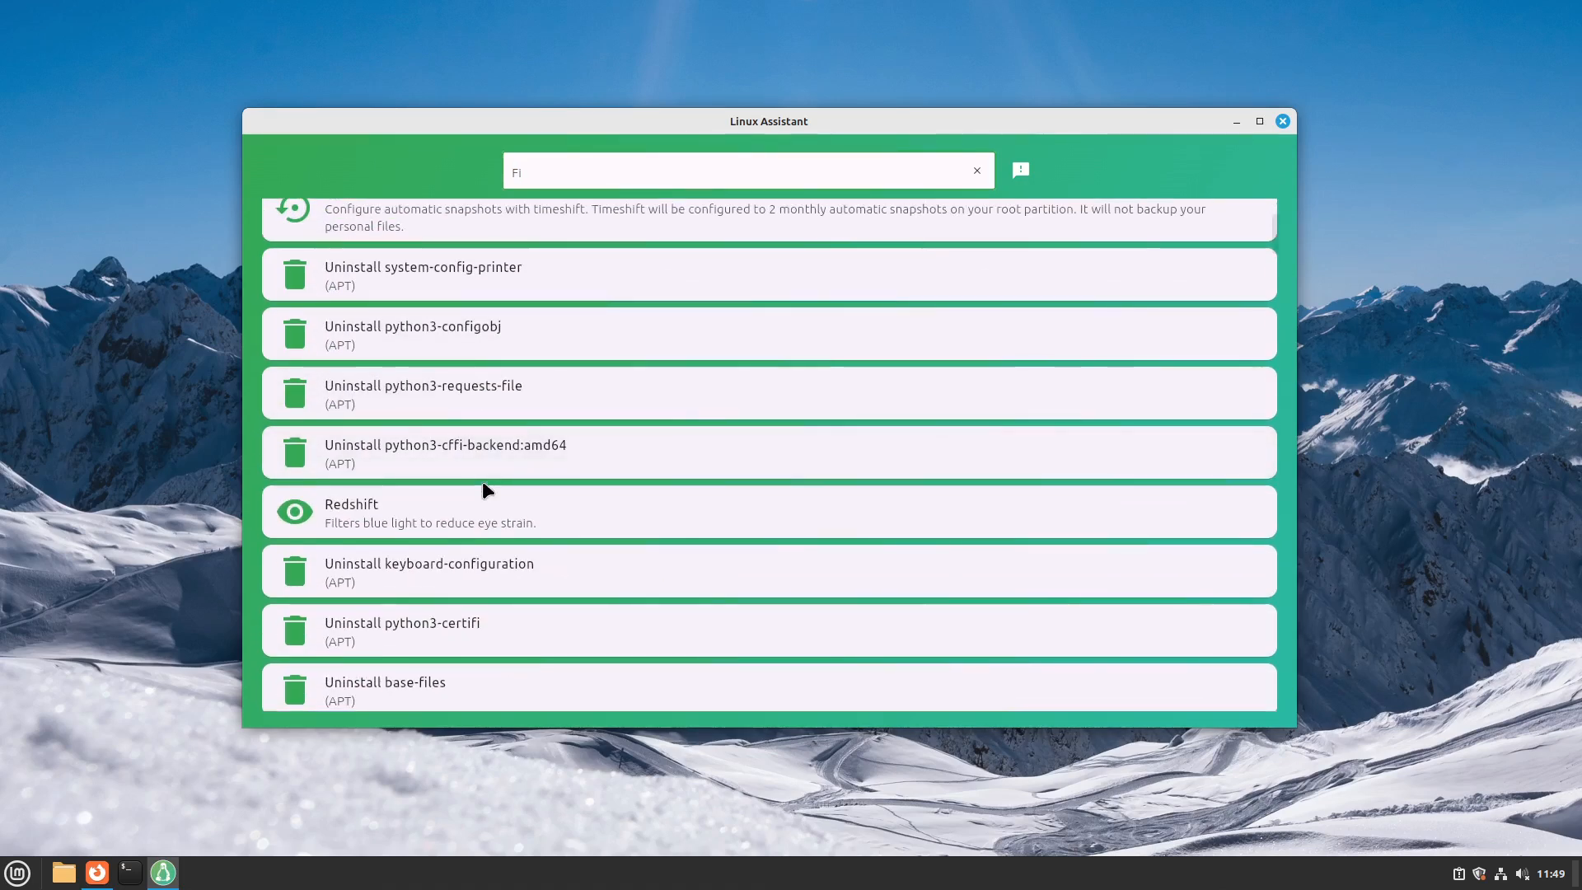
type("s")
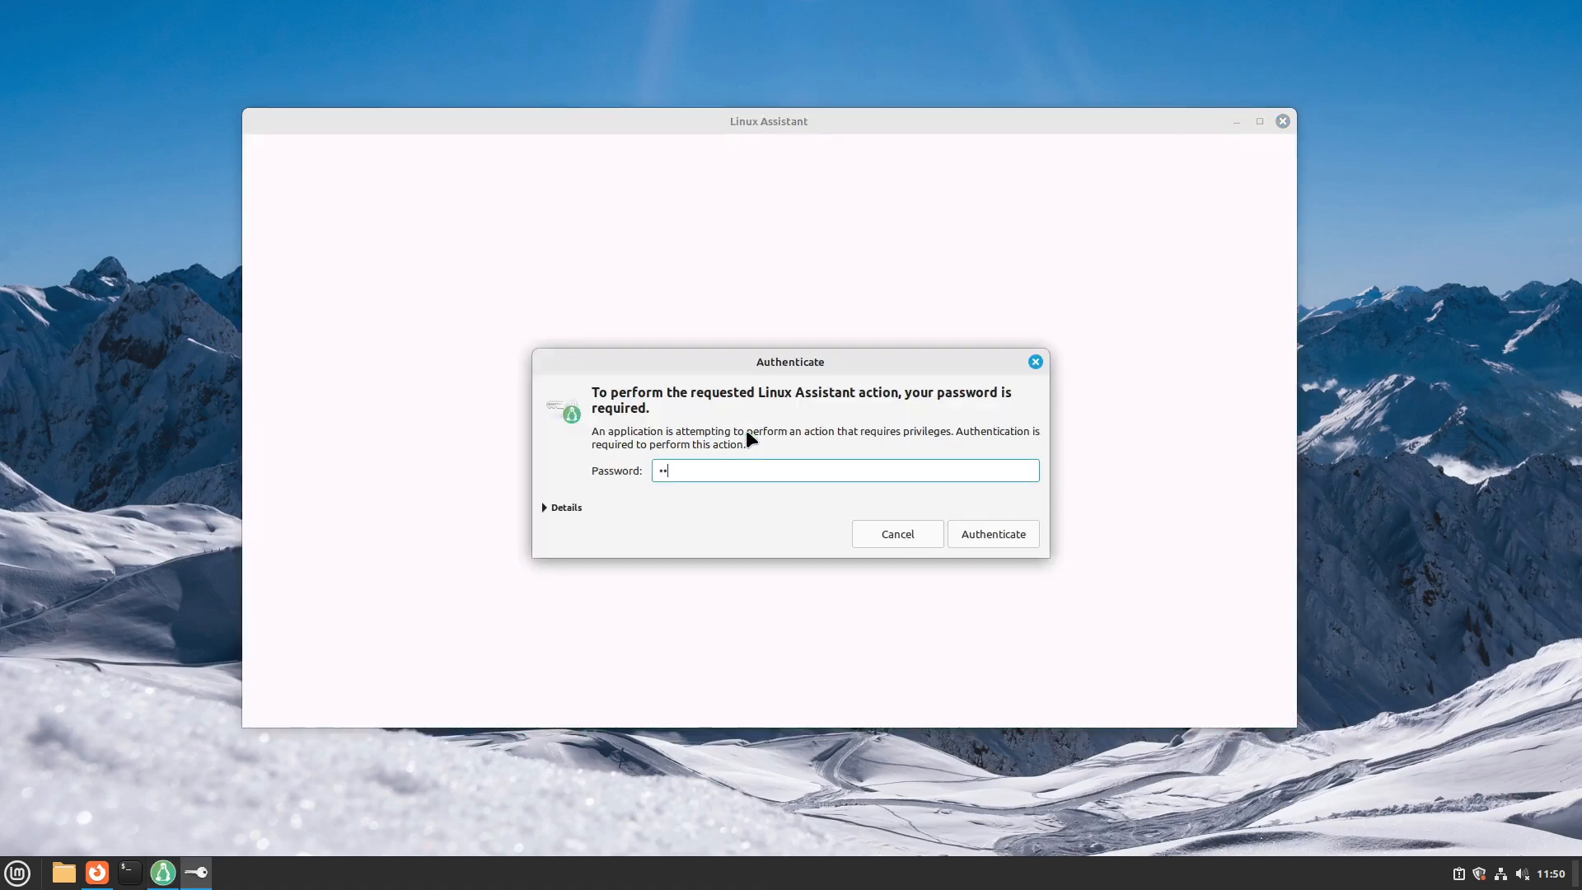
- Authenticate the security check and authorise the fix for the inactive firewall
left_click(991, 534)
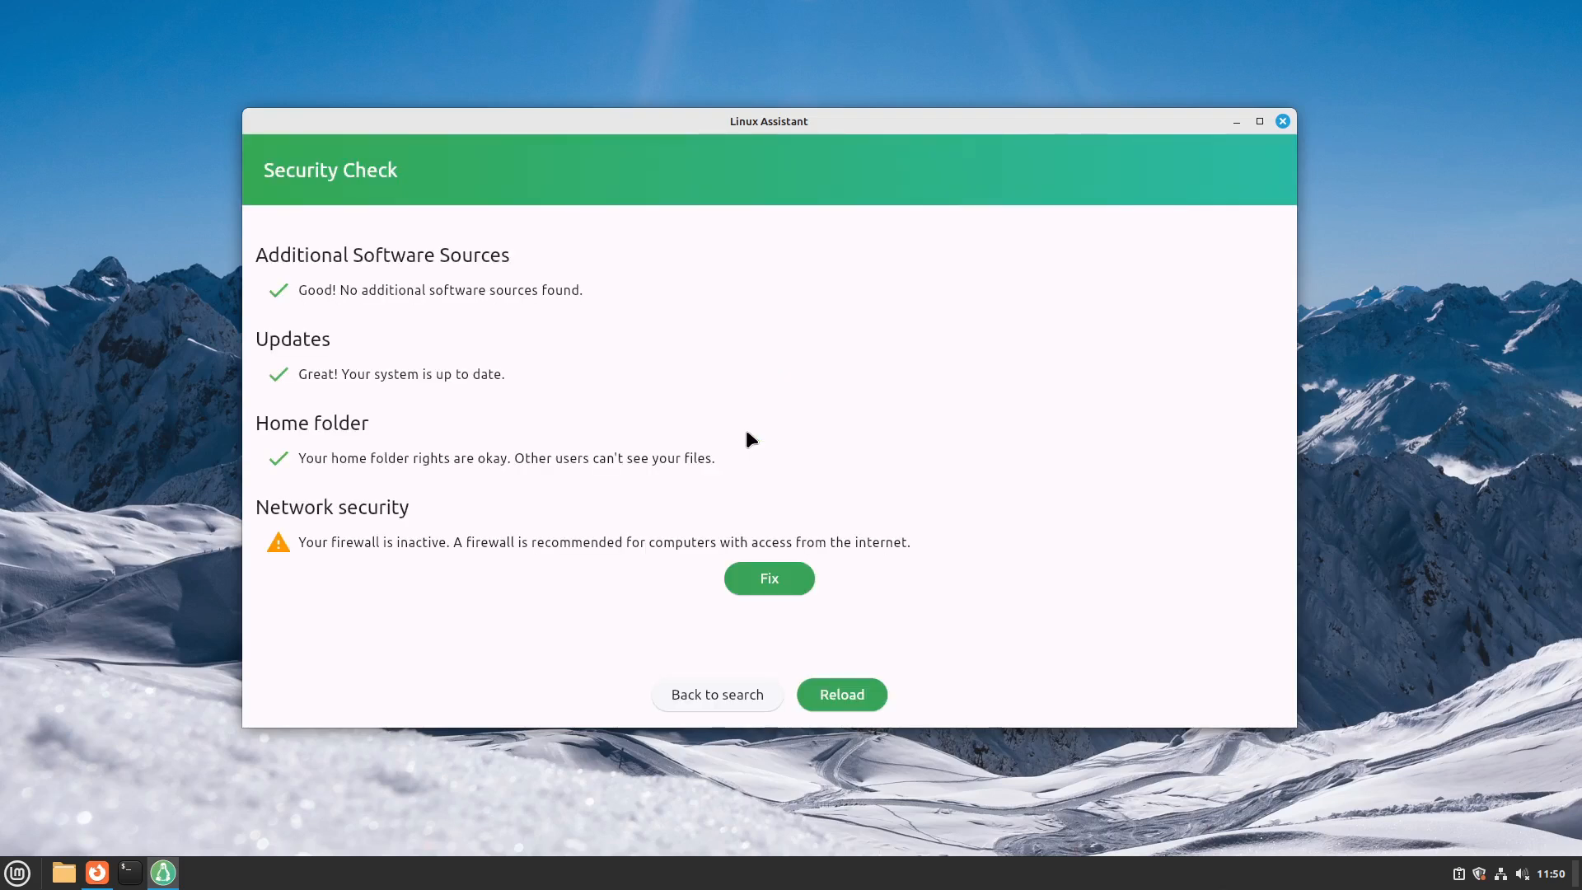
mouse_move(752, 516)
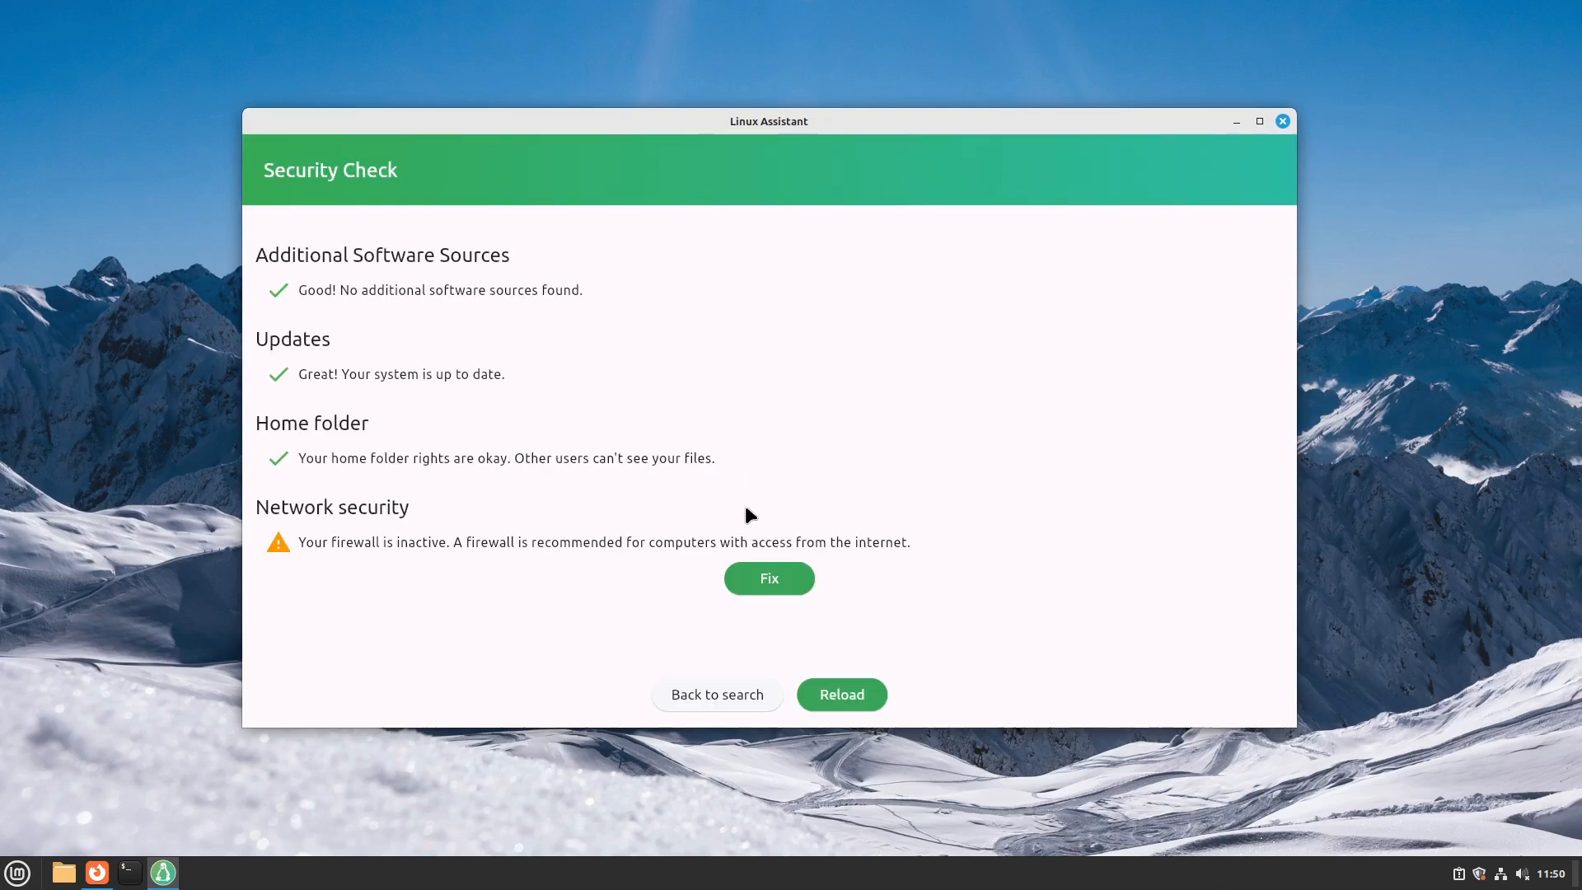
left_click(768, 579)
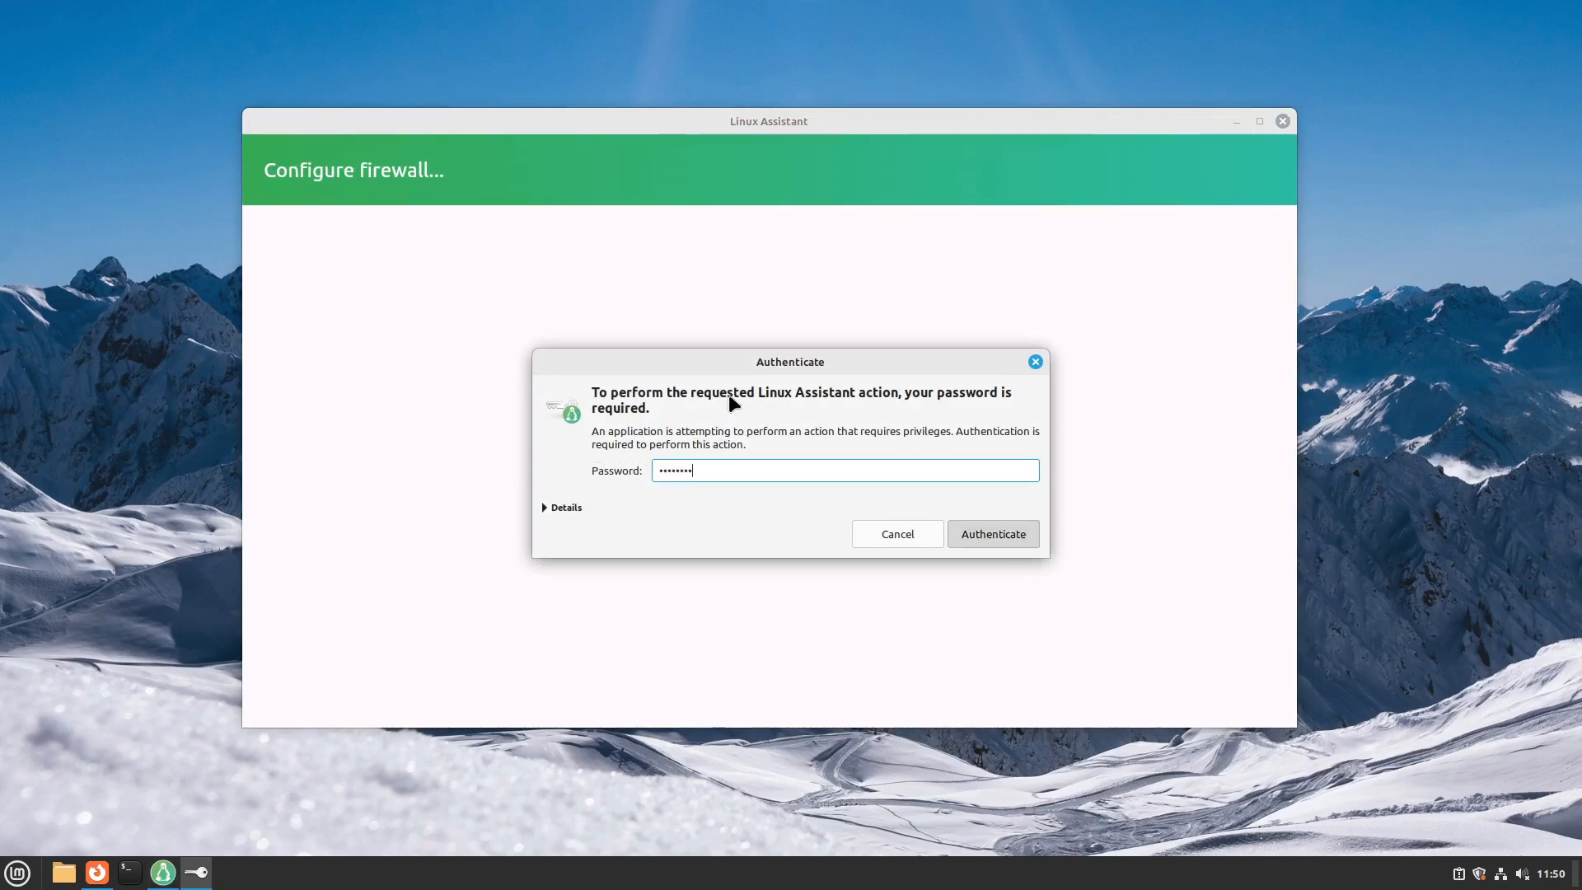
left_click(990, 534)
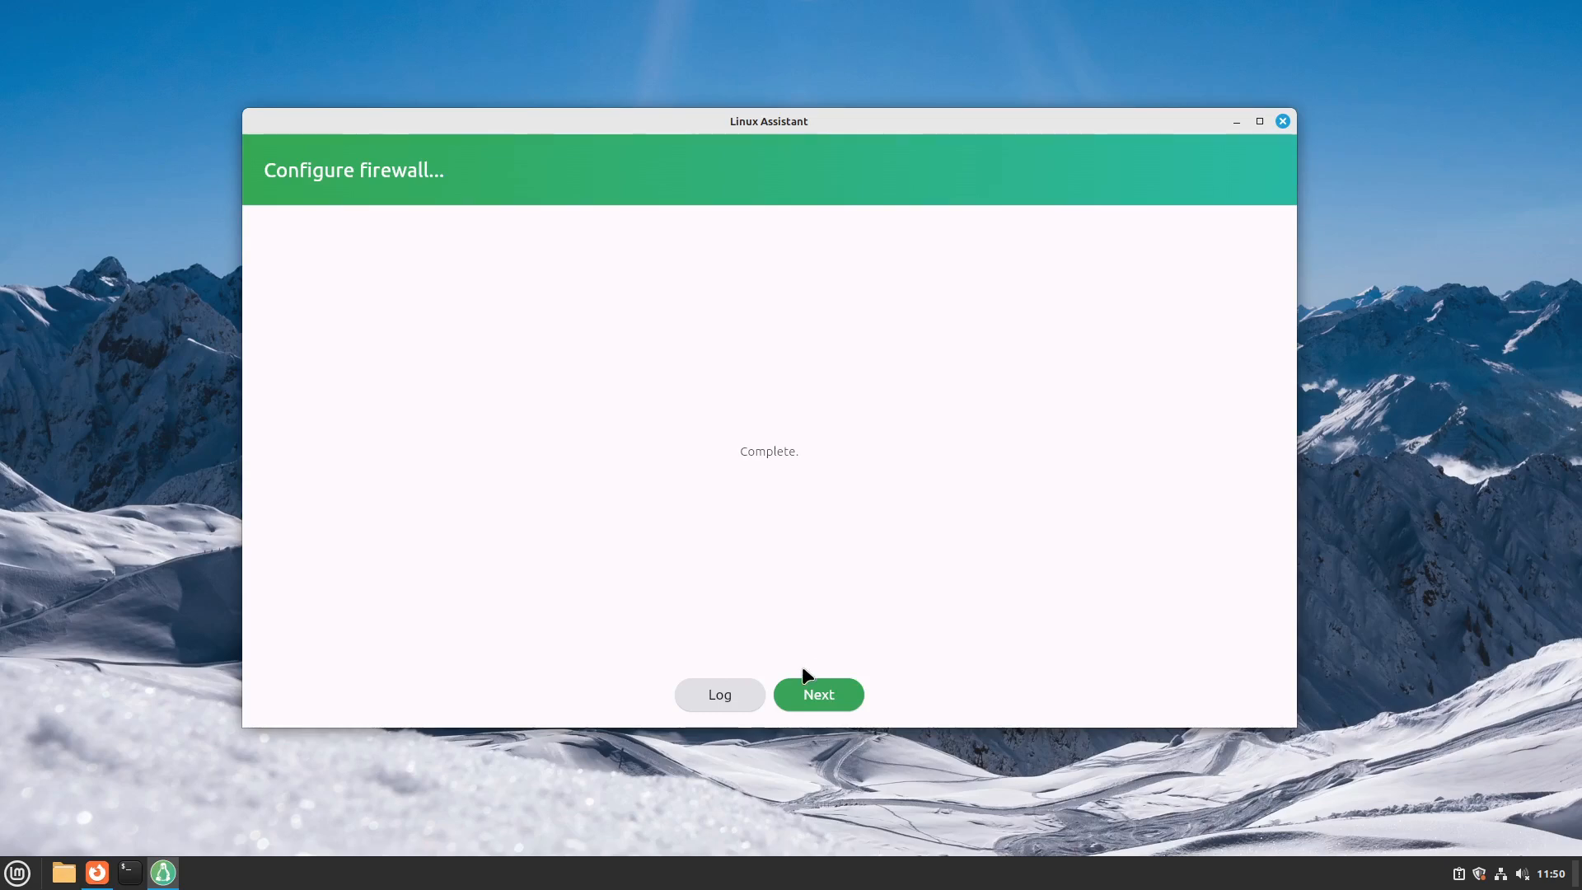
- Review the firewall setup log and continue past the completed fix
left_click(718, 694)
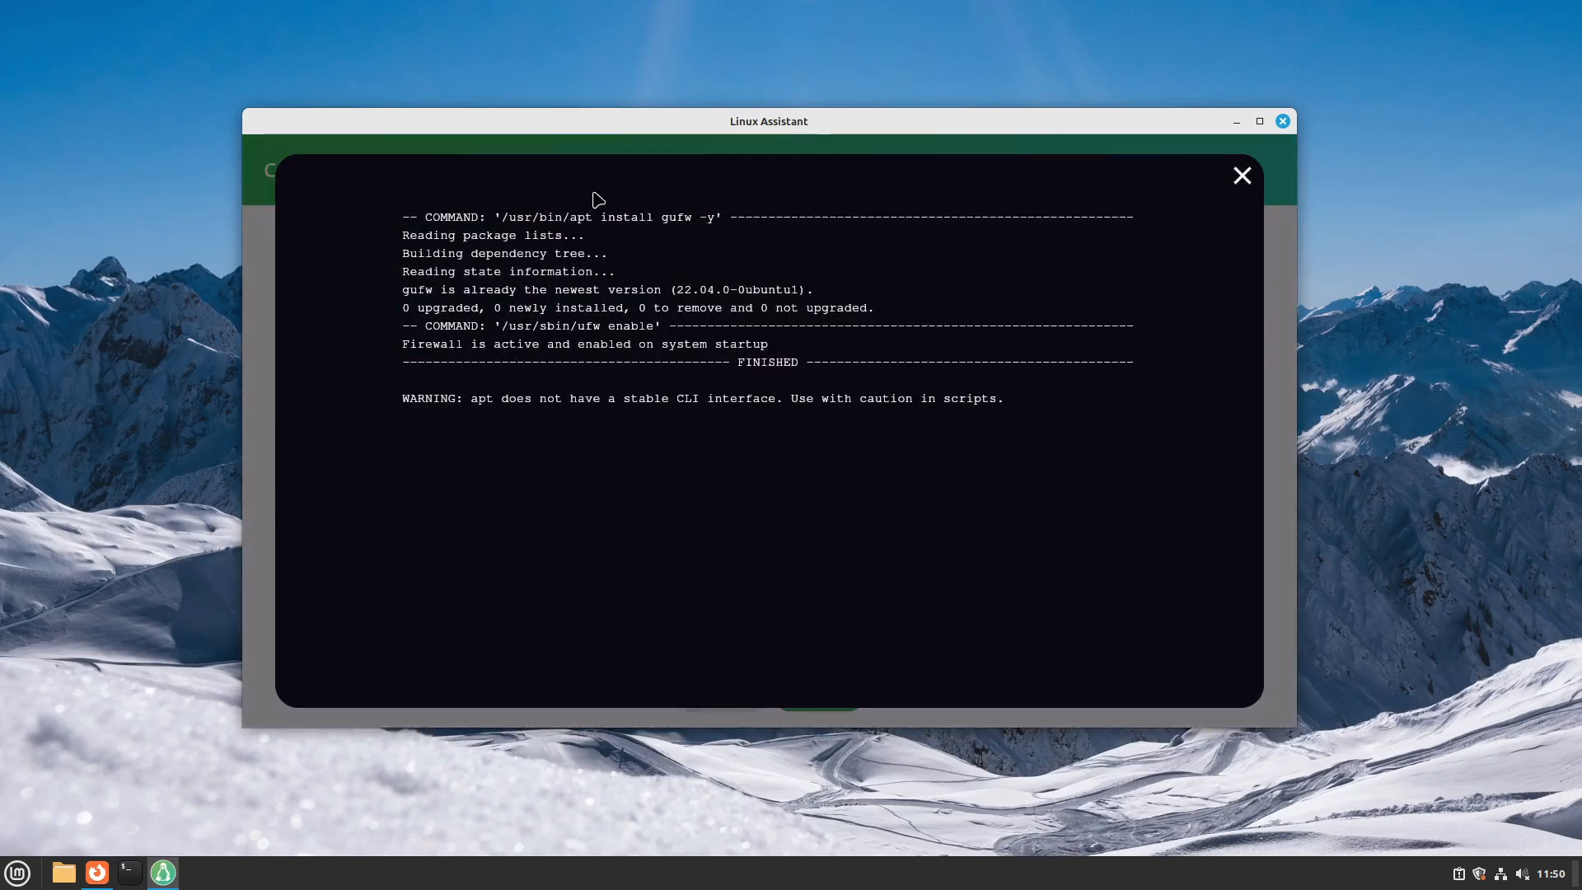
left_click(1242, 175)
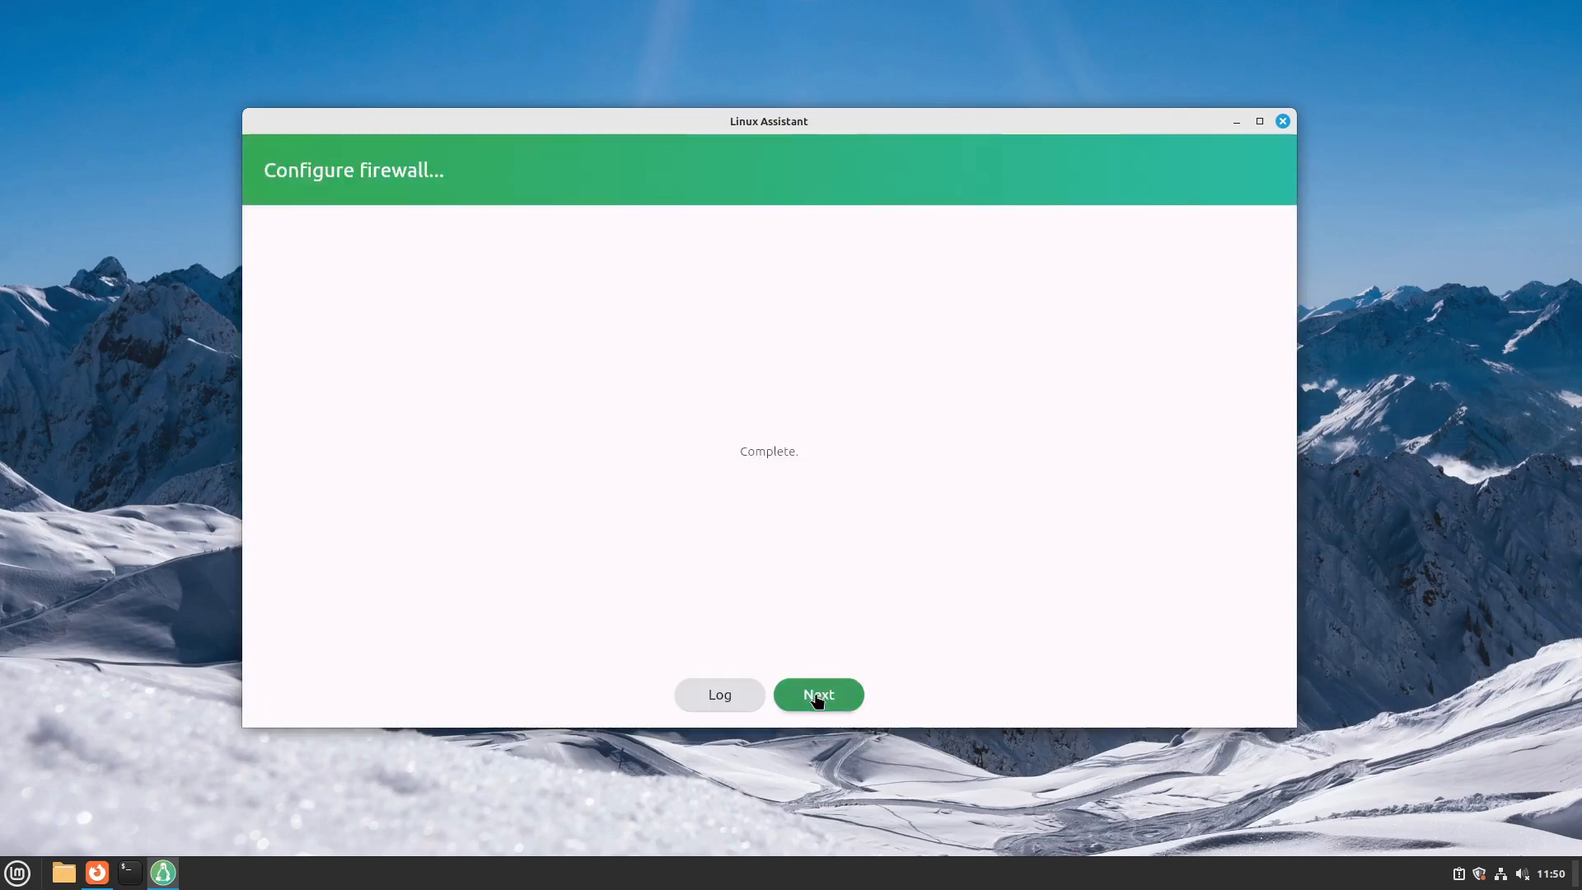
left_click(817, 694)
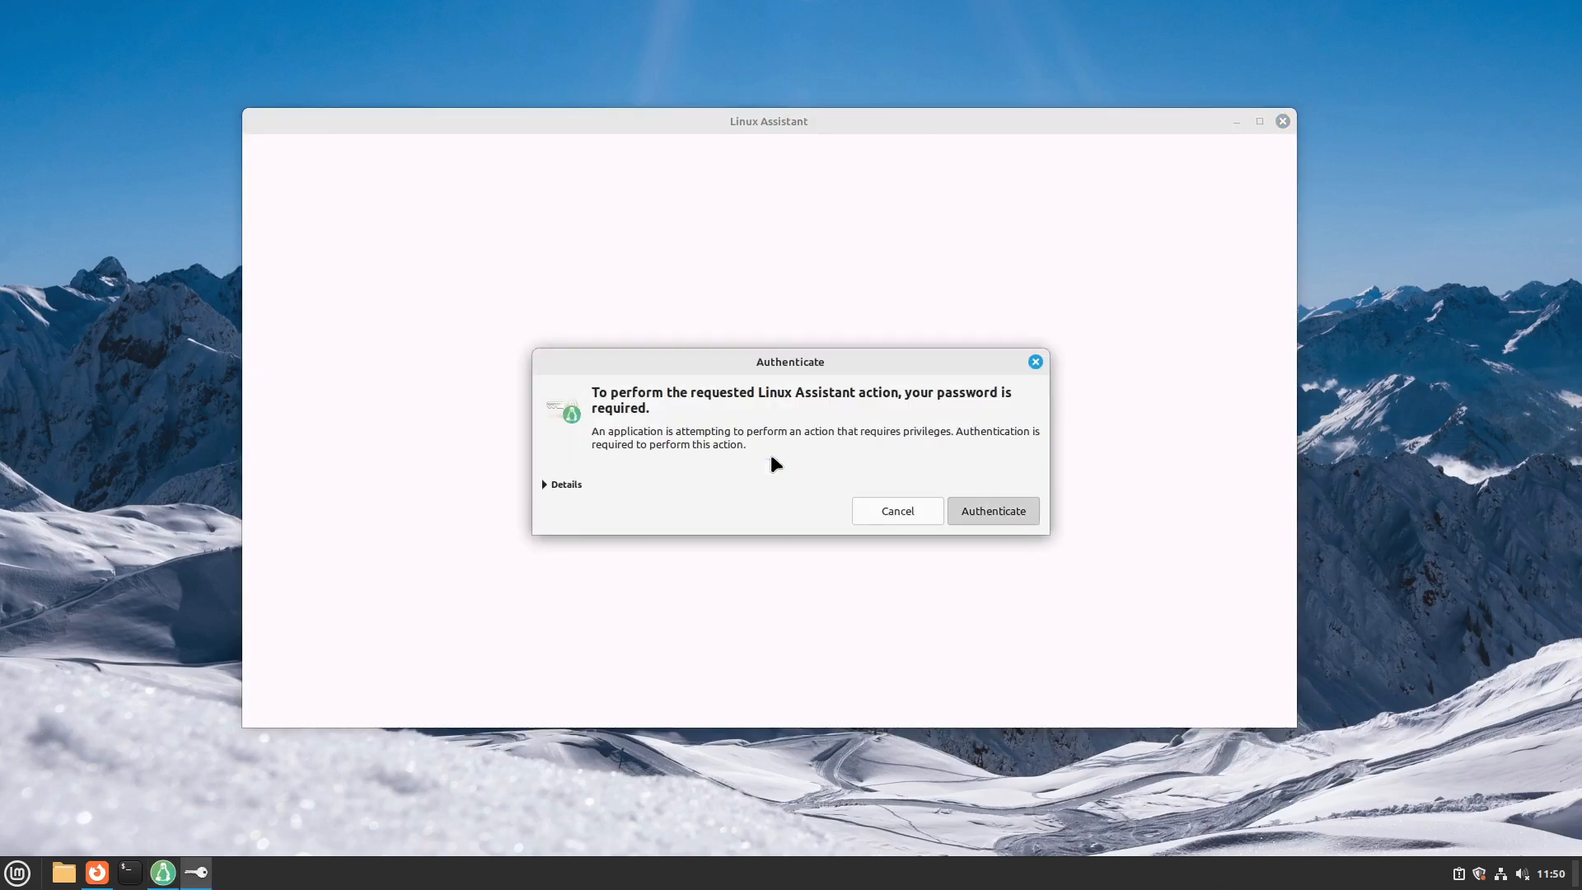
left_click(990, 510)
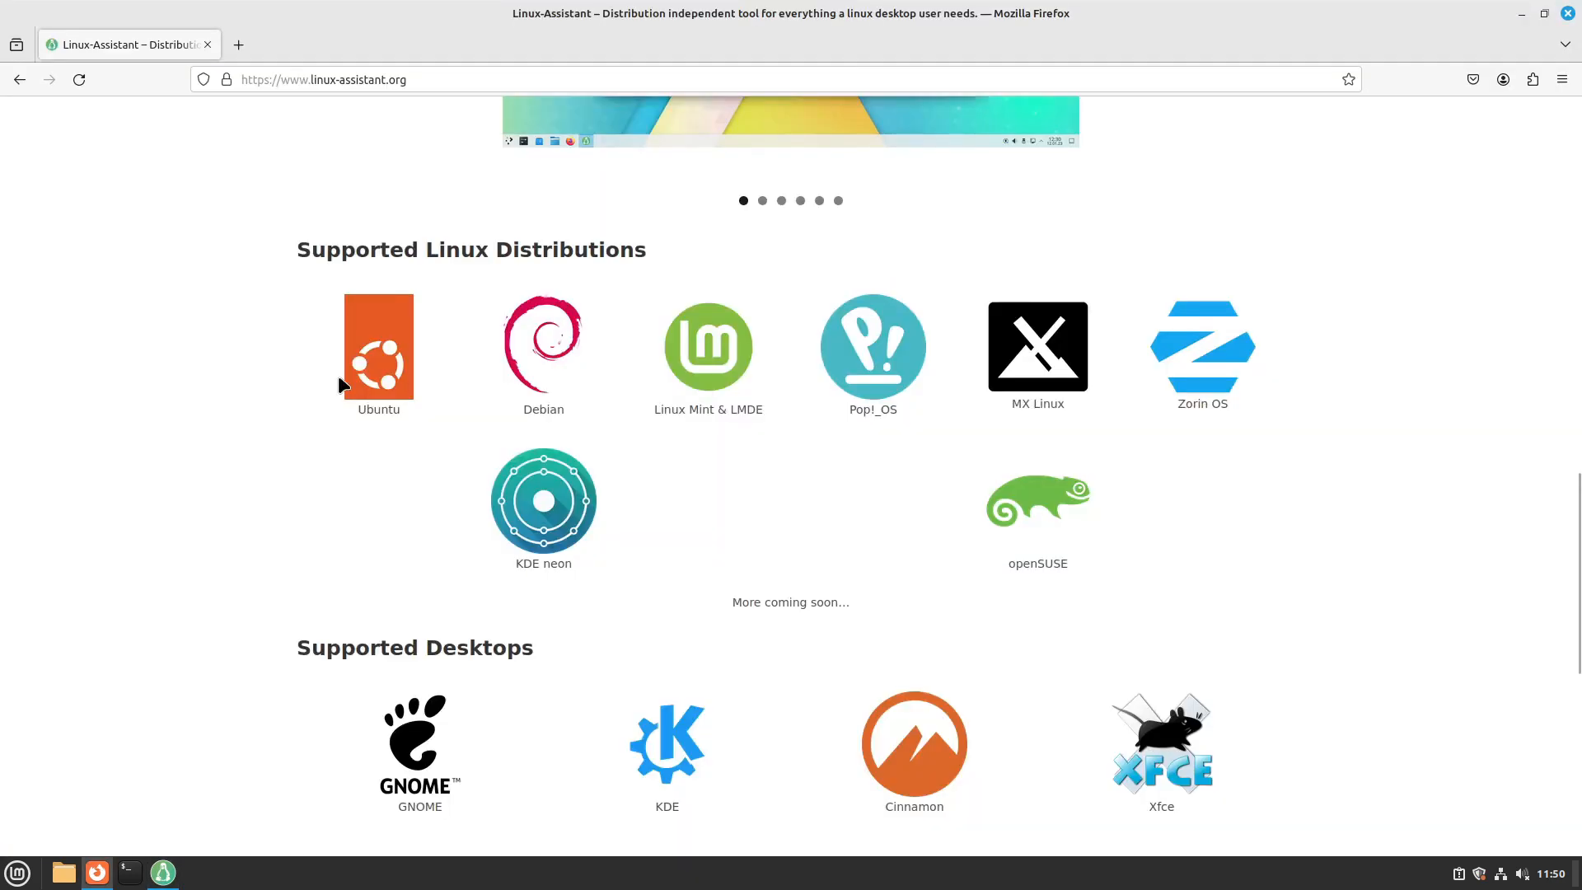
mouse_move(719, 397)
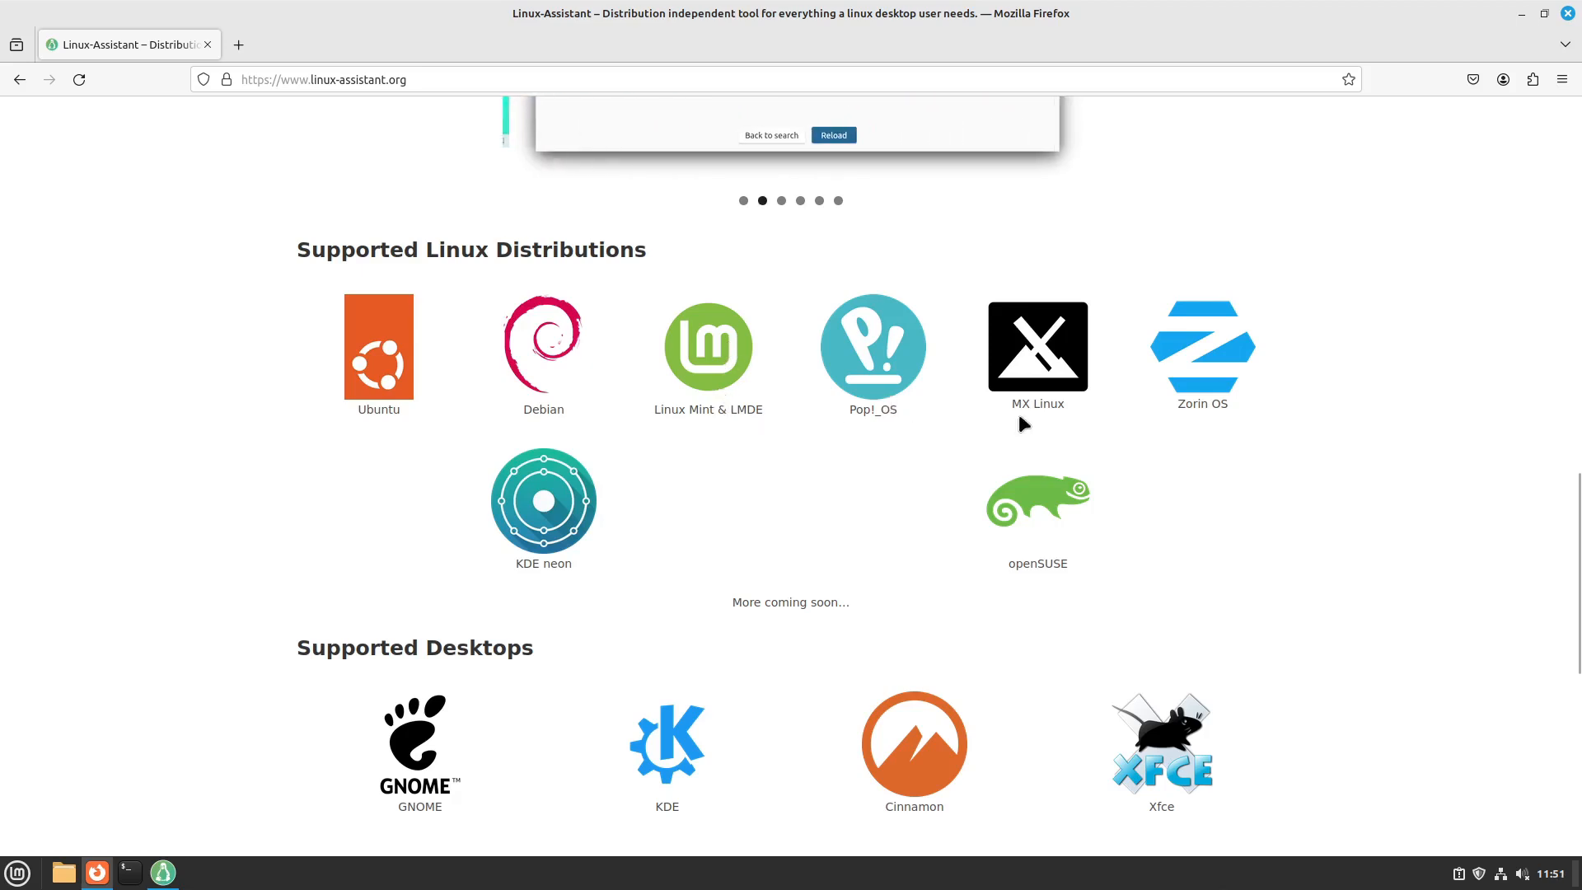
mouse_move(533, 508)
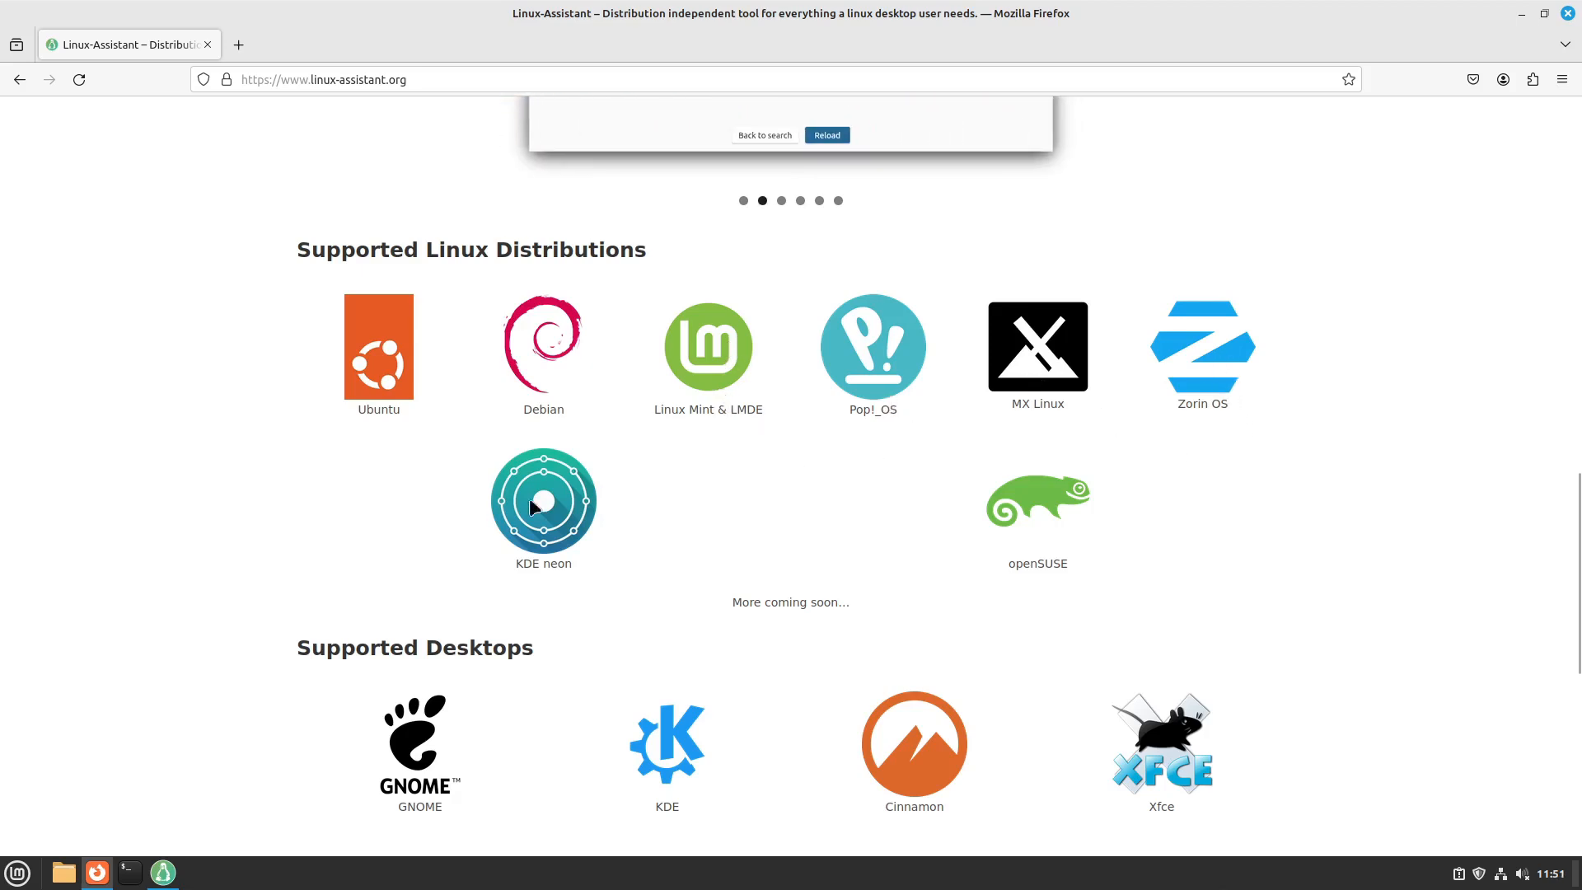
mouse_move(1052, 567)
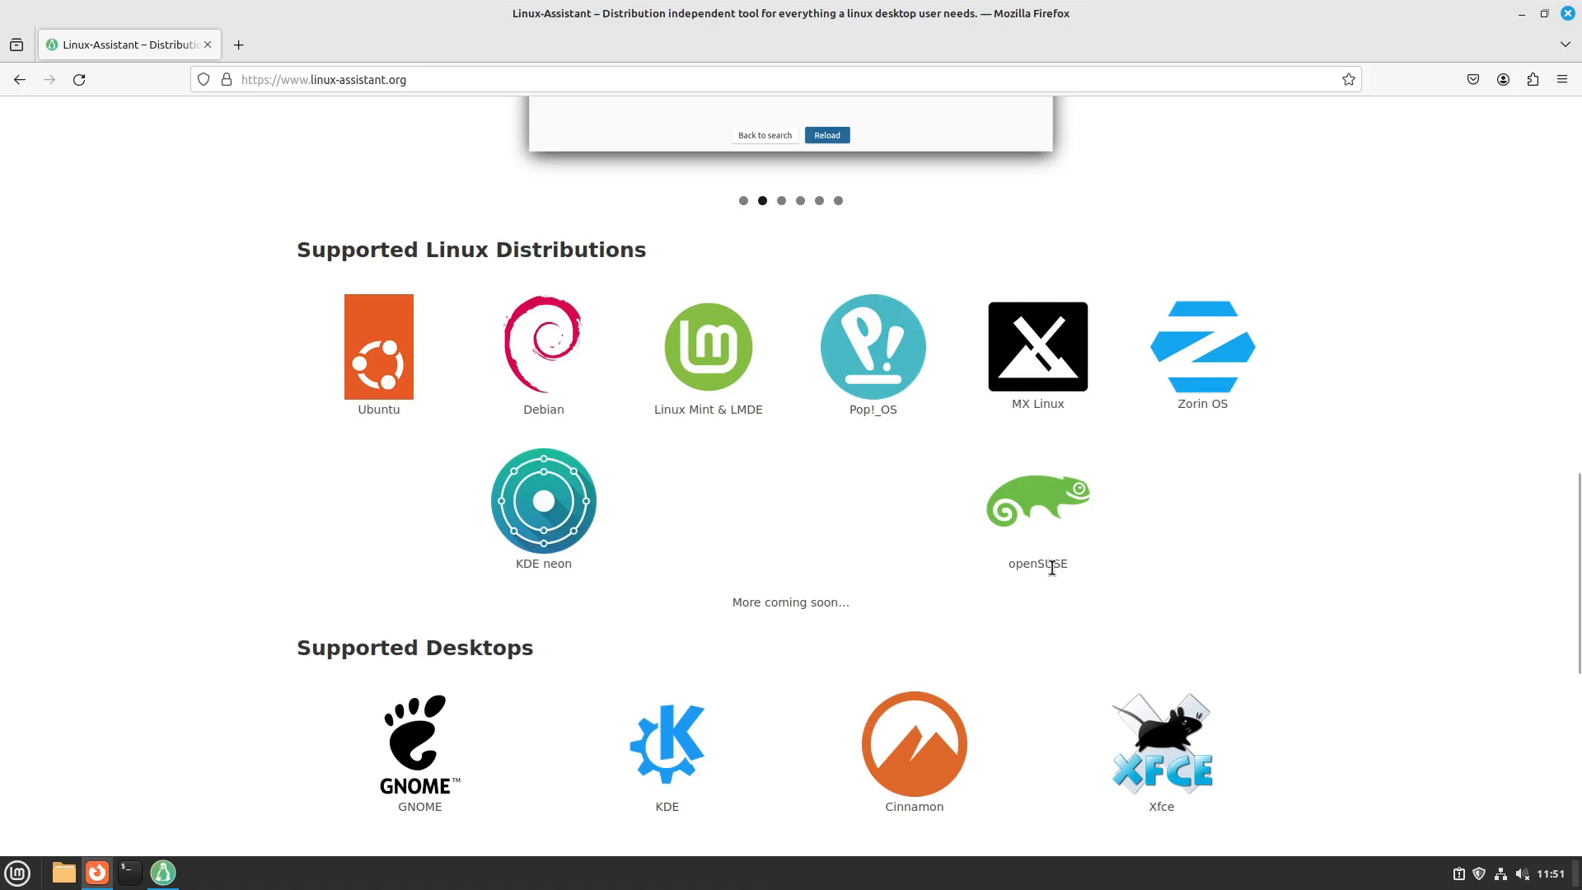
- Scroll through the supported distributions and desktops on linux-assistant.org
scroll("down", 3)
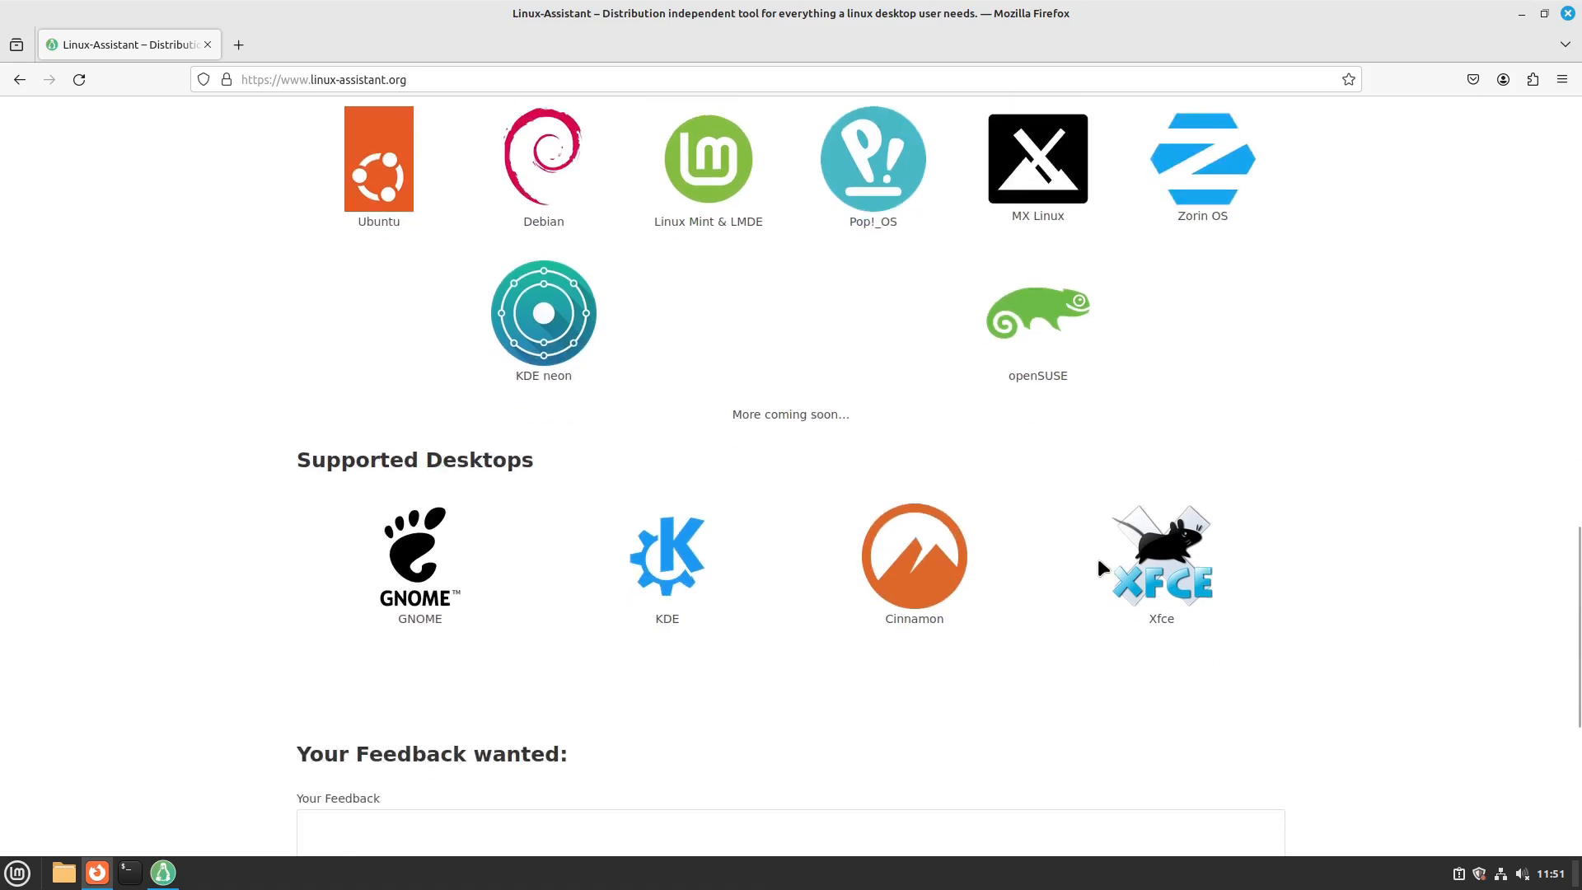
mouse_move(1194, 661)
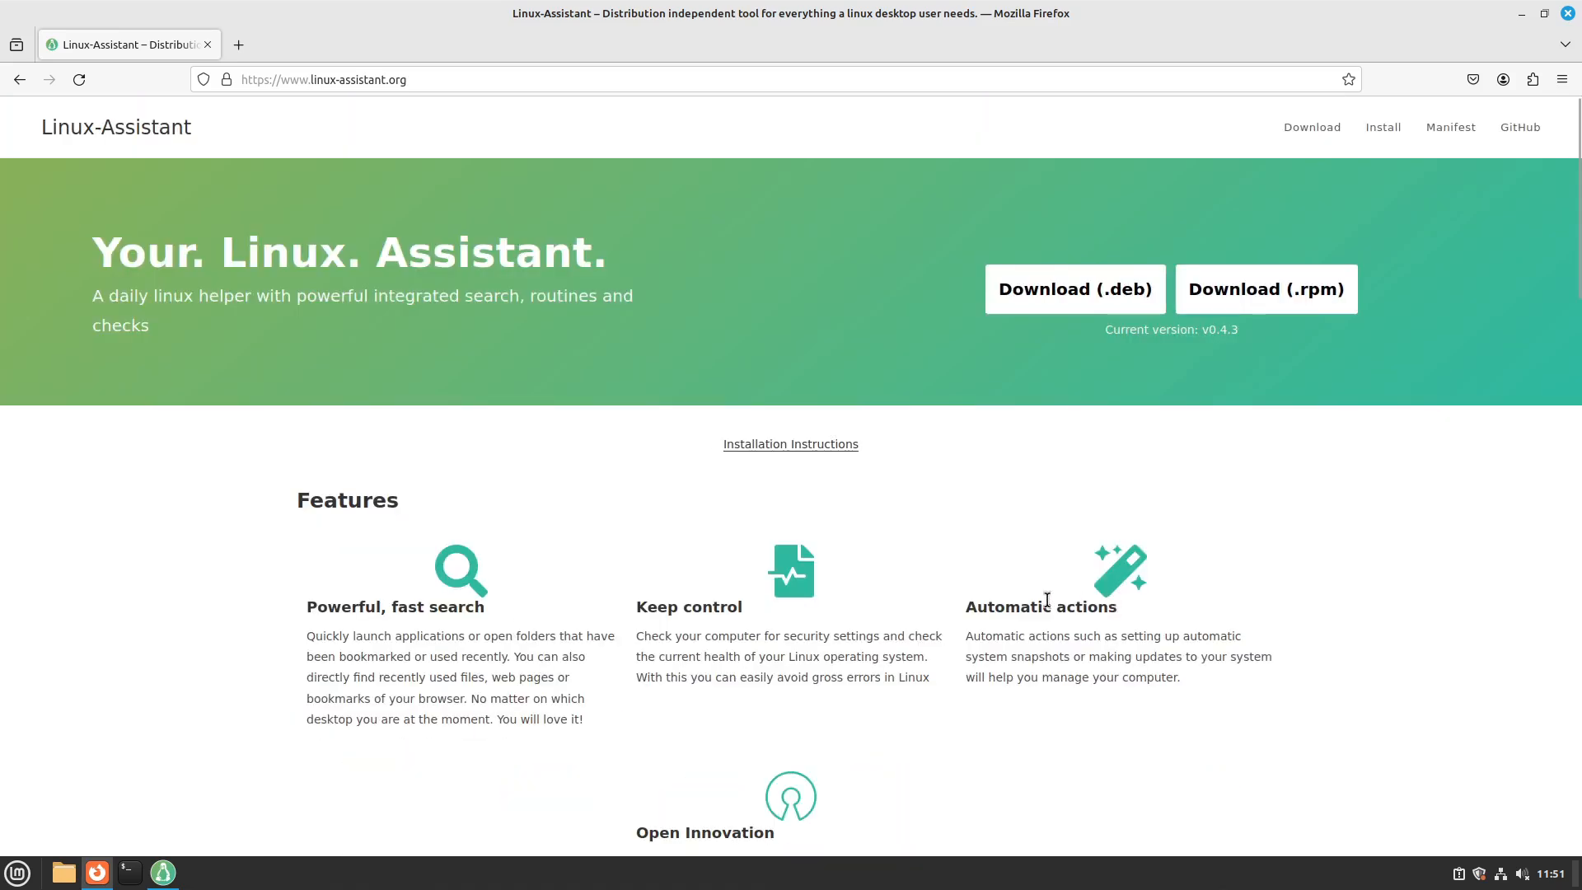
scroll("down", 3)
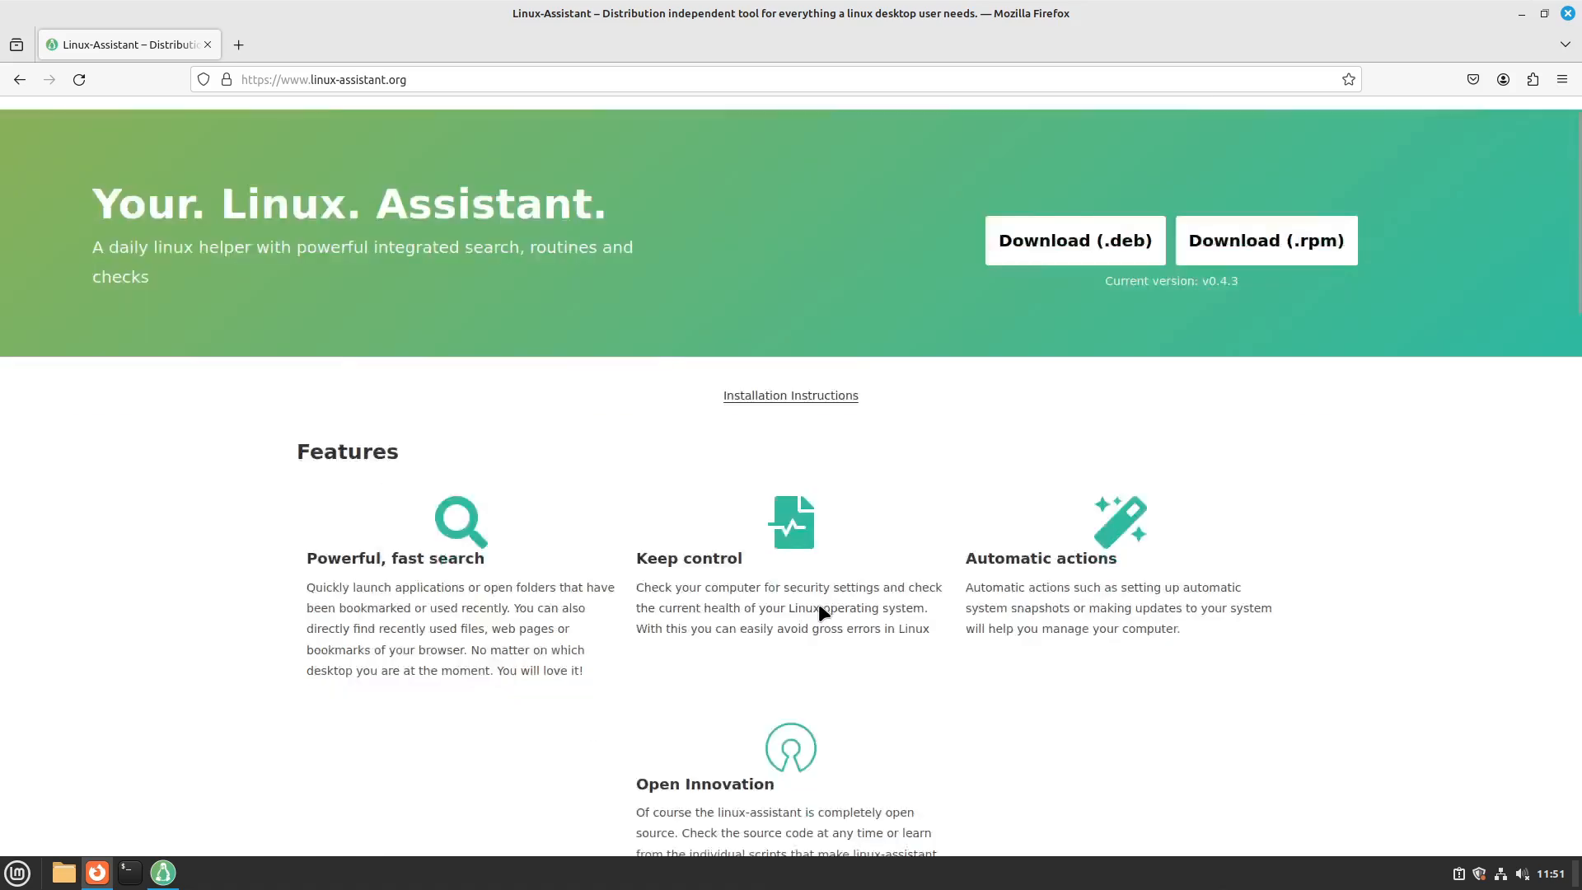
scroll("down", 3)
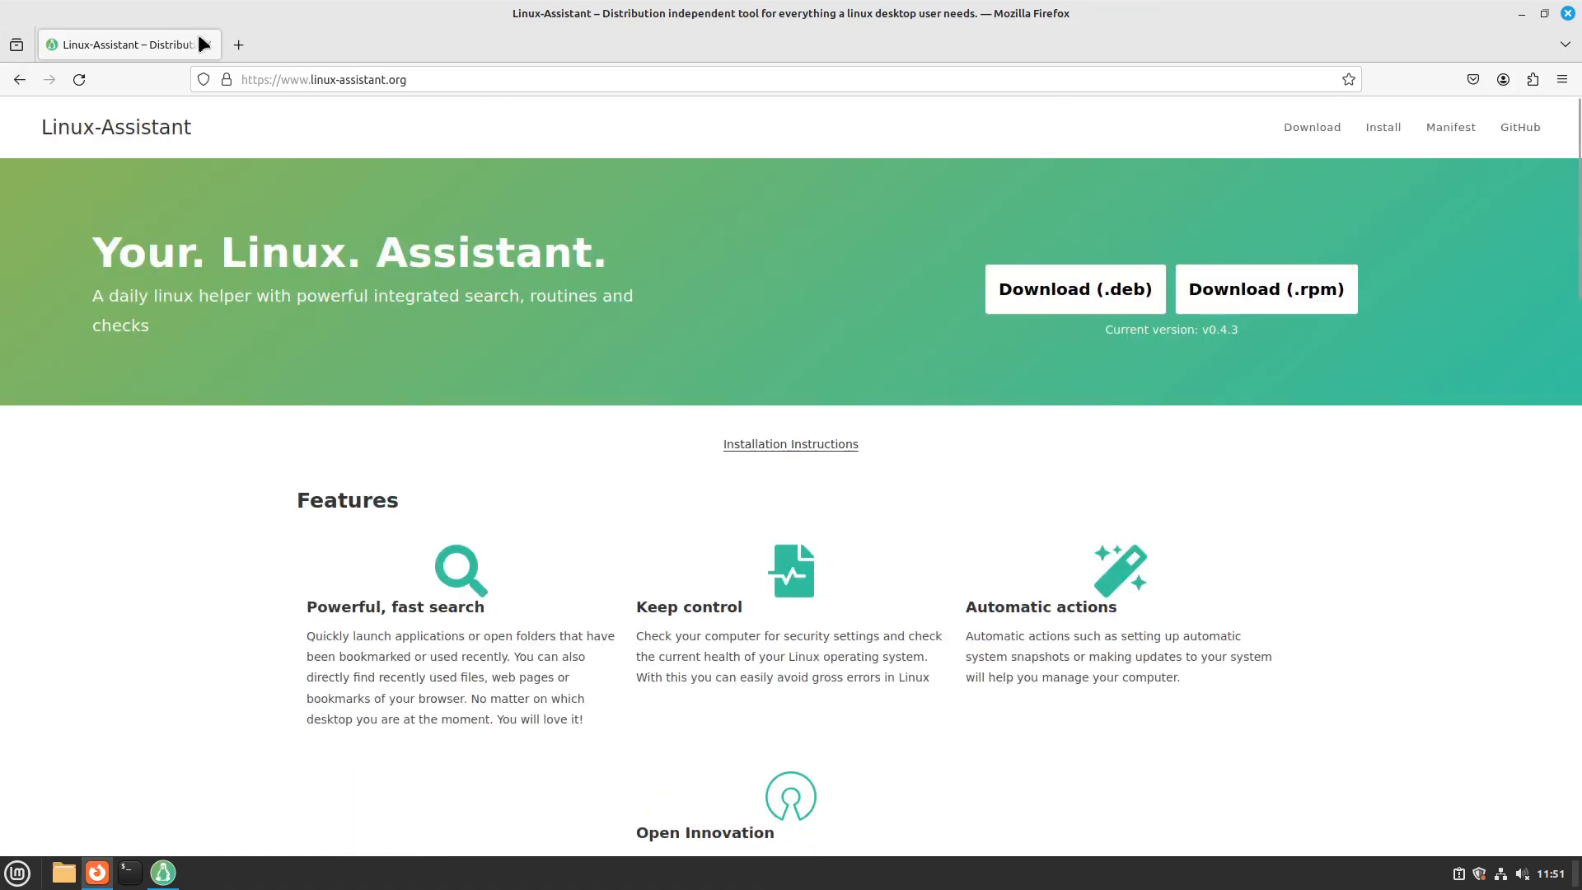
mouse_move(239, 43)
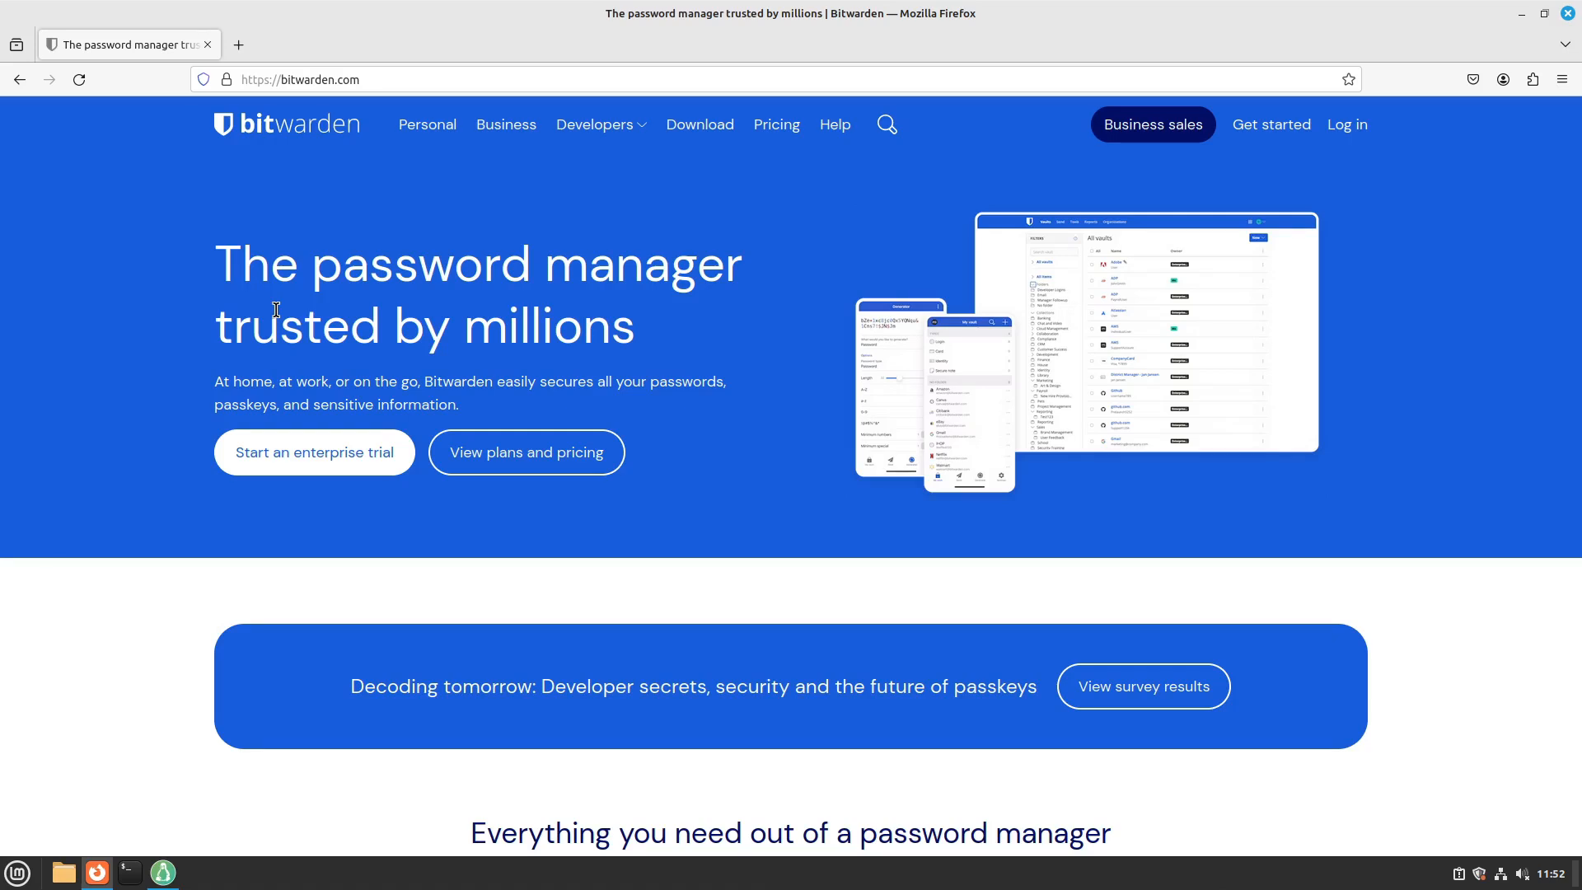
mouse_move(694, 517)
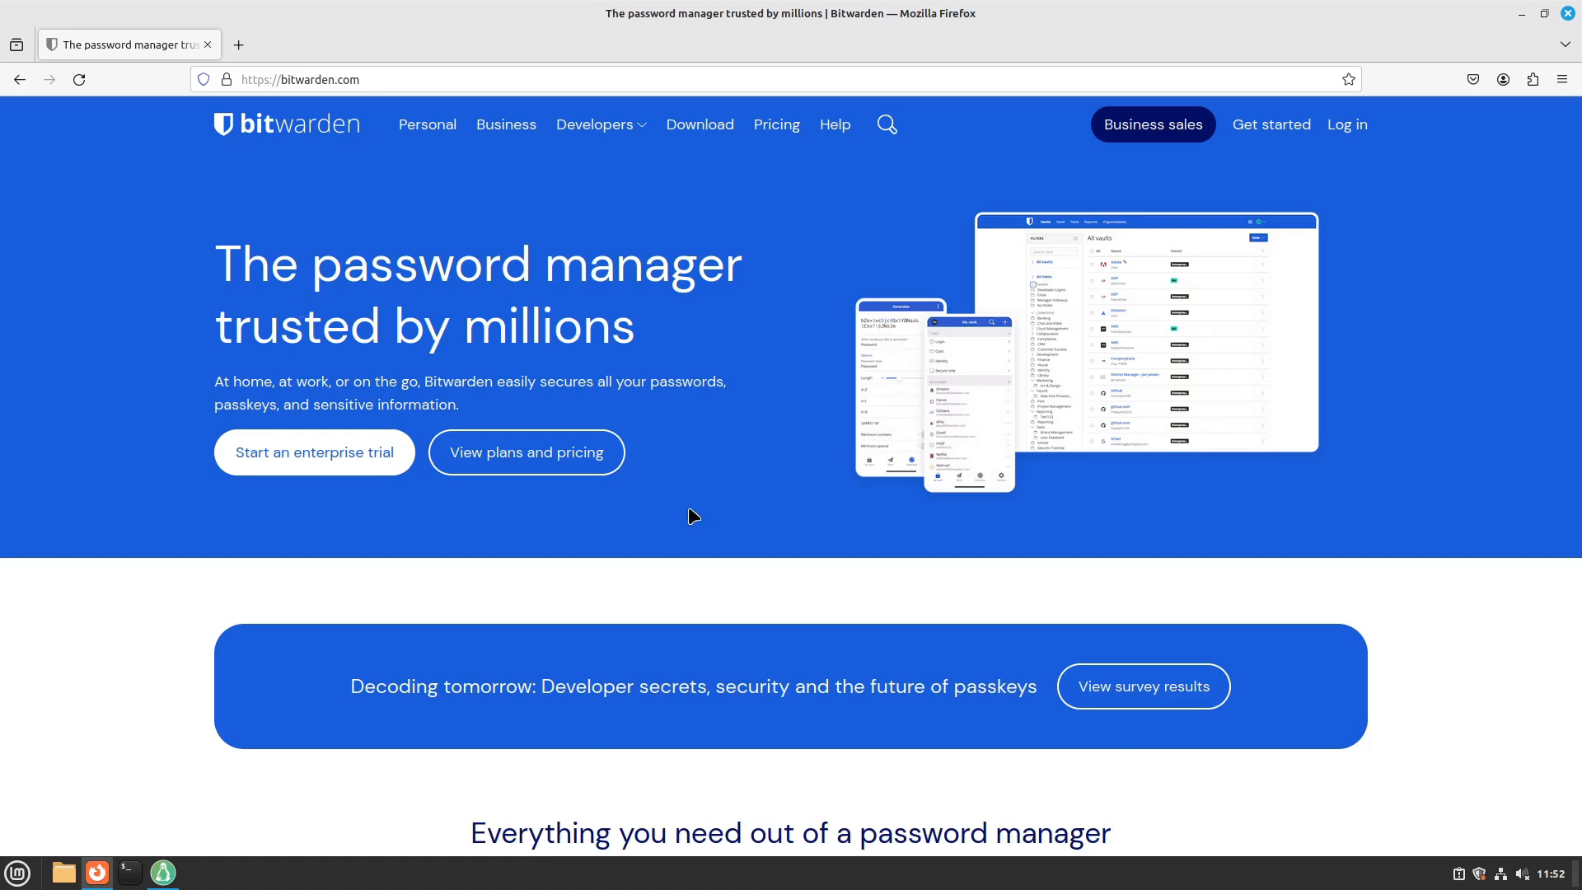
- Highlight Bitwarden's 'Unlimited passwords, unlimited devices' heading and start a new tab
scroll("down", 3)
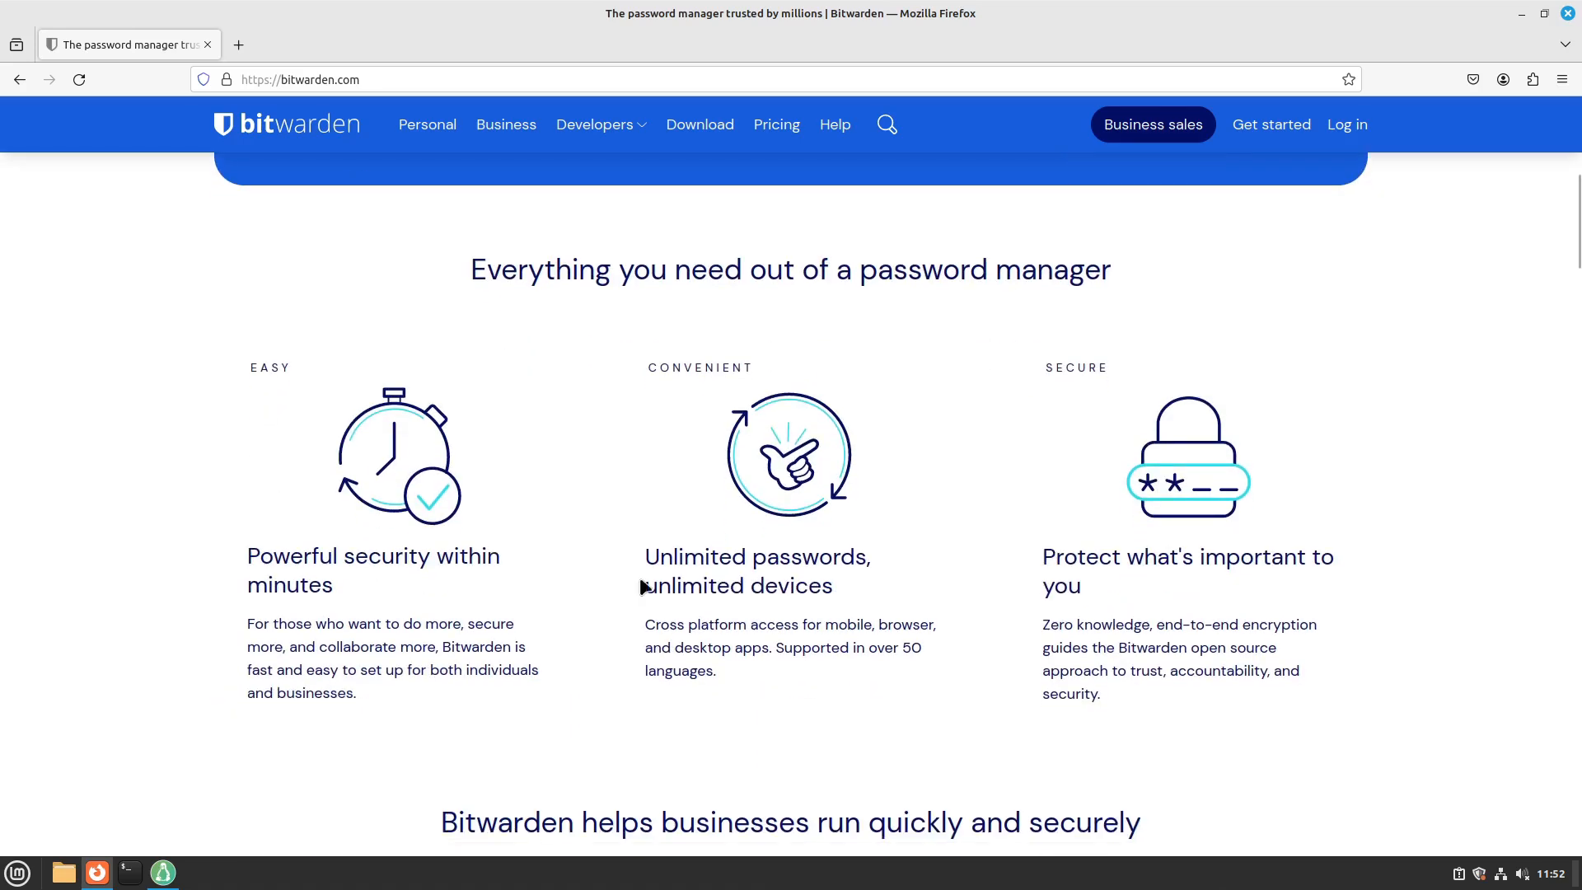
left_click_drag(645, 556, 833, 585)
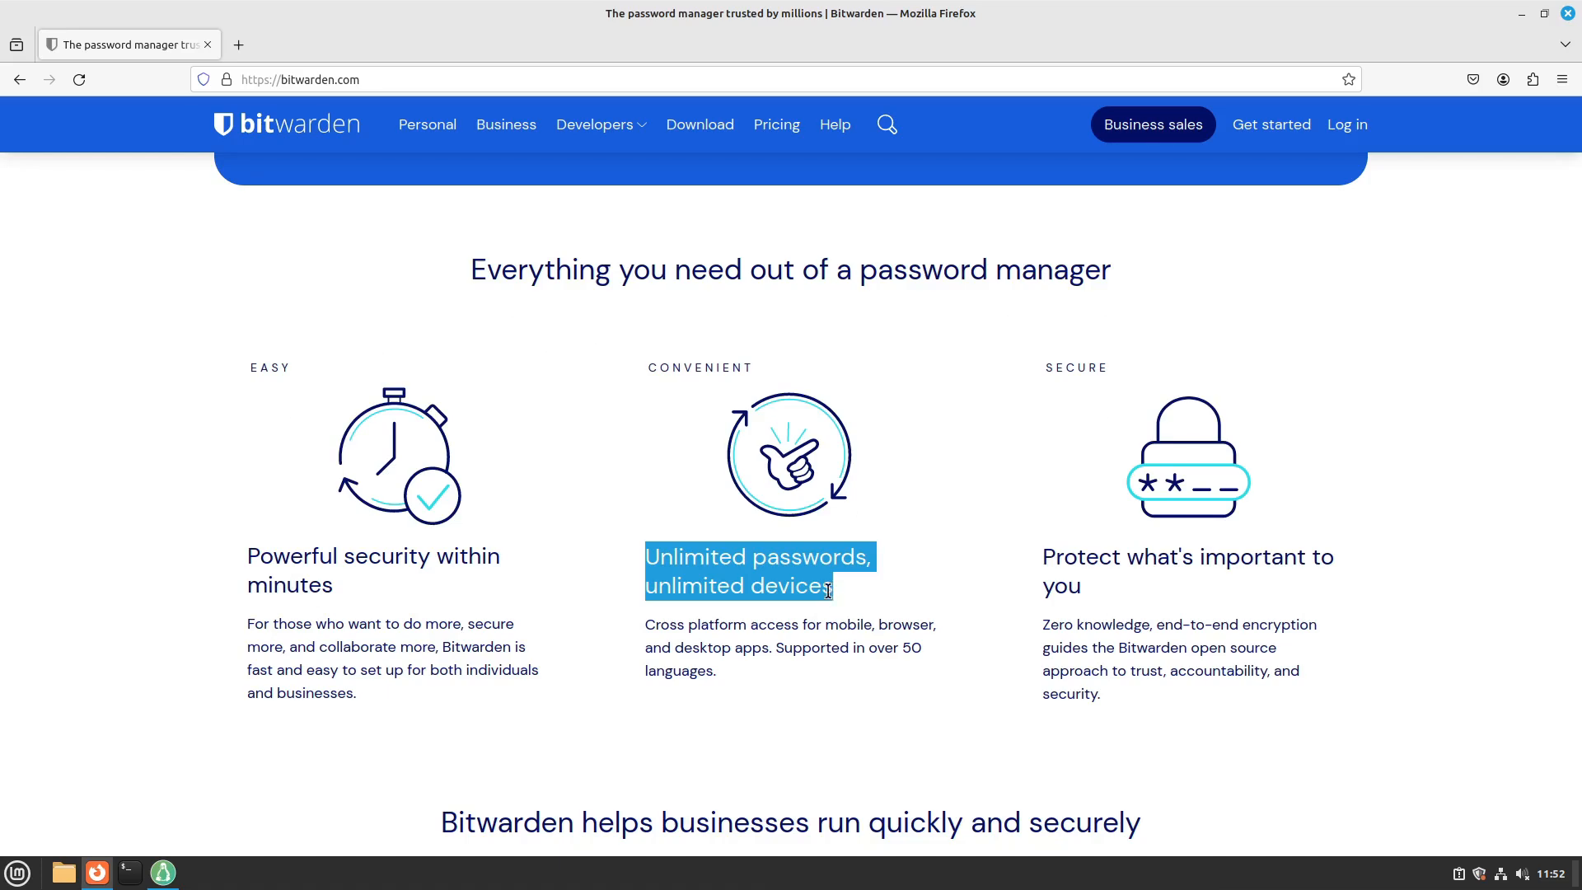
mouse_move(578, 342)
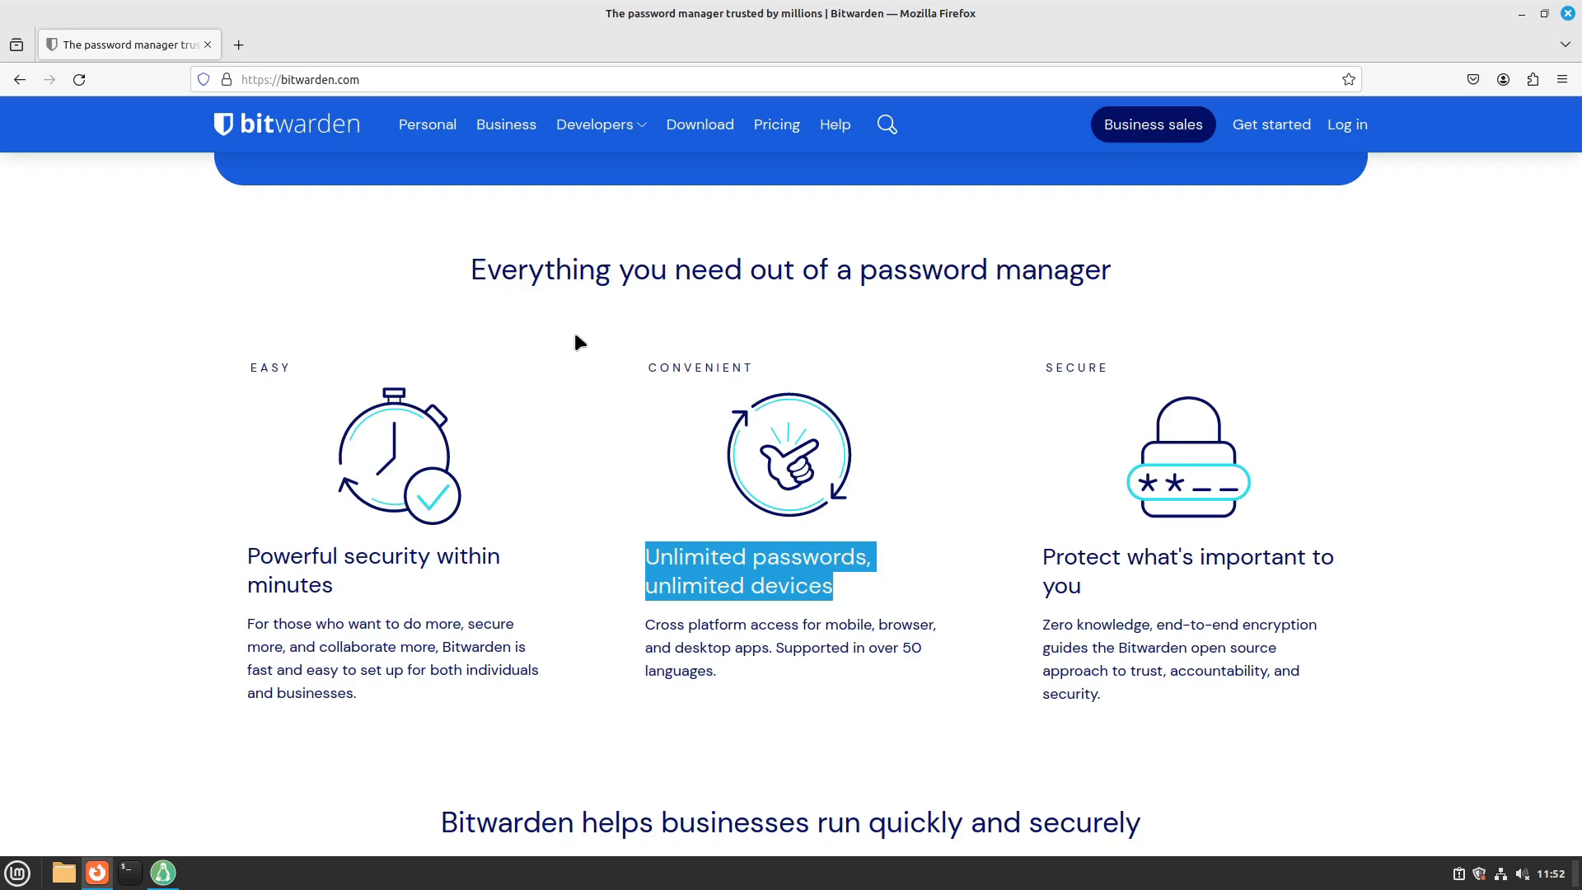
mouse_move(437, 316)
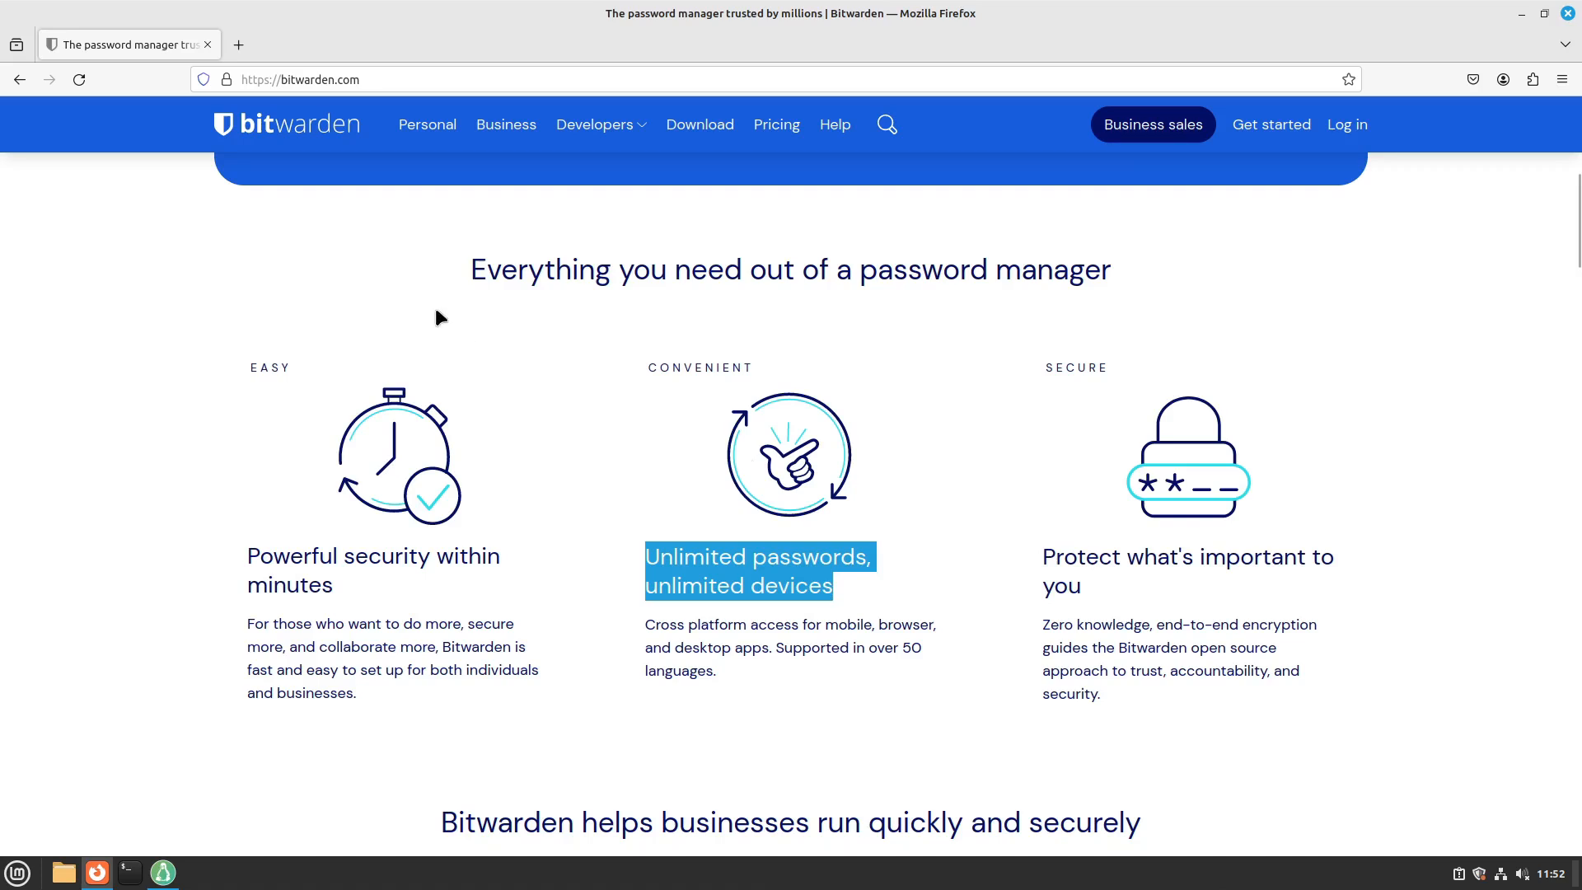
mouse_move(238, 45)
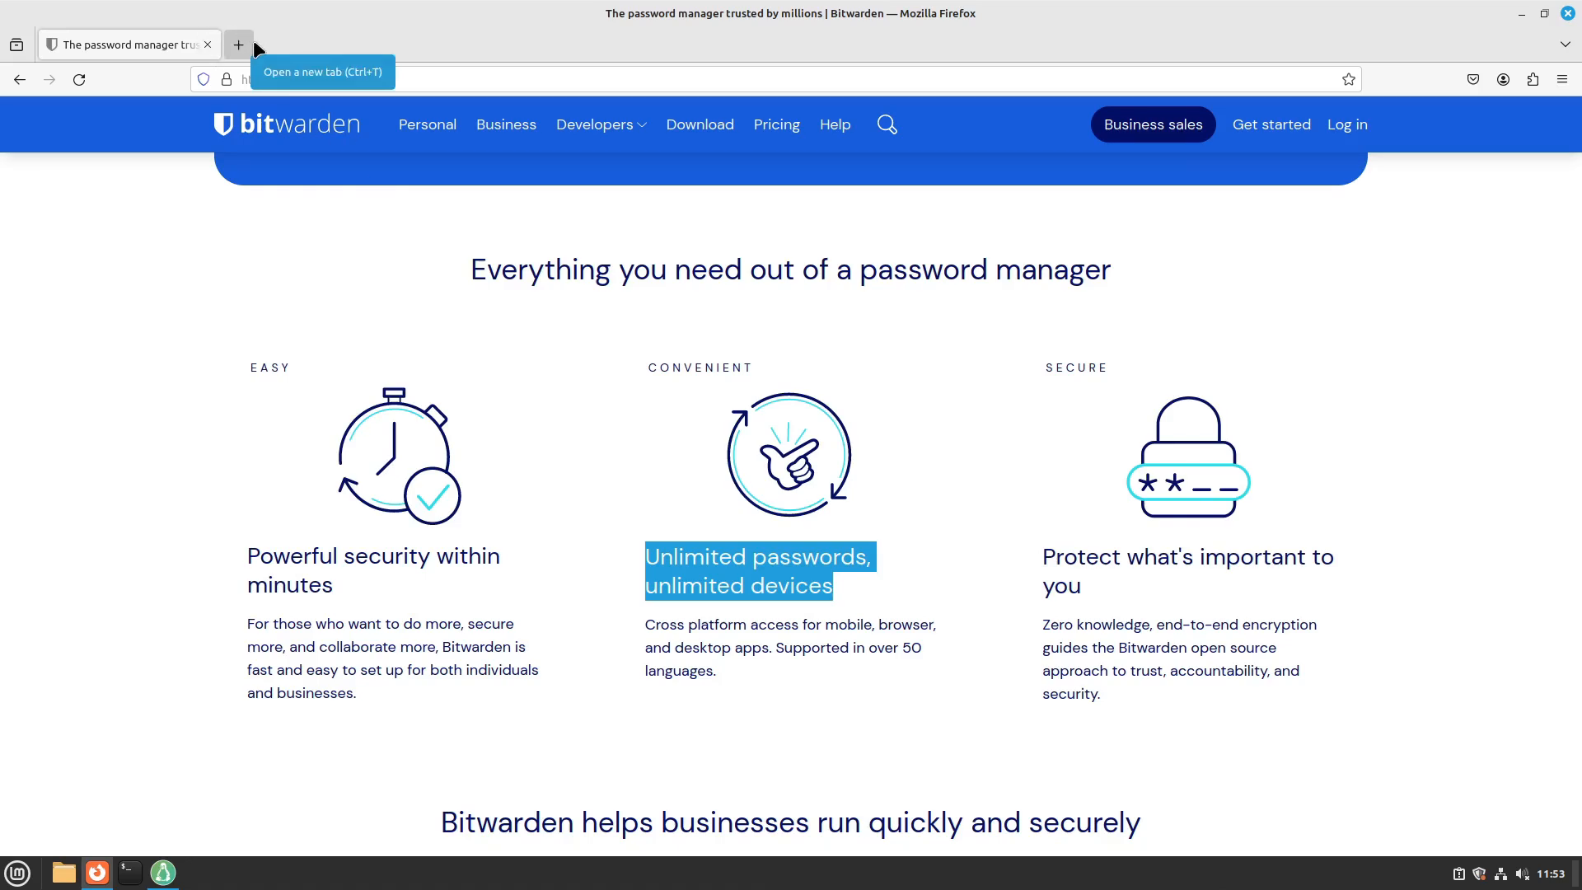
left_click(238, 44)
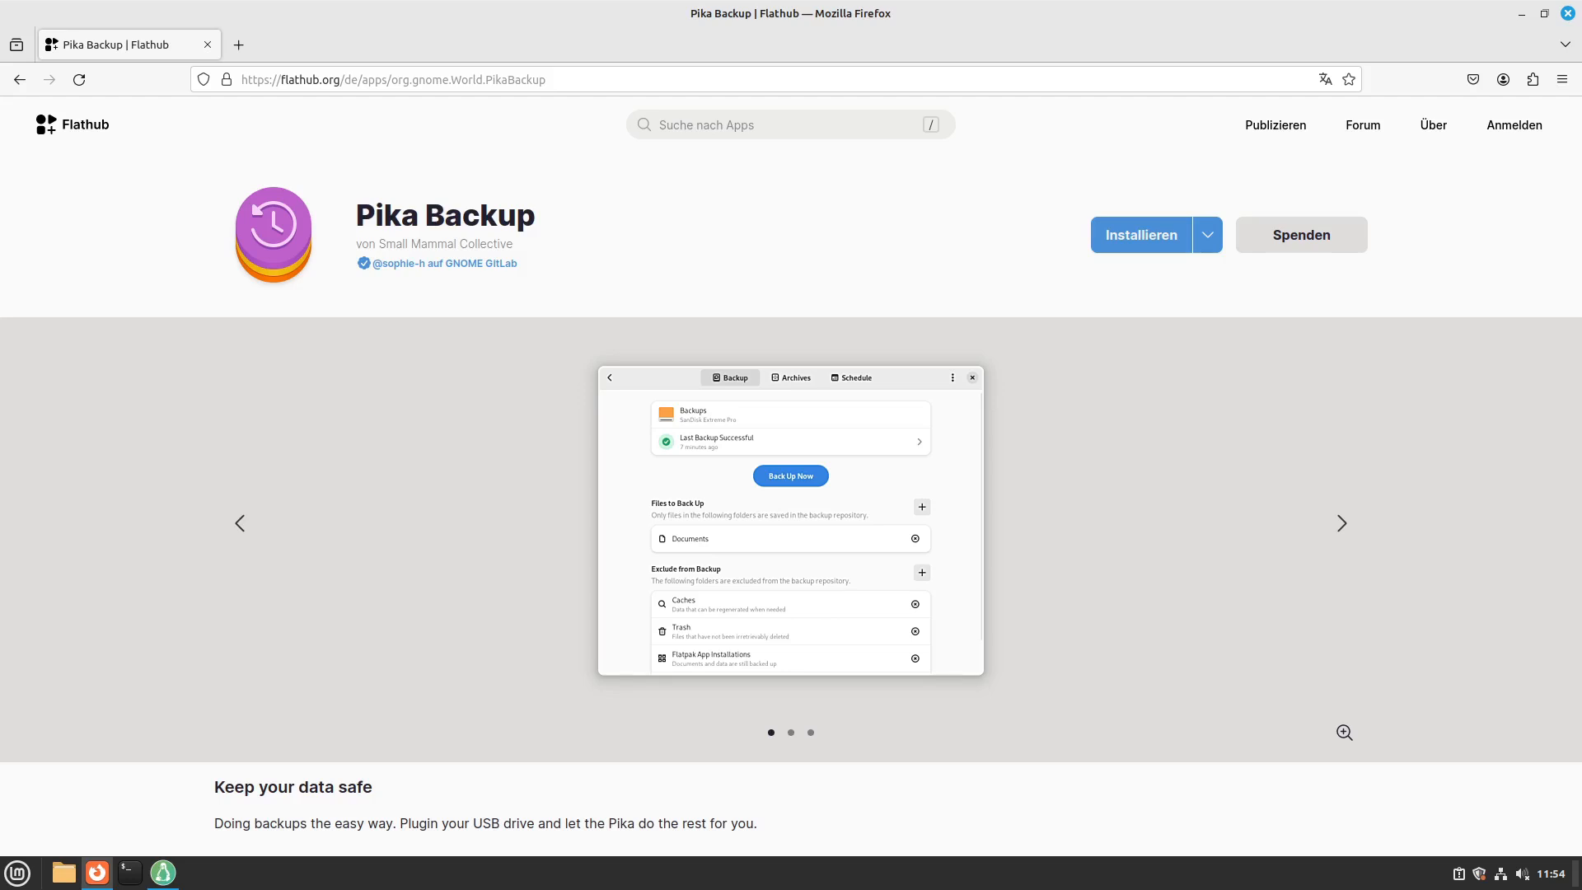
- Scroll down the Pika Backup app page on Flathub
scroll("down", 3)
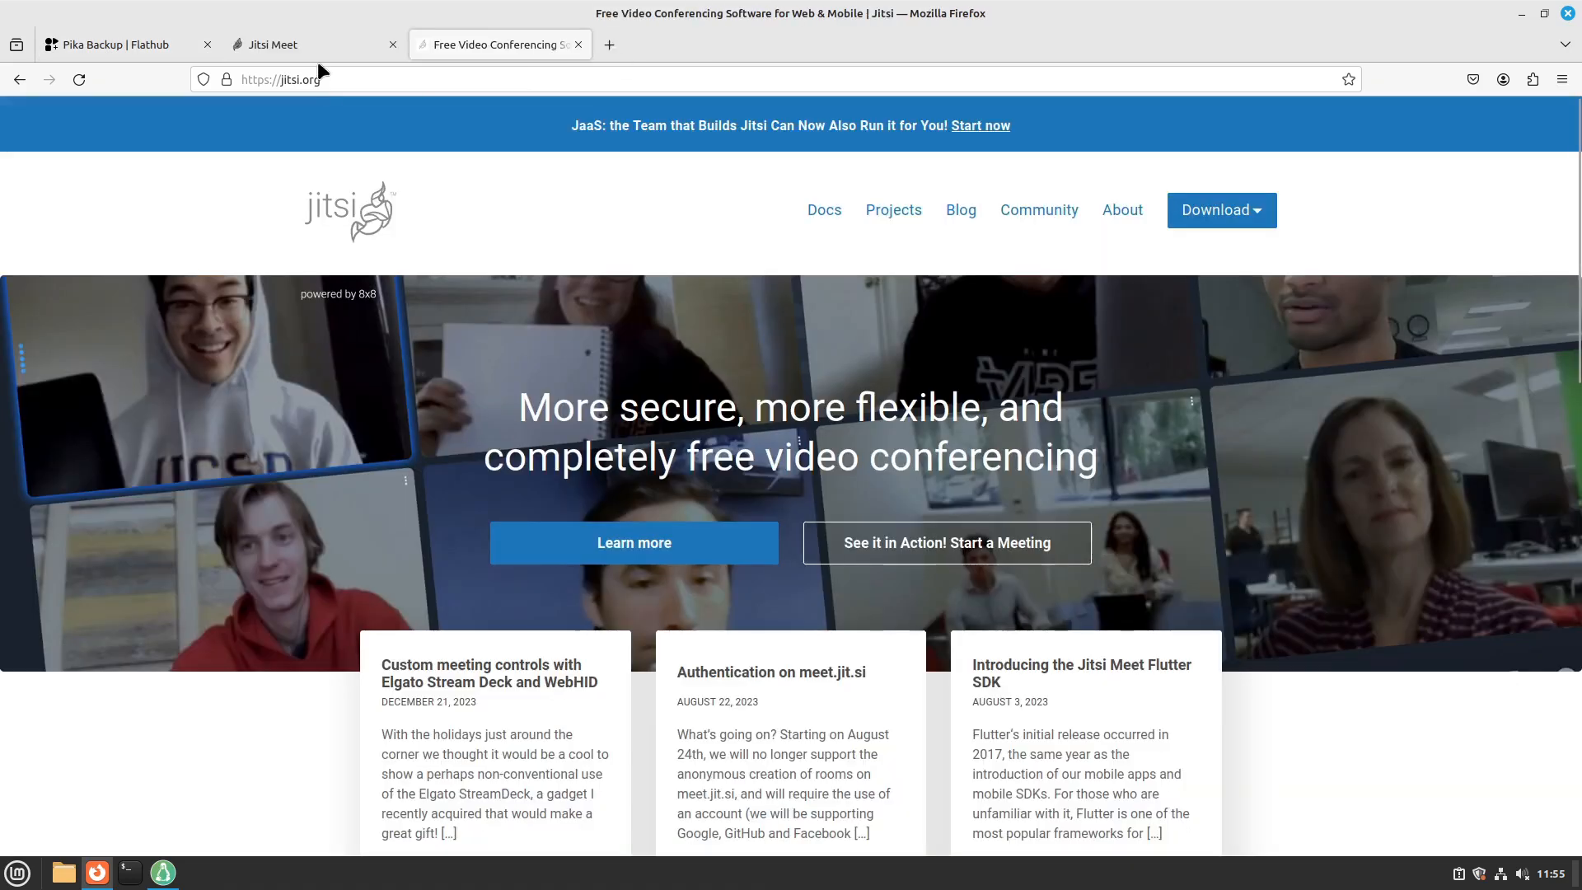
- Close the Pika Backup tab and look over the Jitsi Meet page and jitsi.org homepage
left_click(207, 44)
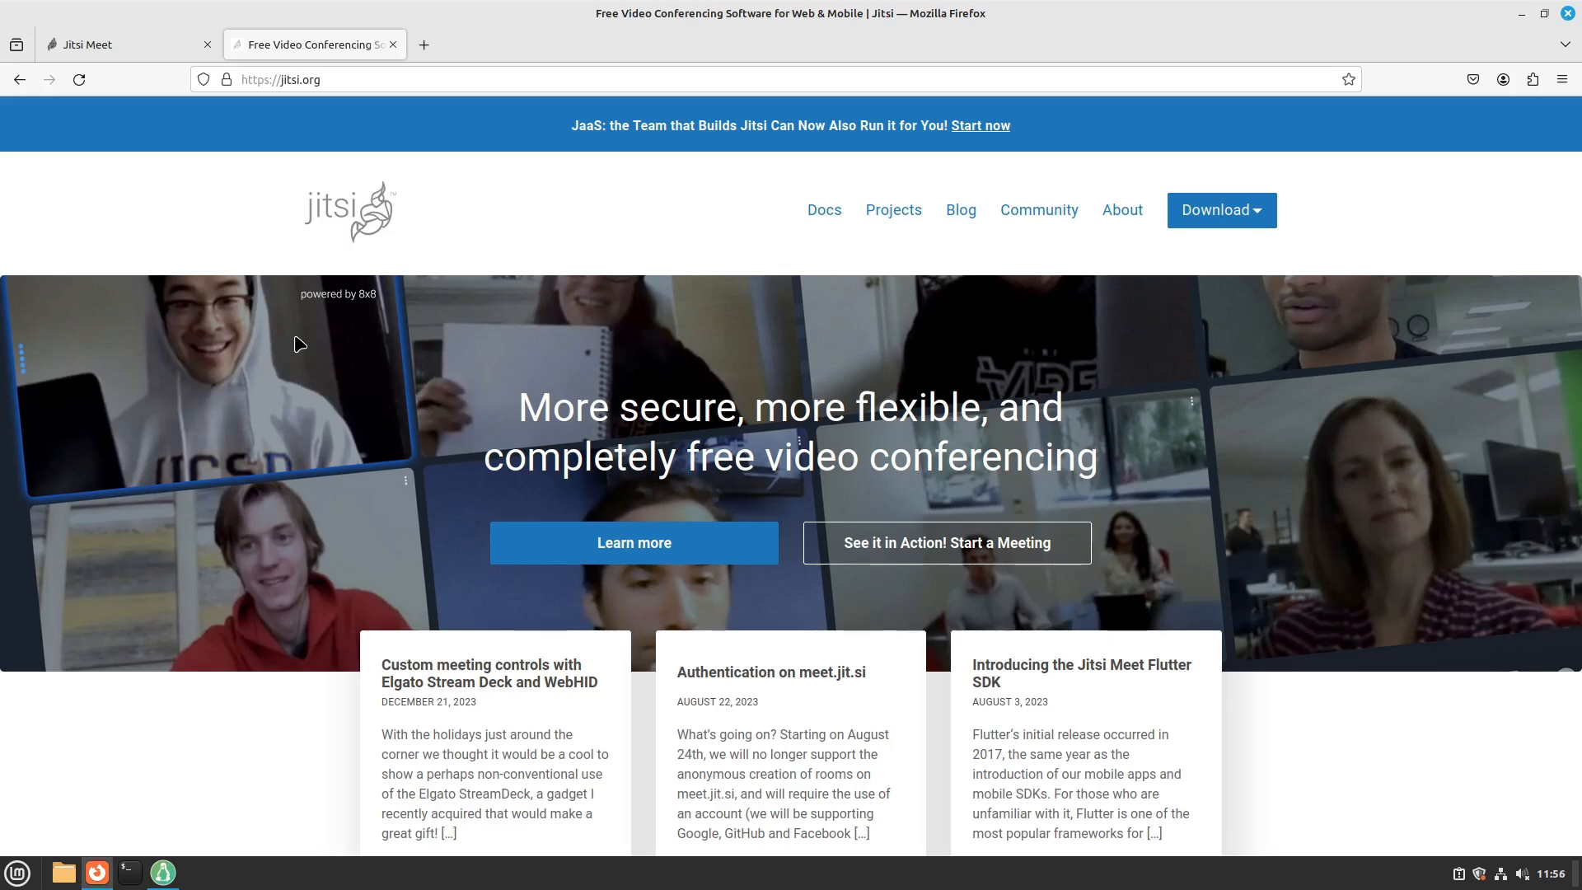
scroll("down", 3)
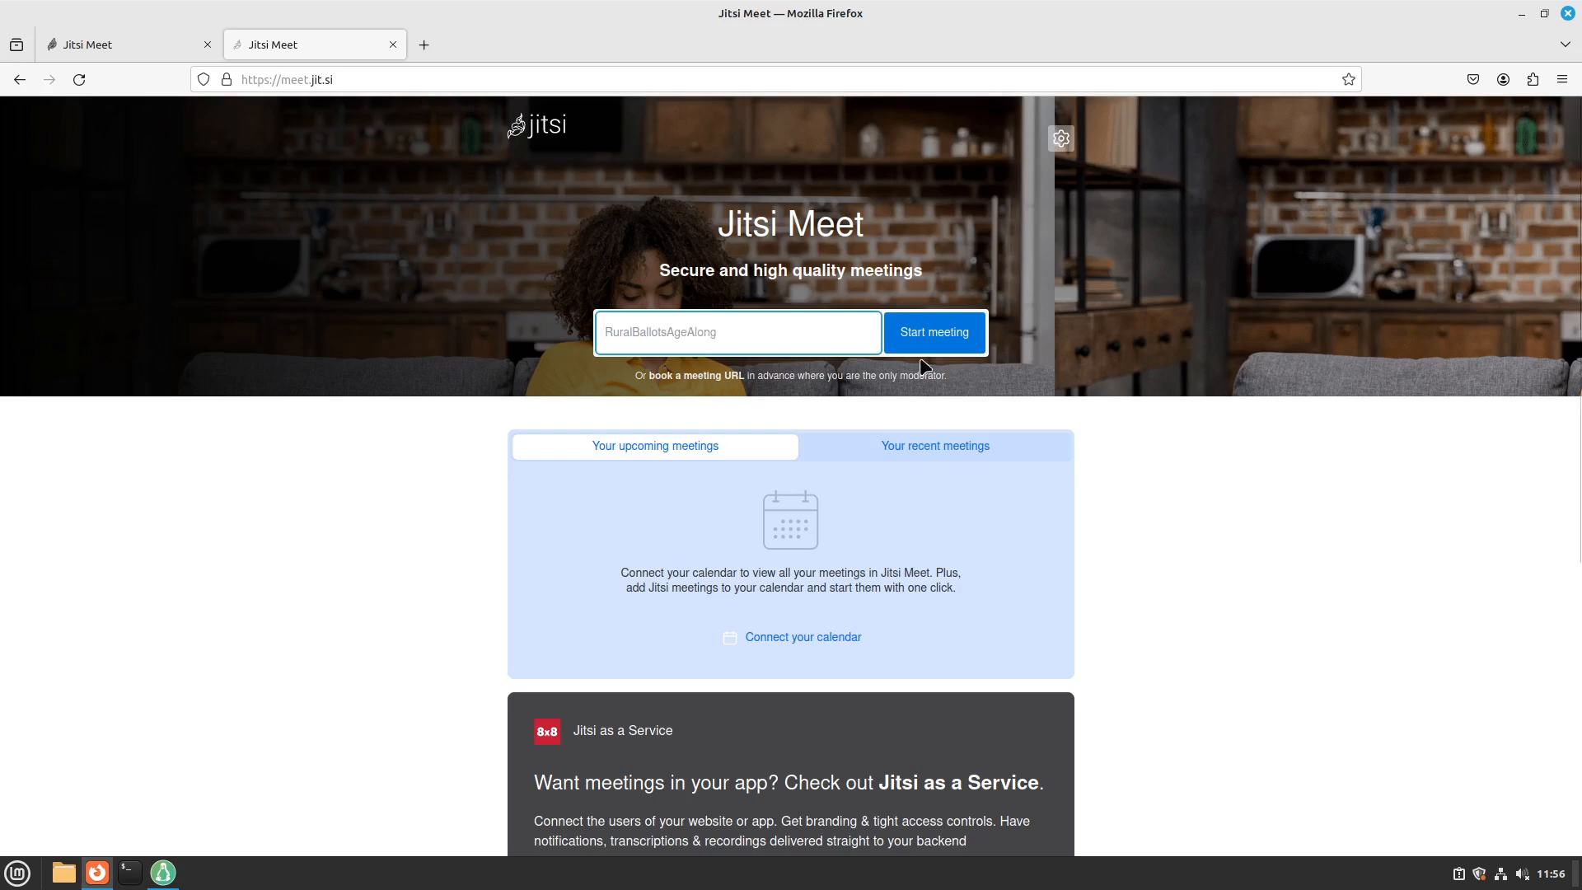
left_click(932, 332)
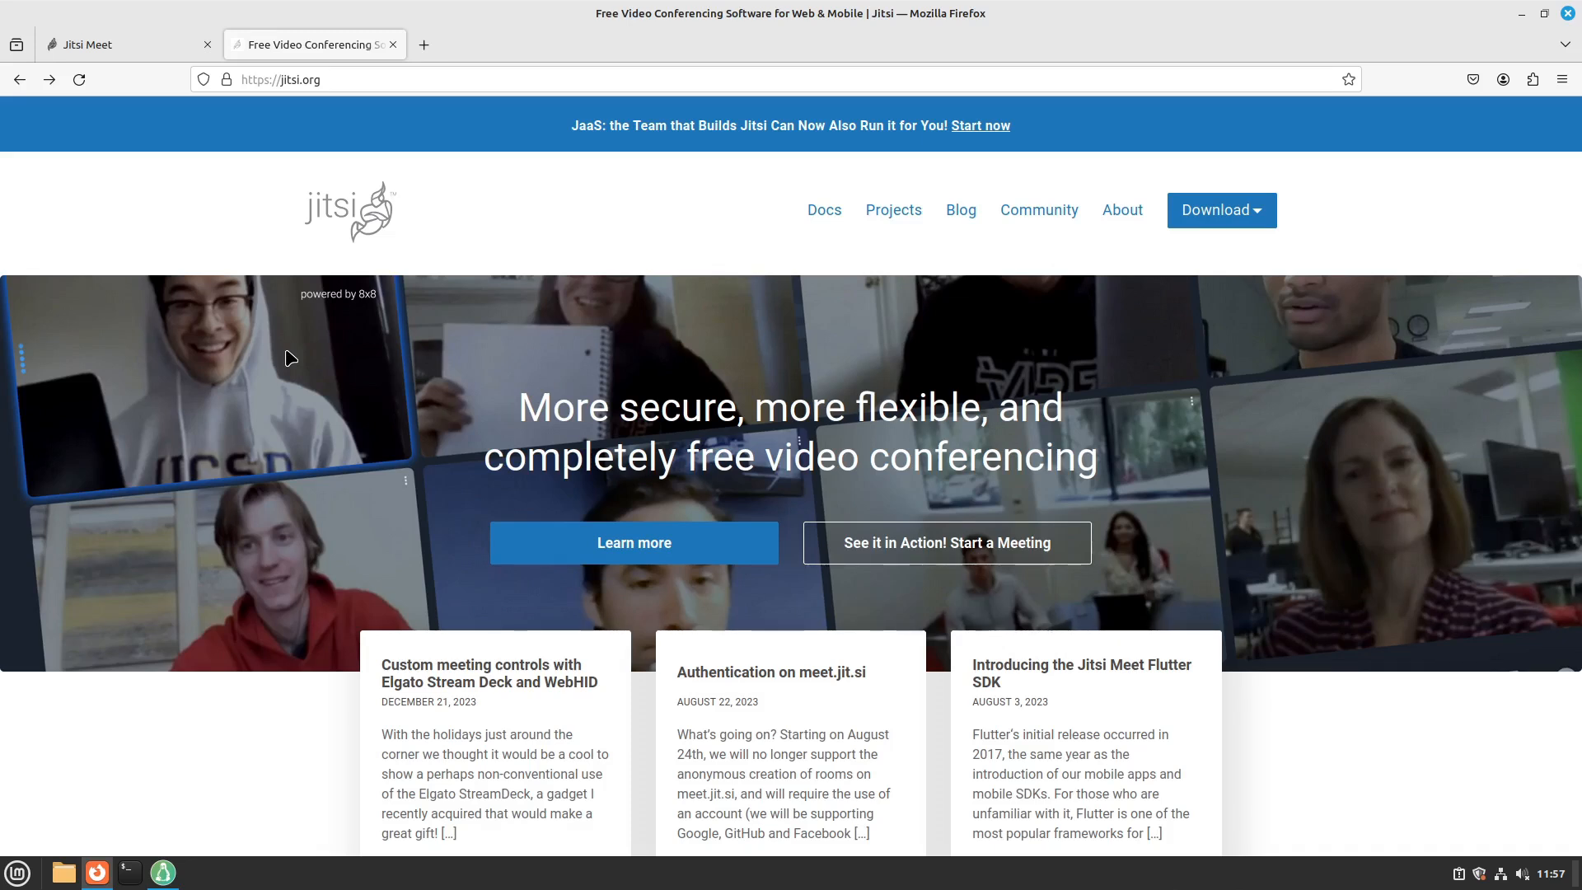
mouse_move(646, 319)
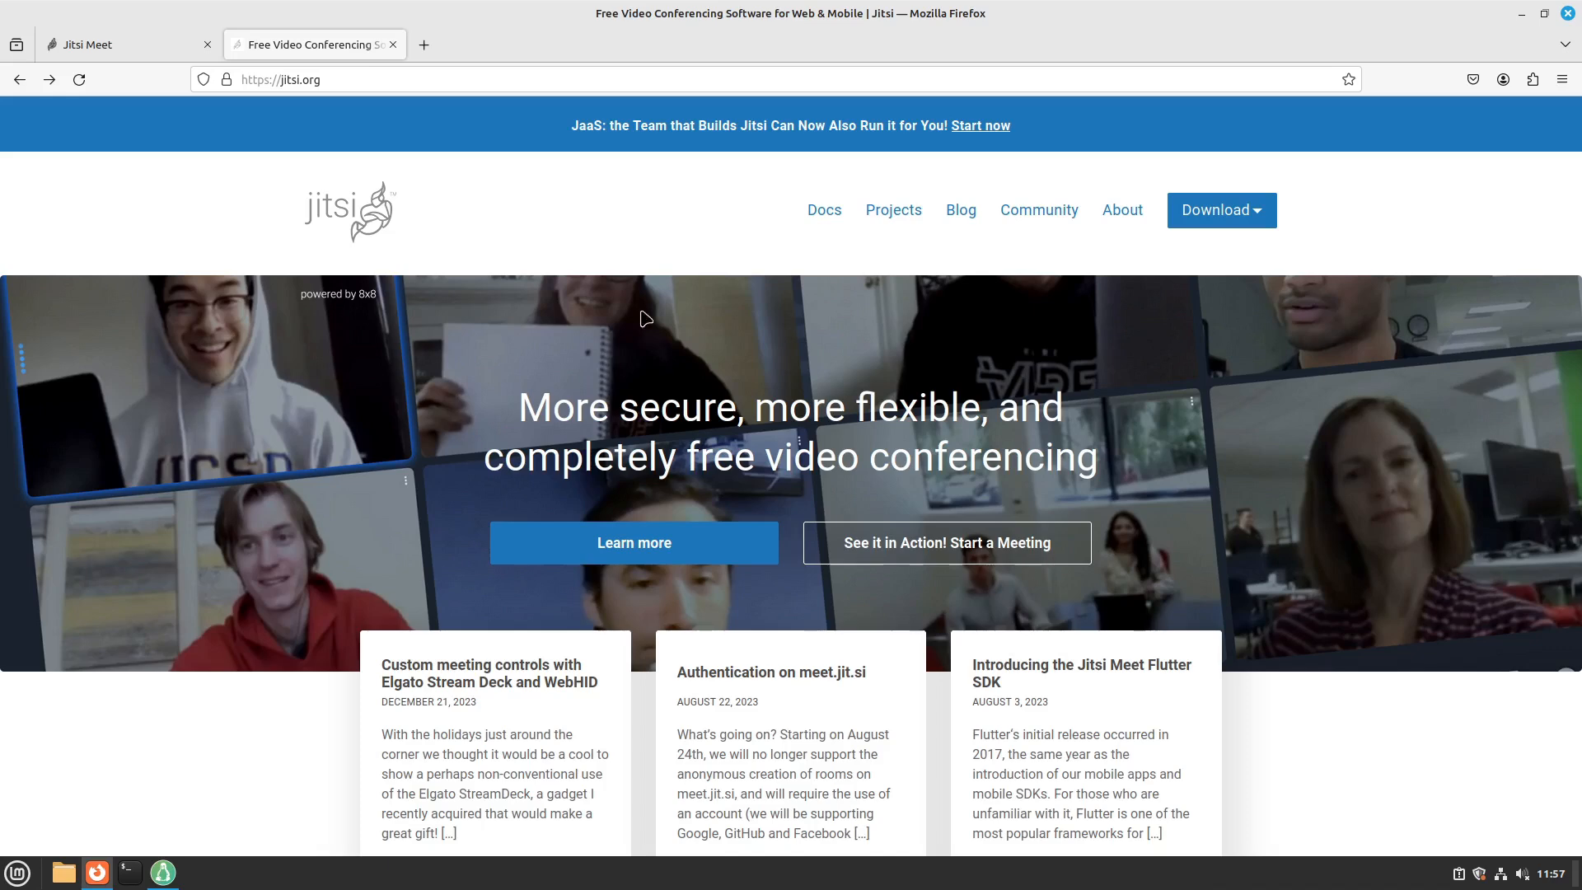
mouse_move(1133, 350)
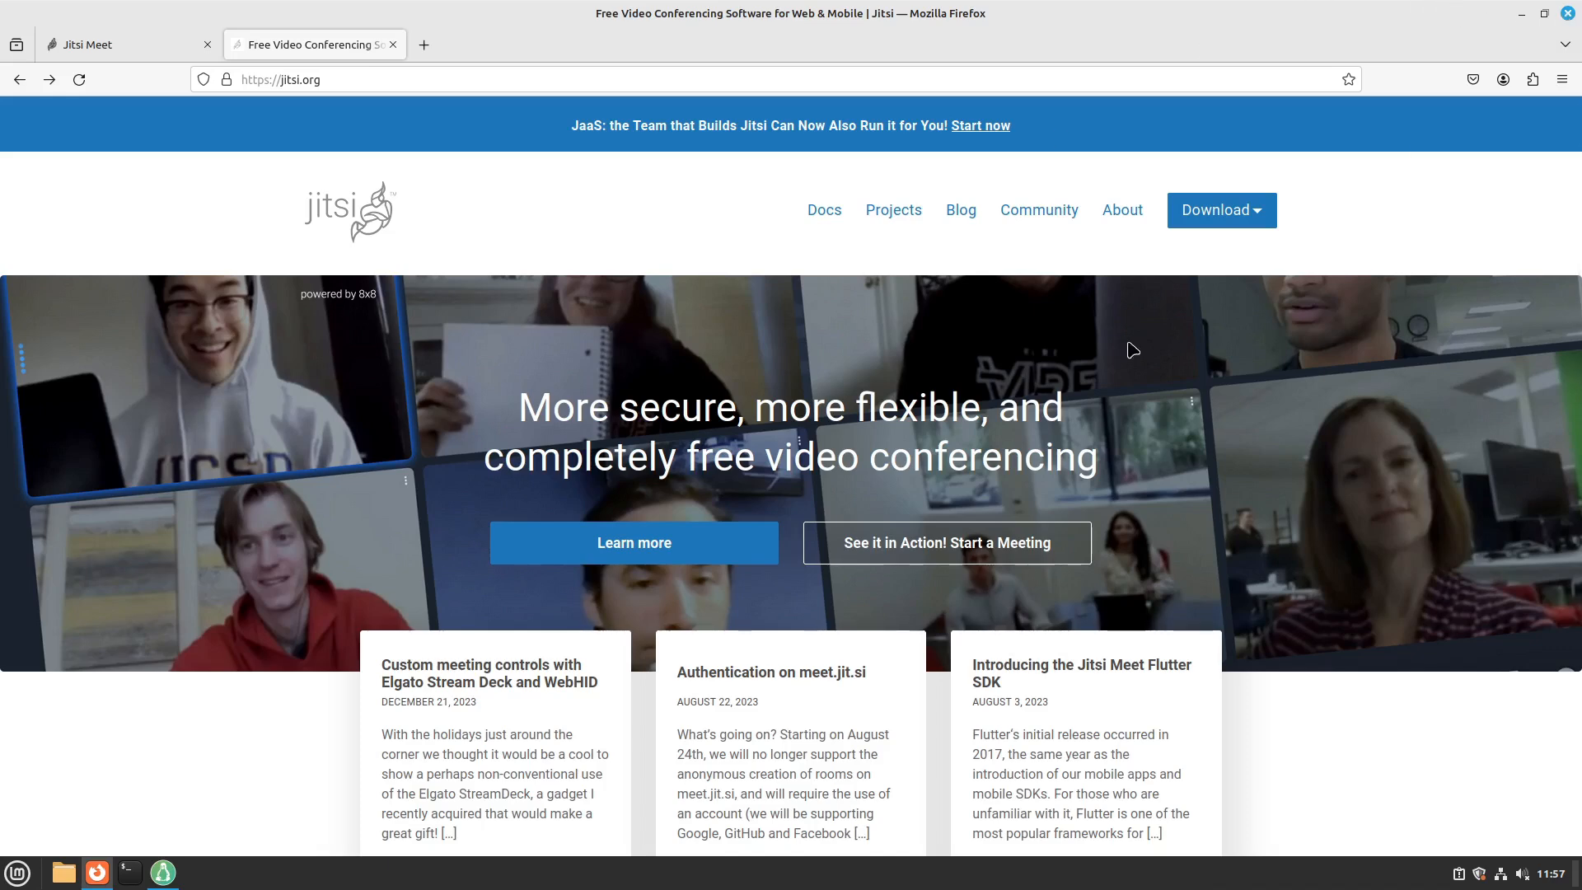
- Close Firefox and the Linux Assistant window, leaving only the desktop
left_click(163, 872)
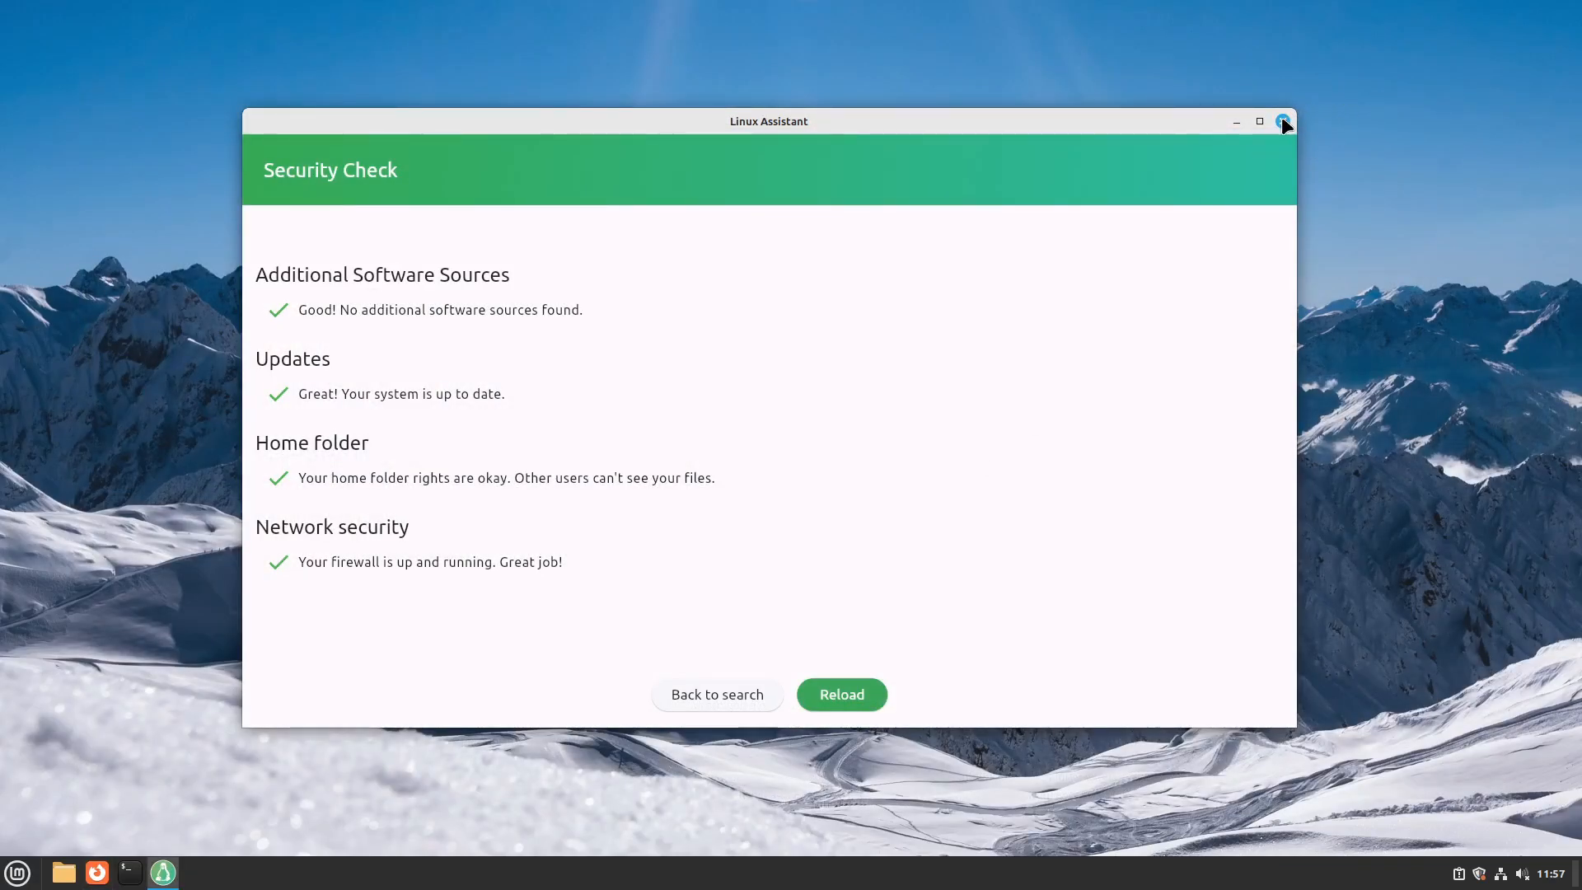
left_click(1282, 121)
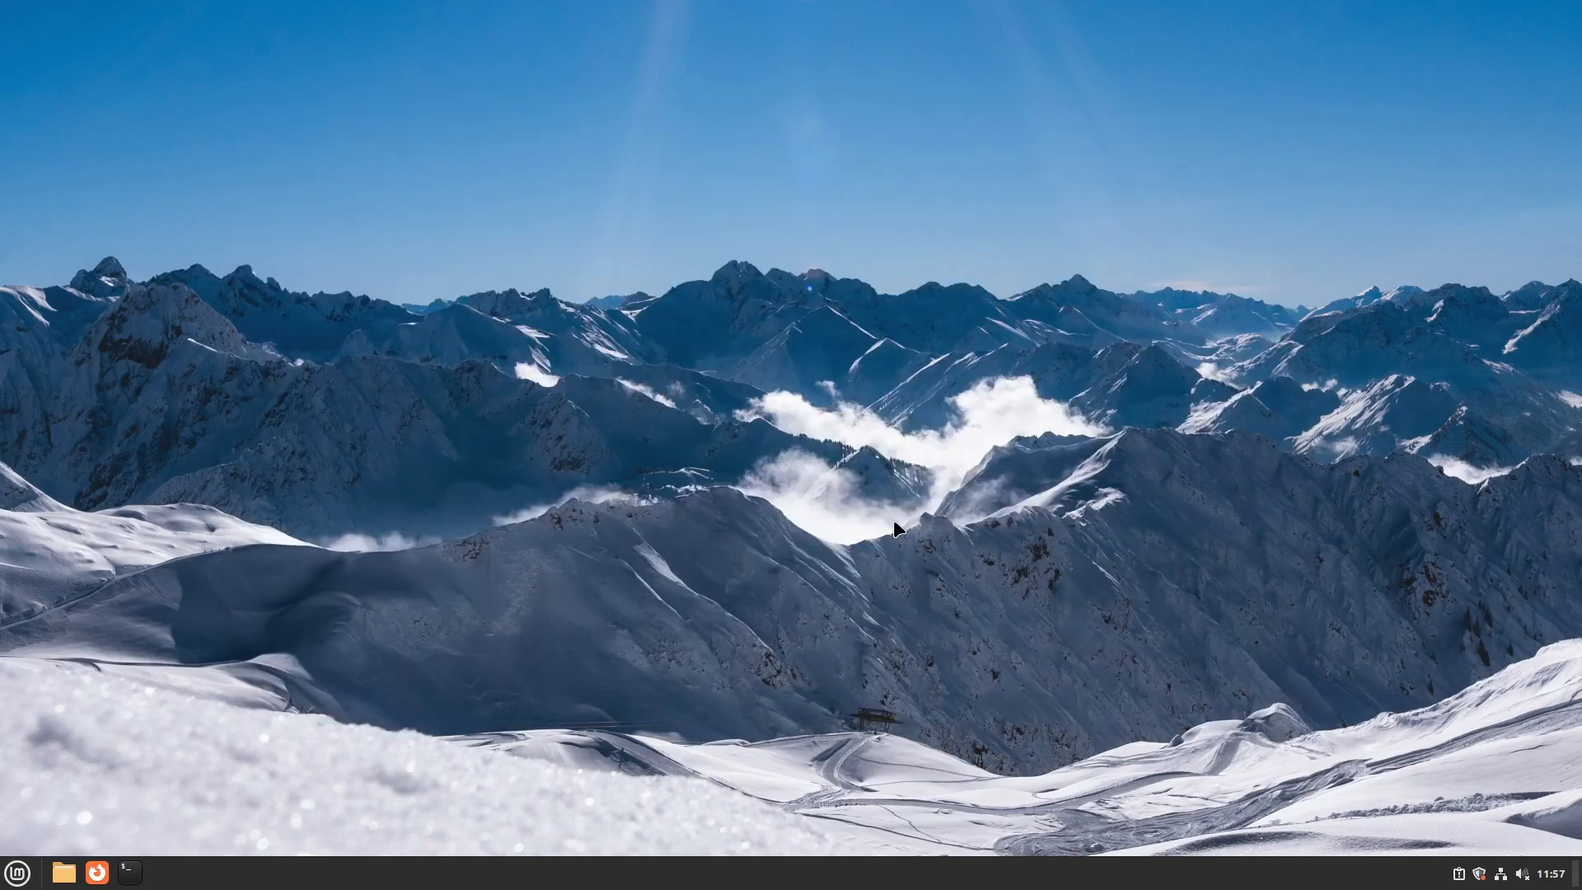